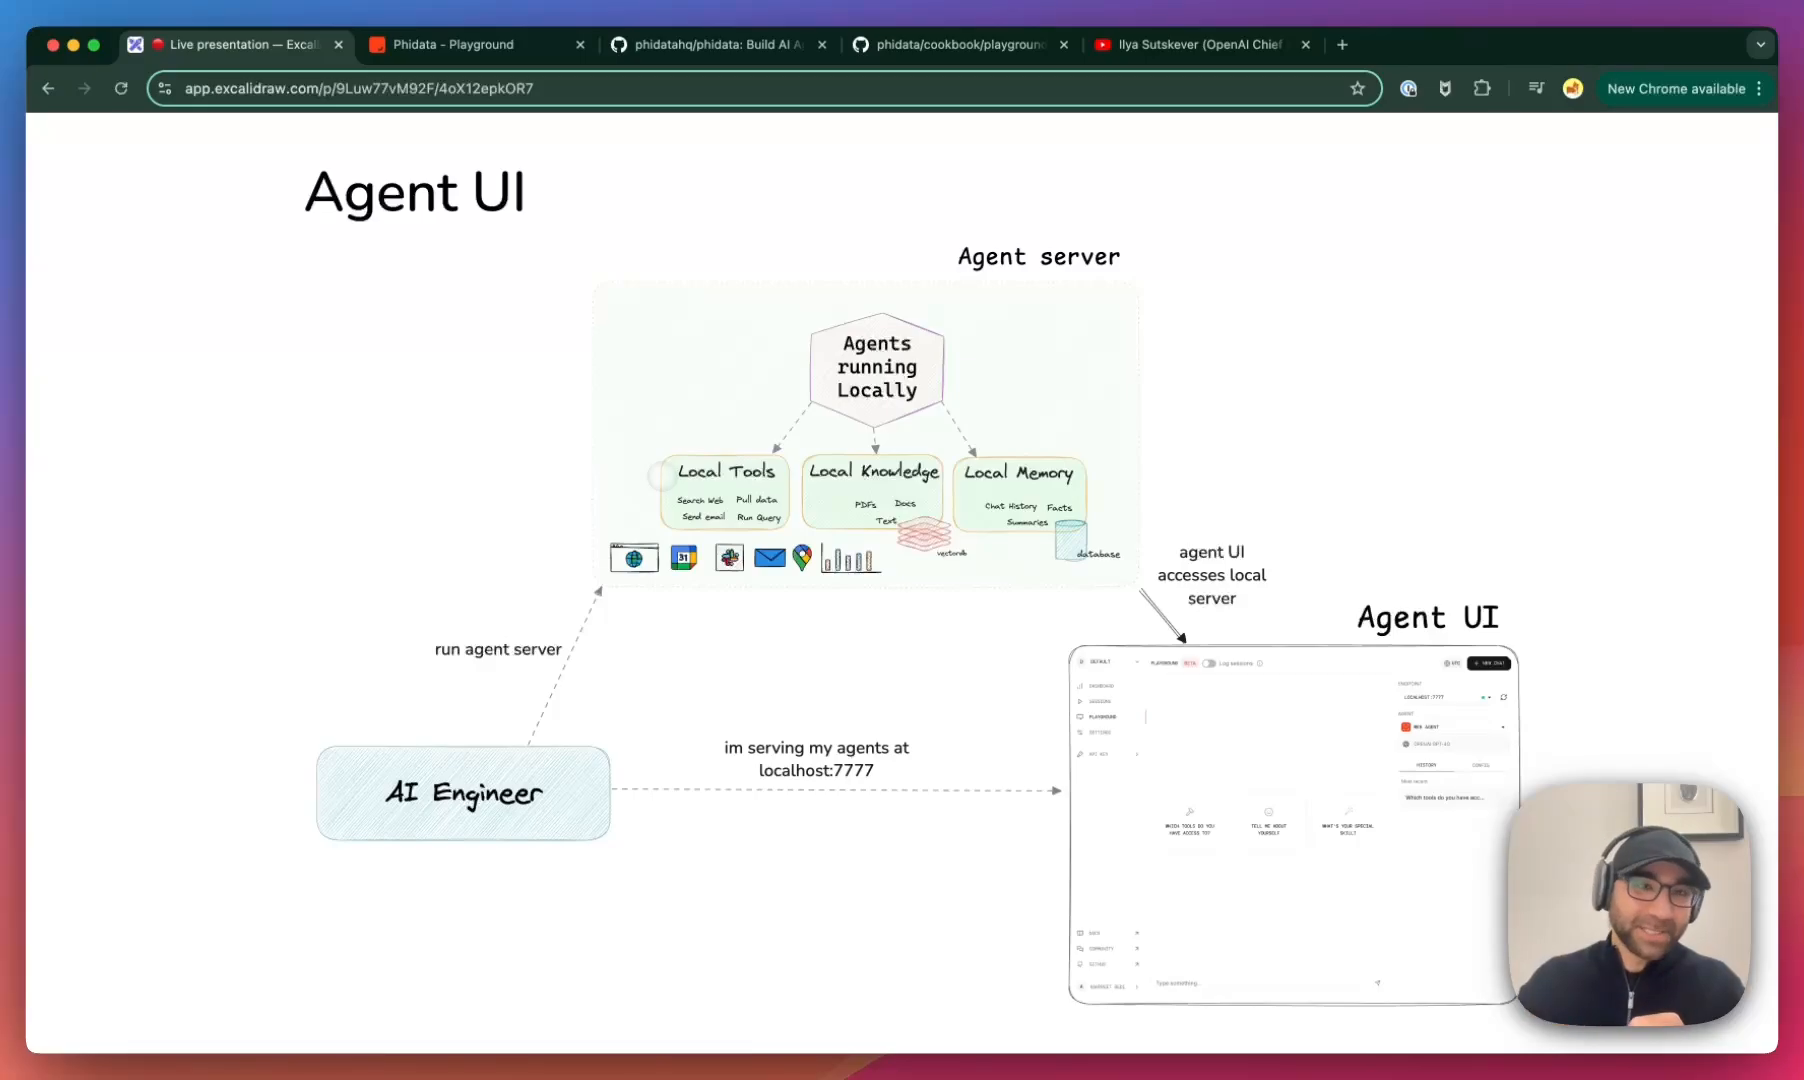
- Switch from the Excalidraw diagram to the Phidata Playground browser page
{"action": "left_click", "coordinate": [472, 44]}
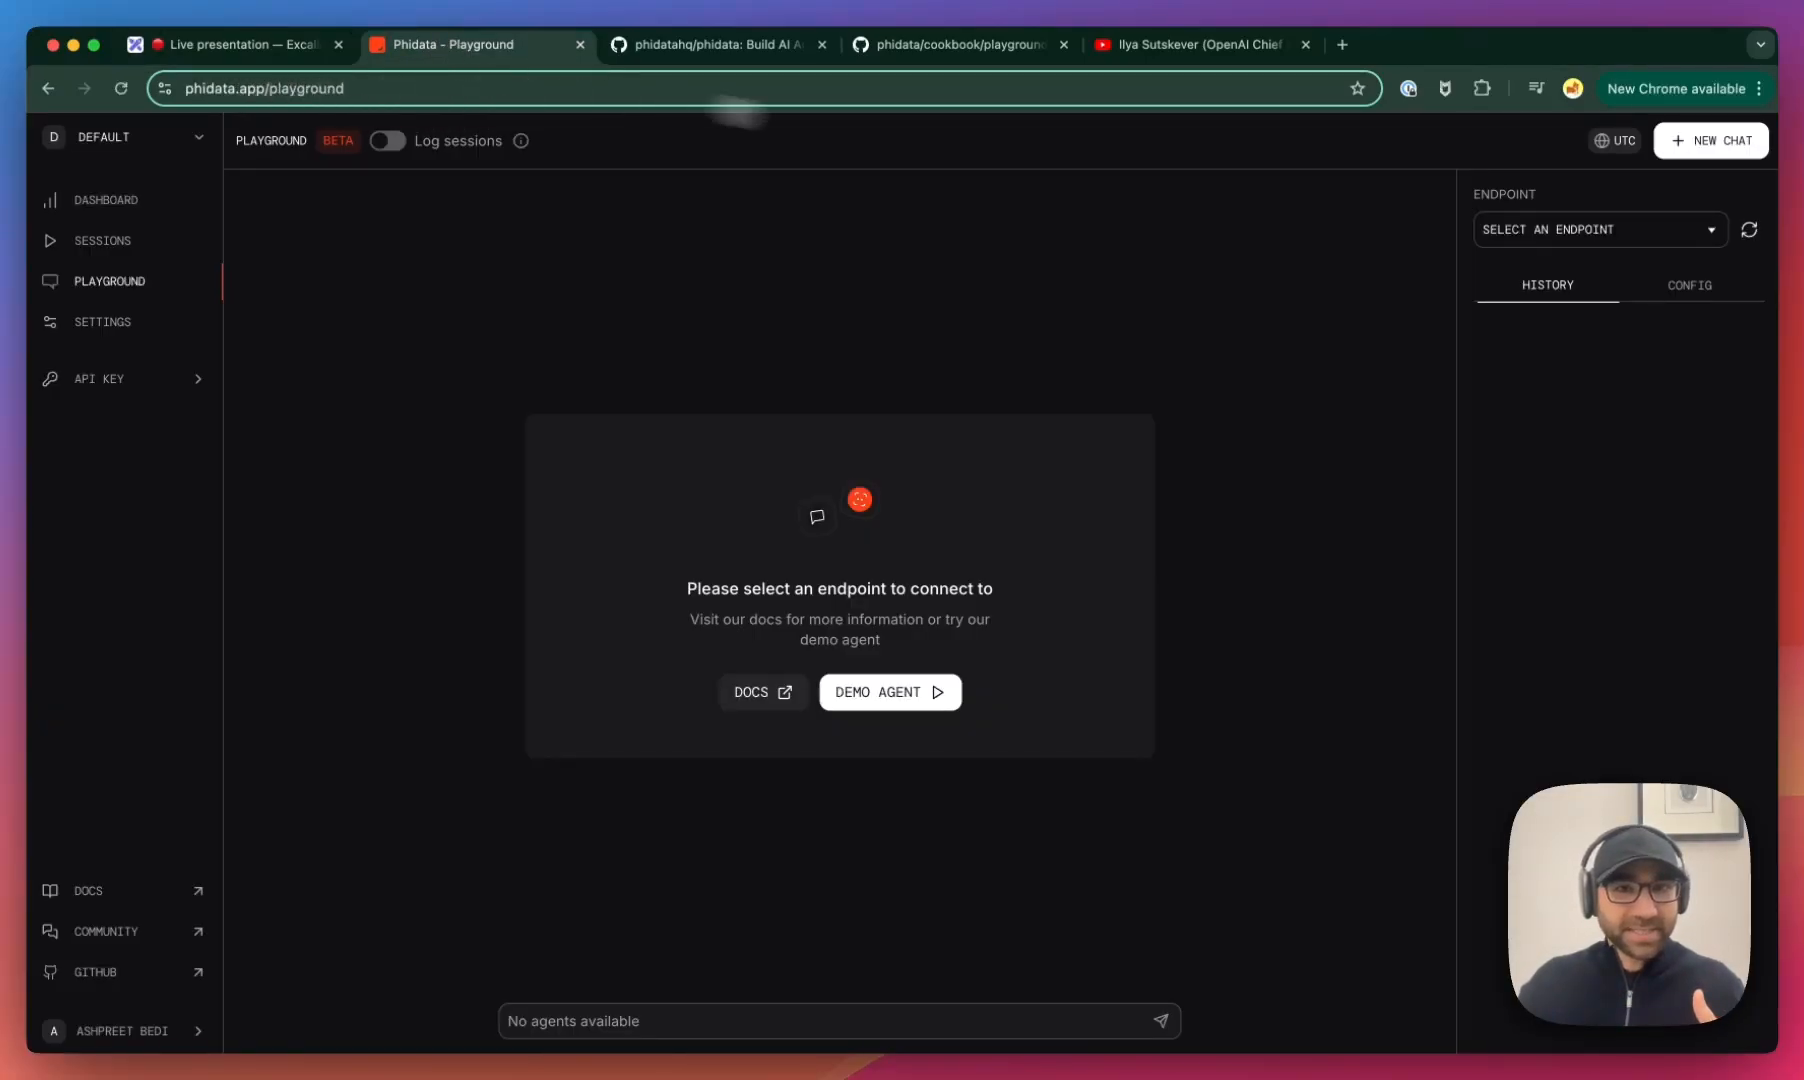
- Connect to the demo endpoint and load the Web Search Agent
{"action": "left_click", "coordinate": [888, 692]}
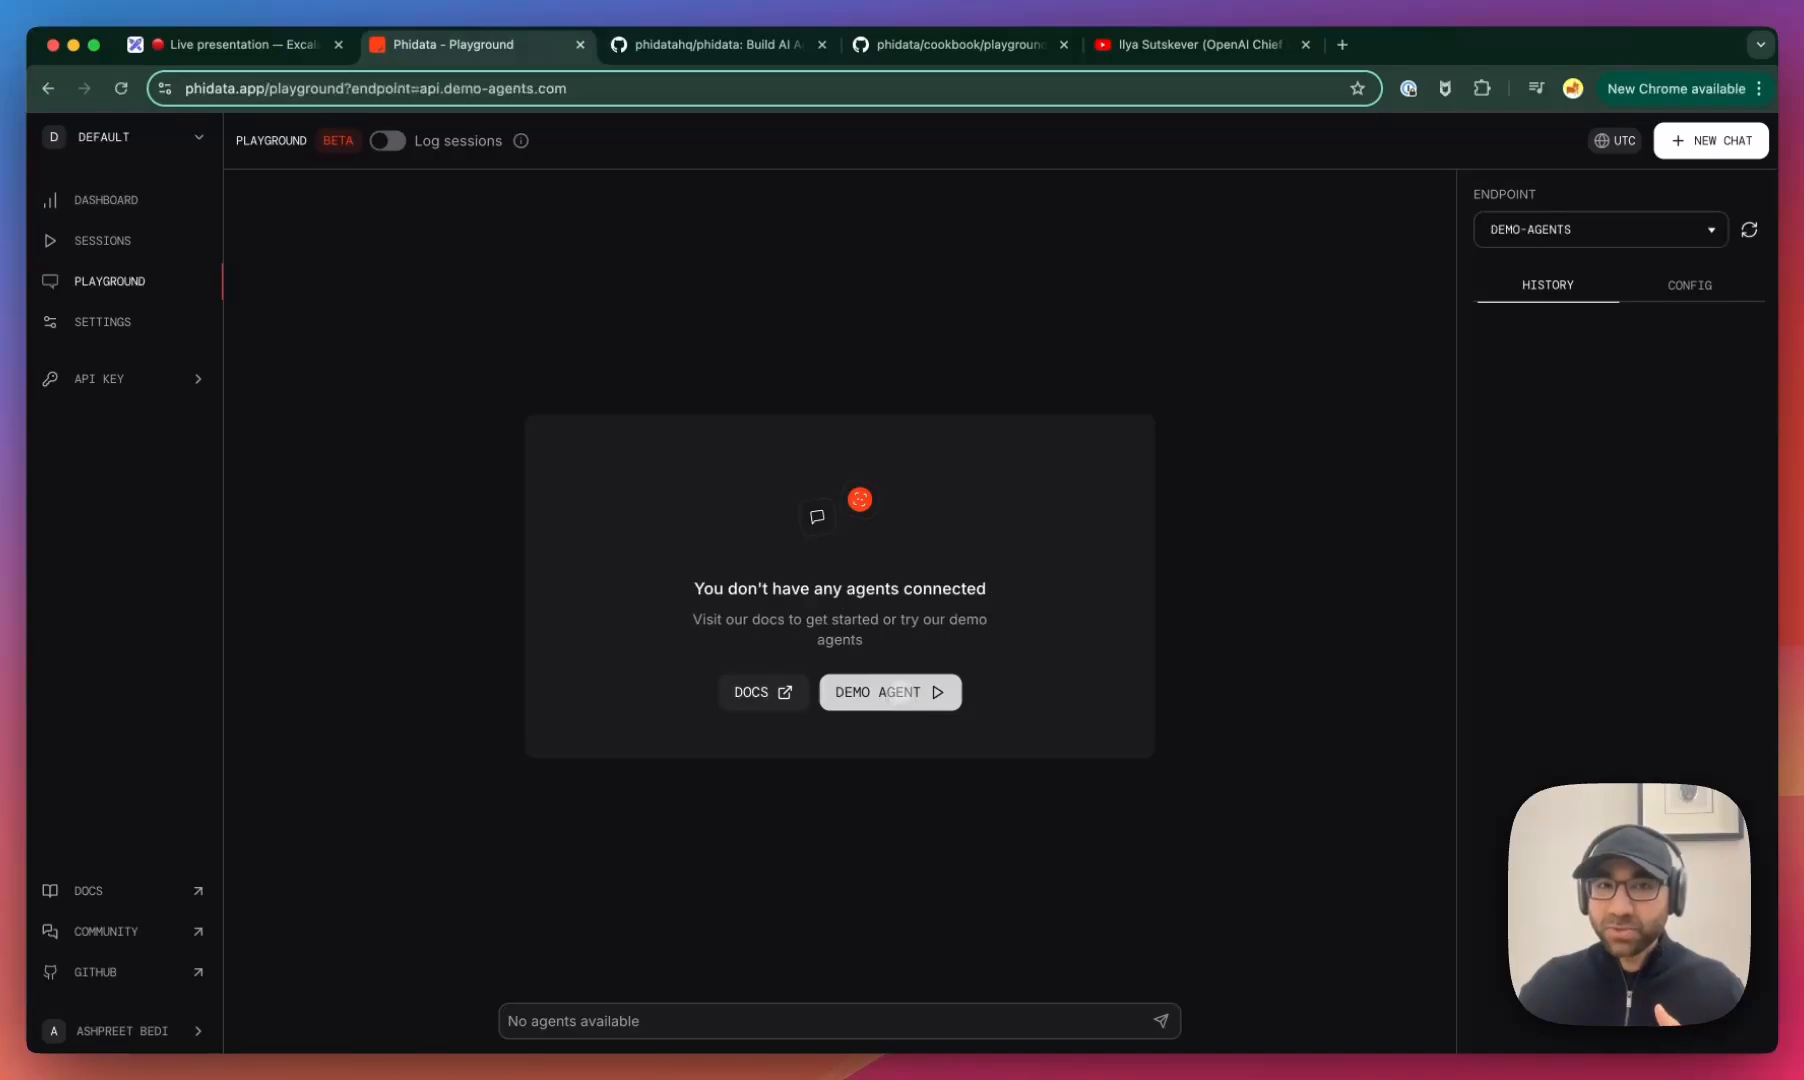
{"action": "left_click", "coordinate": [888, 692]}
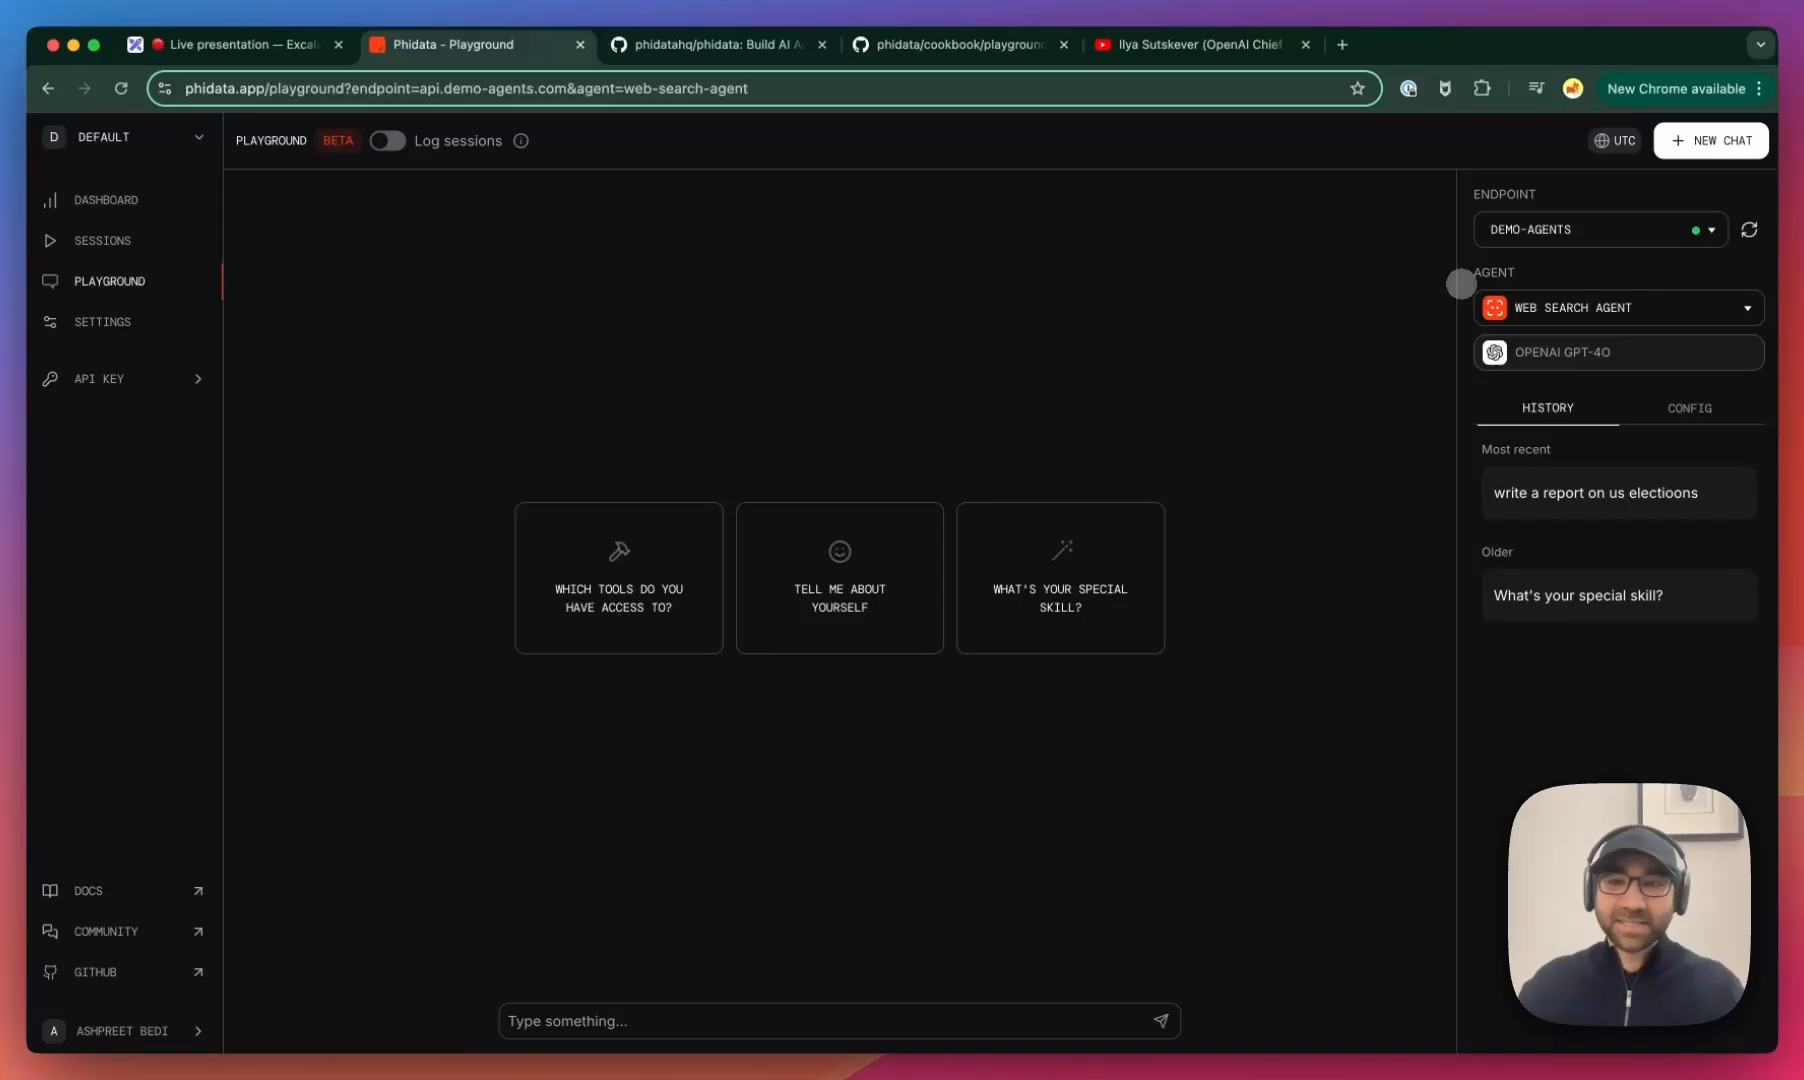
- Ask the Web Search Agent 'tell me about the us elections' and get its sourced answer
{"action": "left_click", "coordinate": [1616, 308]}
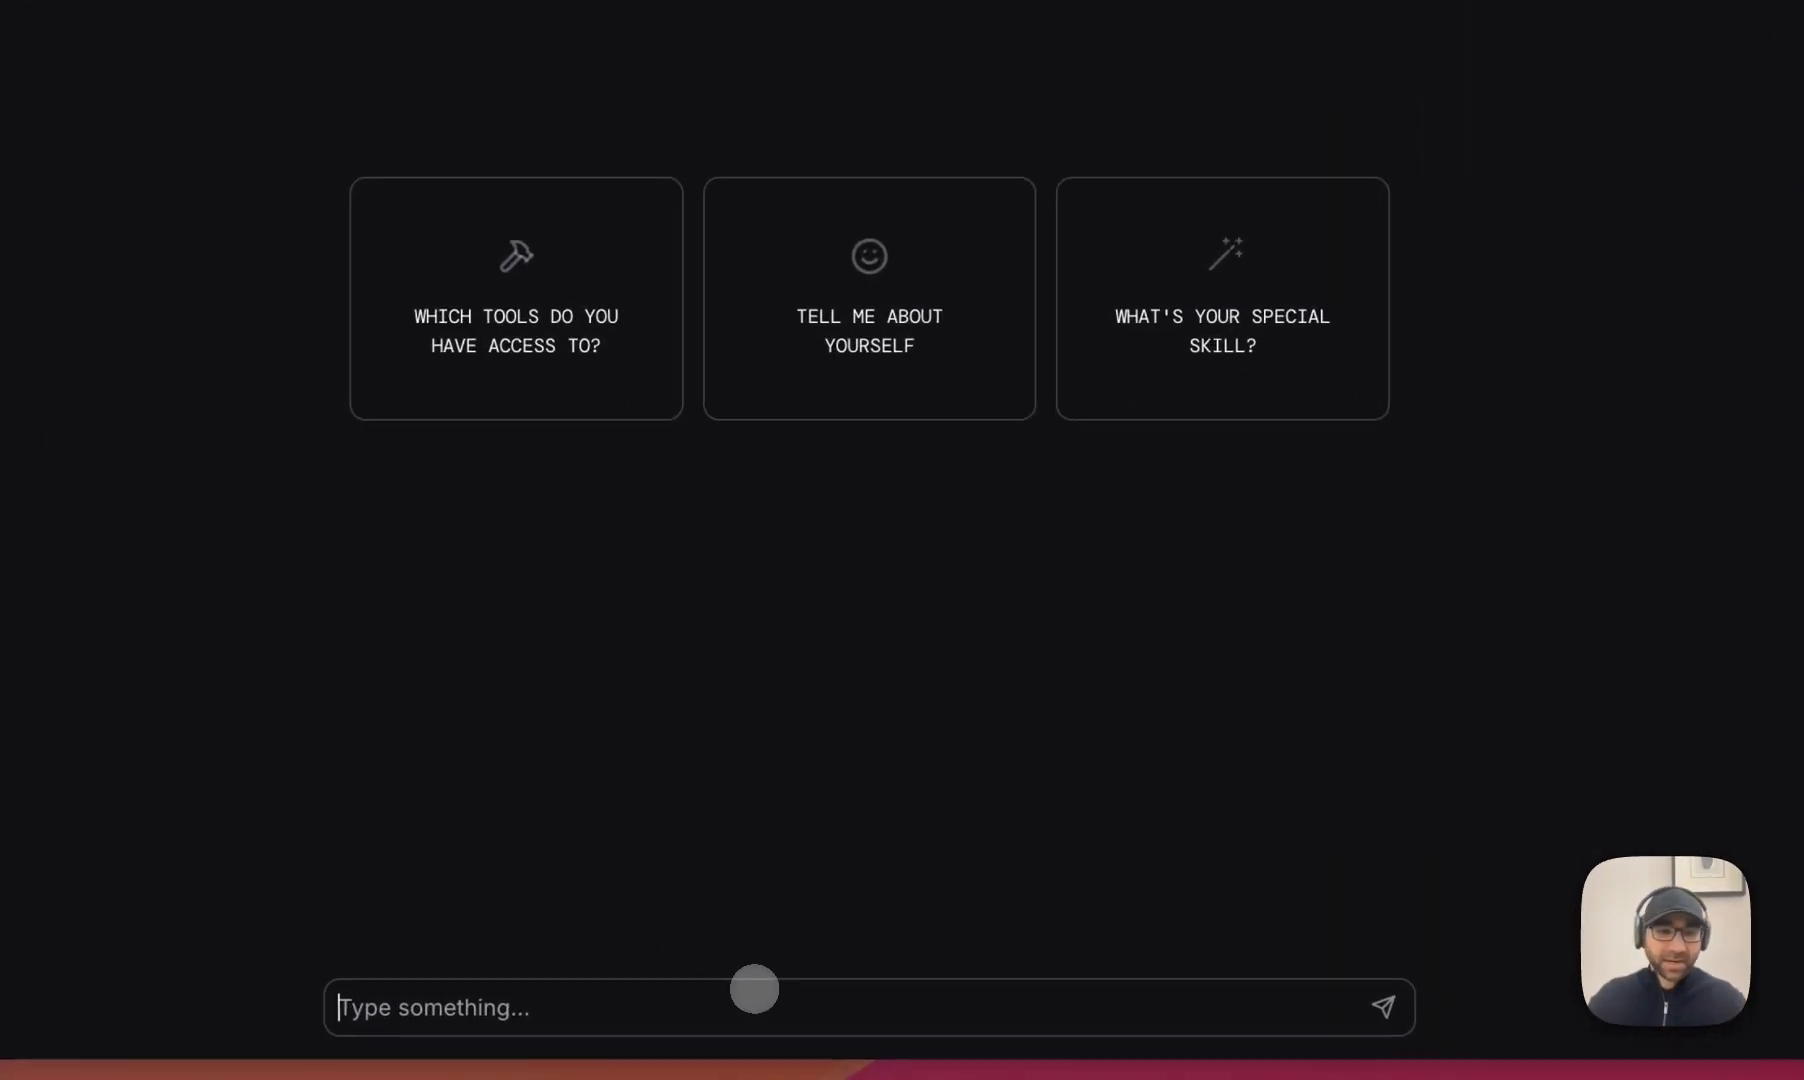
{"action": "type", "text": "tell me about the us elect"}
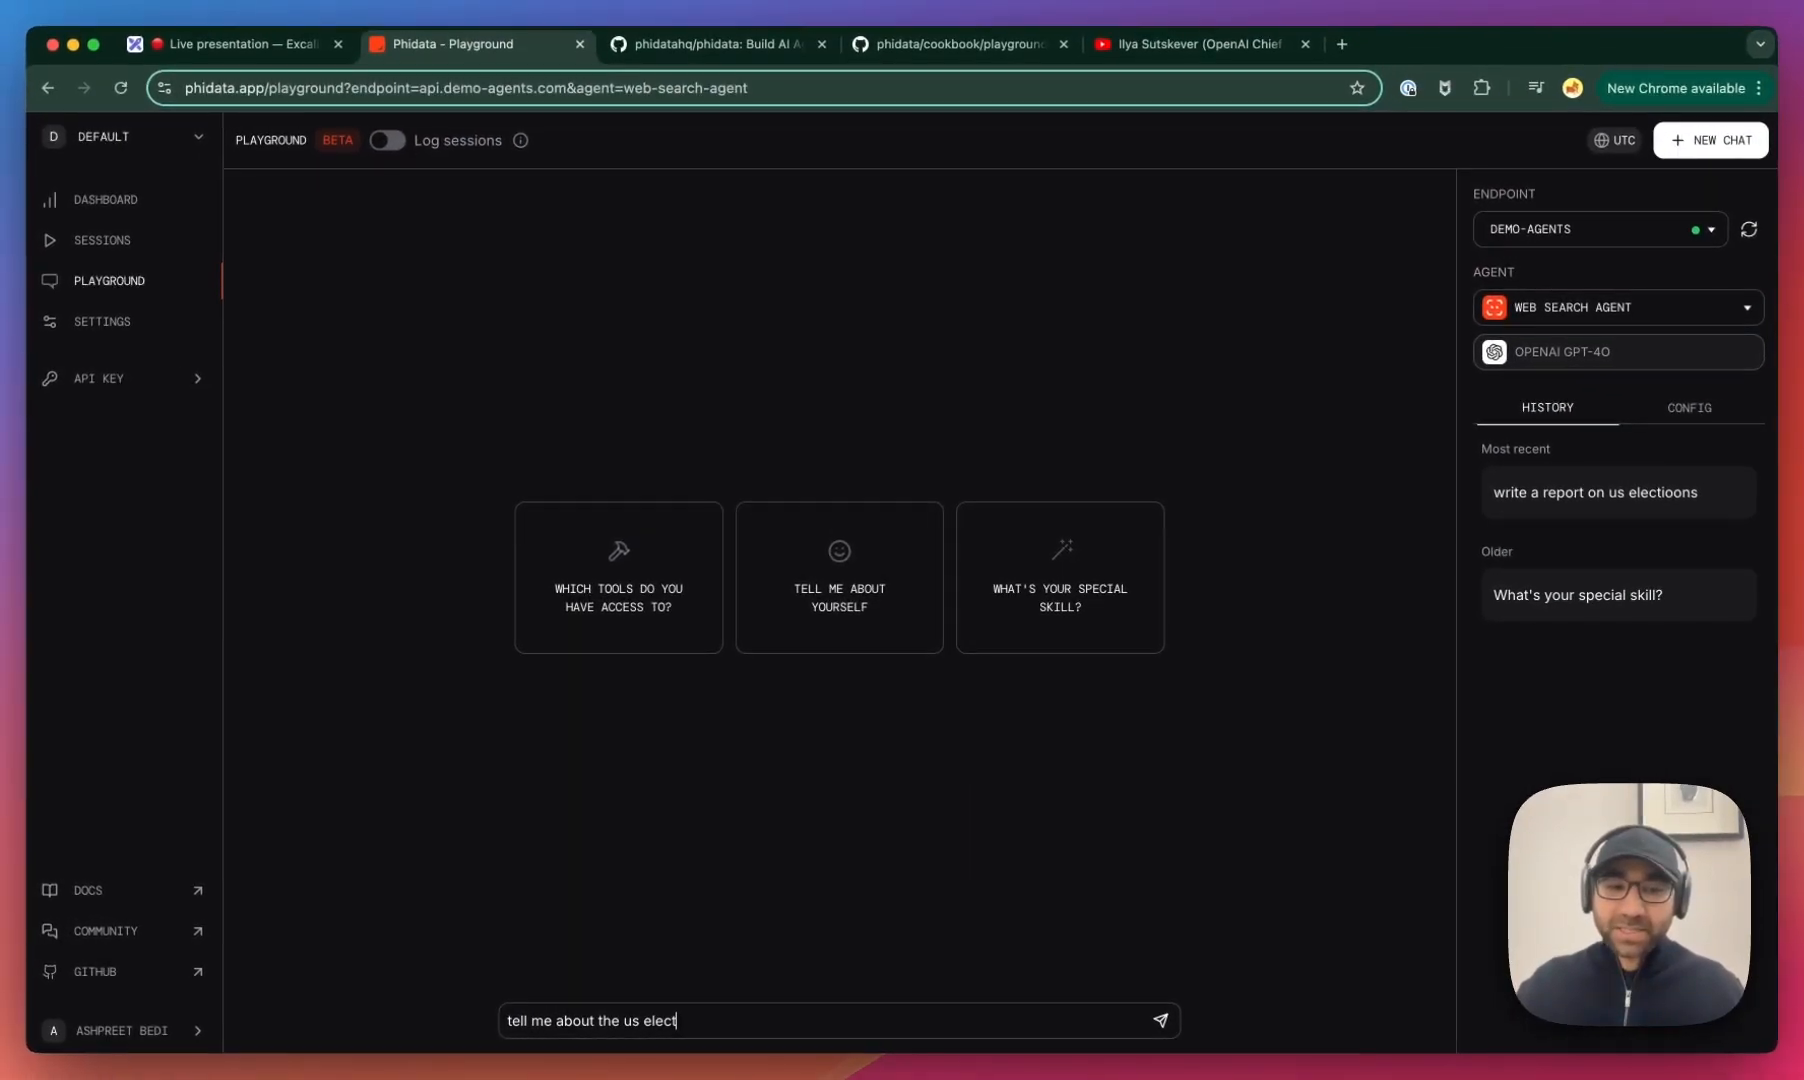
{"action": "left_click", "coordinate": [1158, 1020]}
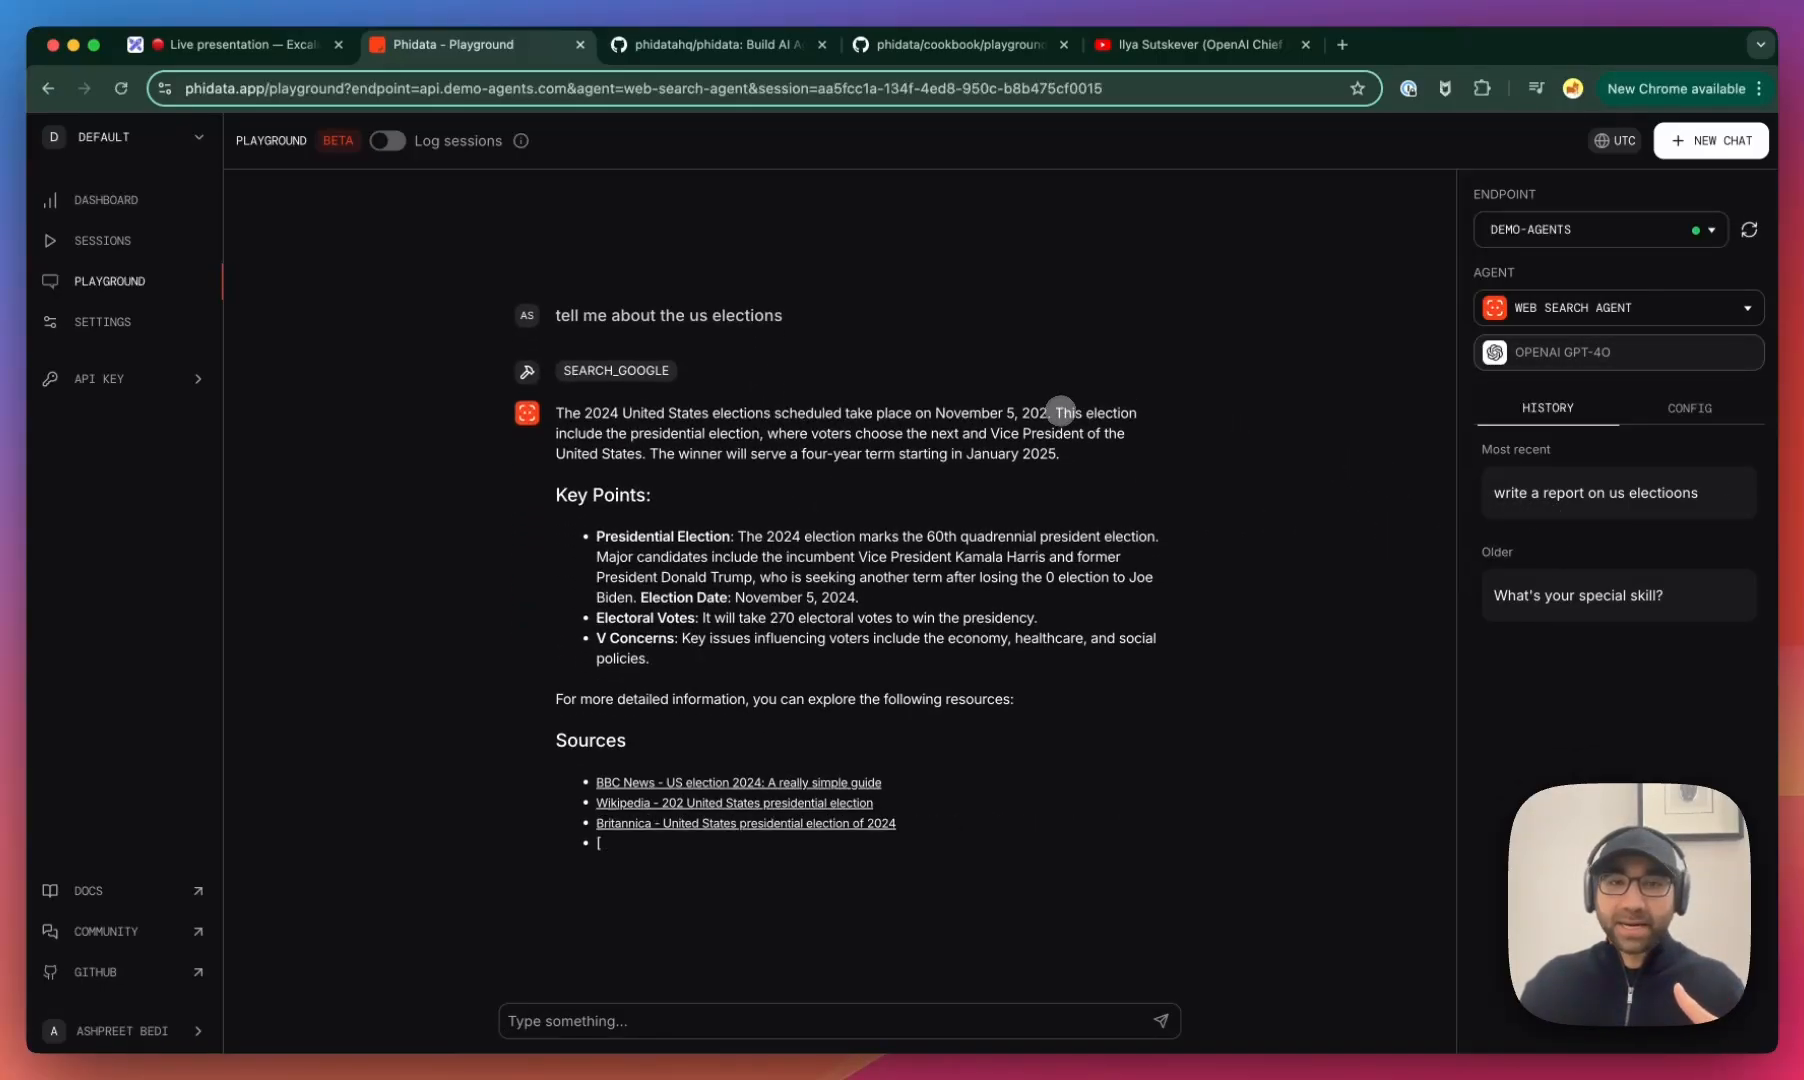
{"action": "left_click", "coordinate": [1160, 1020]}
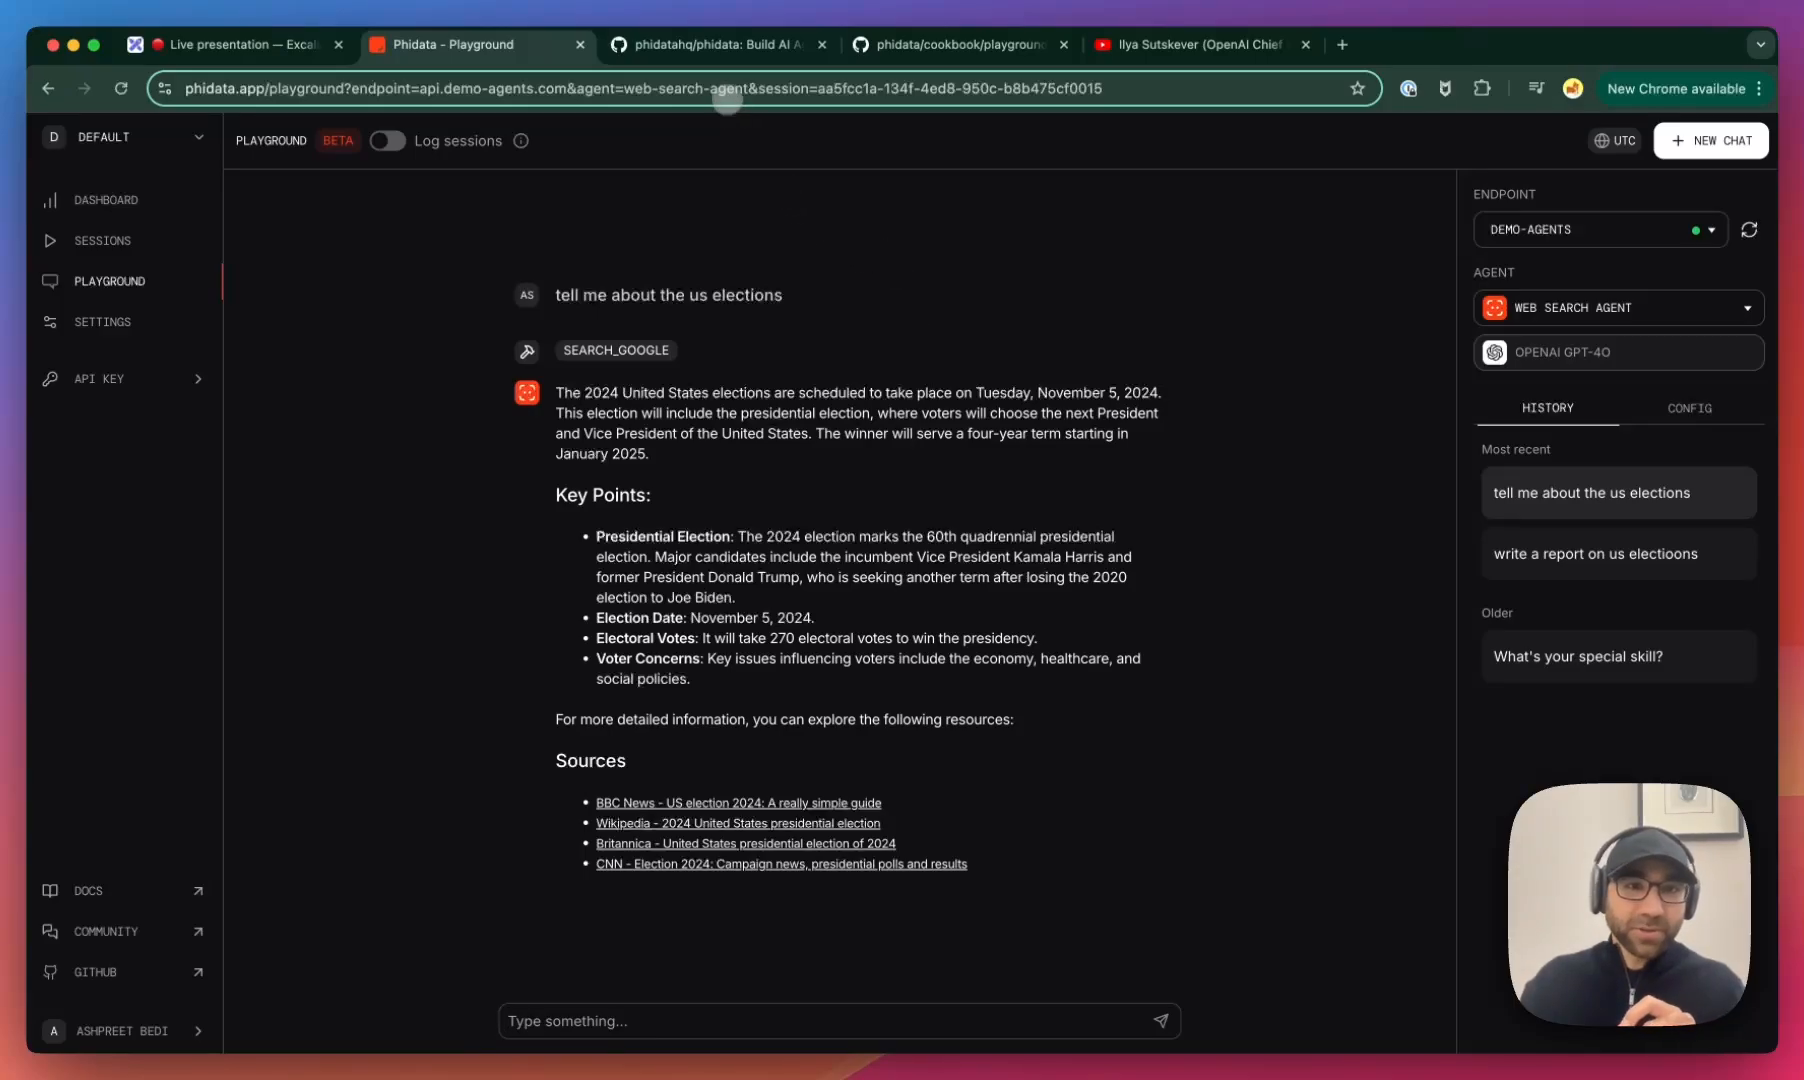
{"action": "left_click", "coordinate": [714, 44]}
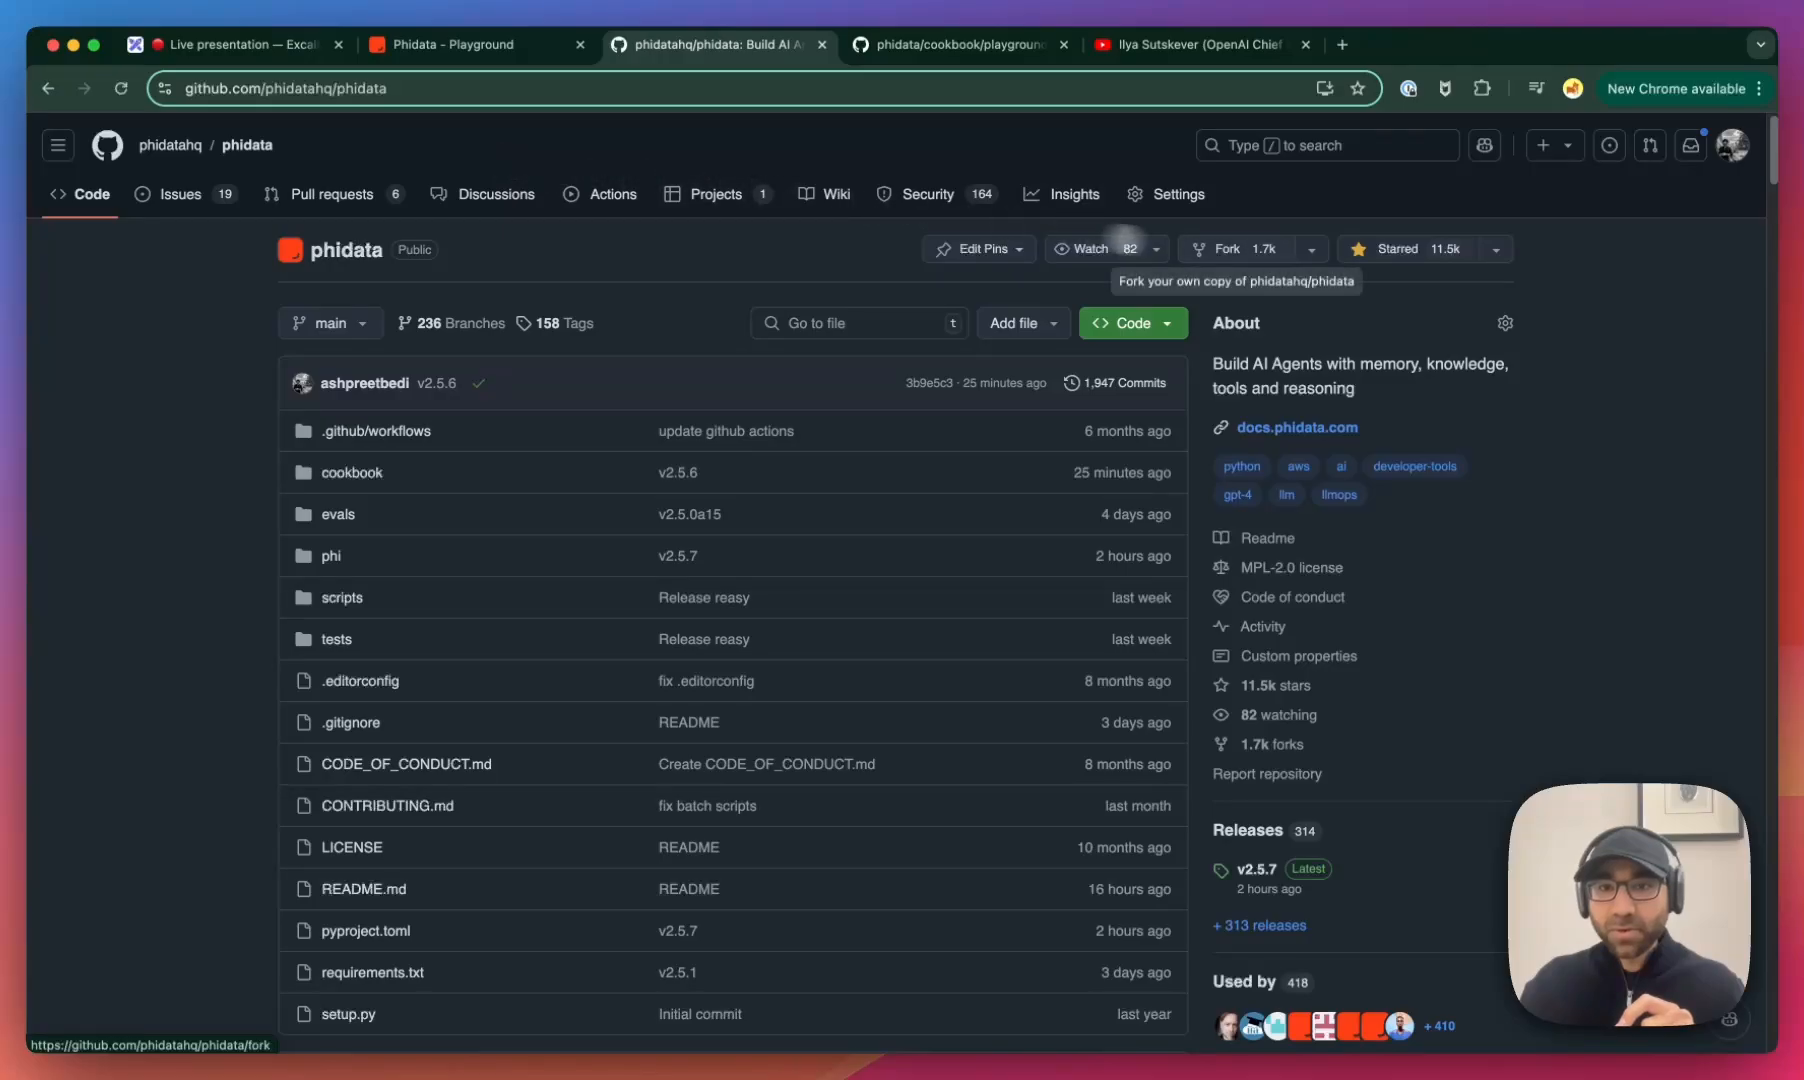
- Browse the phidata cookbook/playground folder and its Agent UI setup README
{"action": "left_click", "coordinate": [1124, 322]}
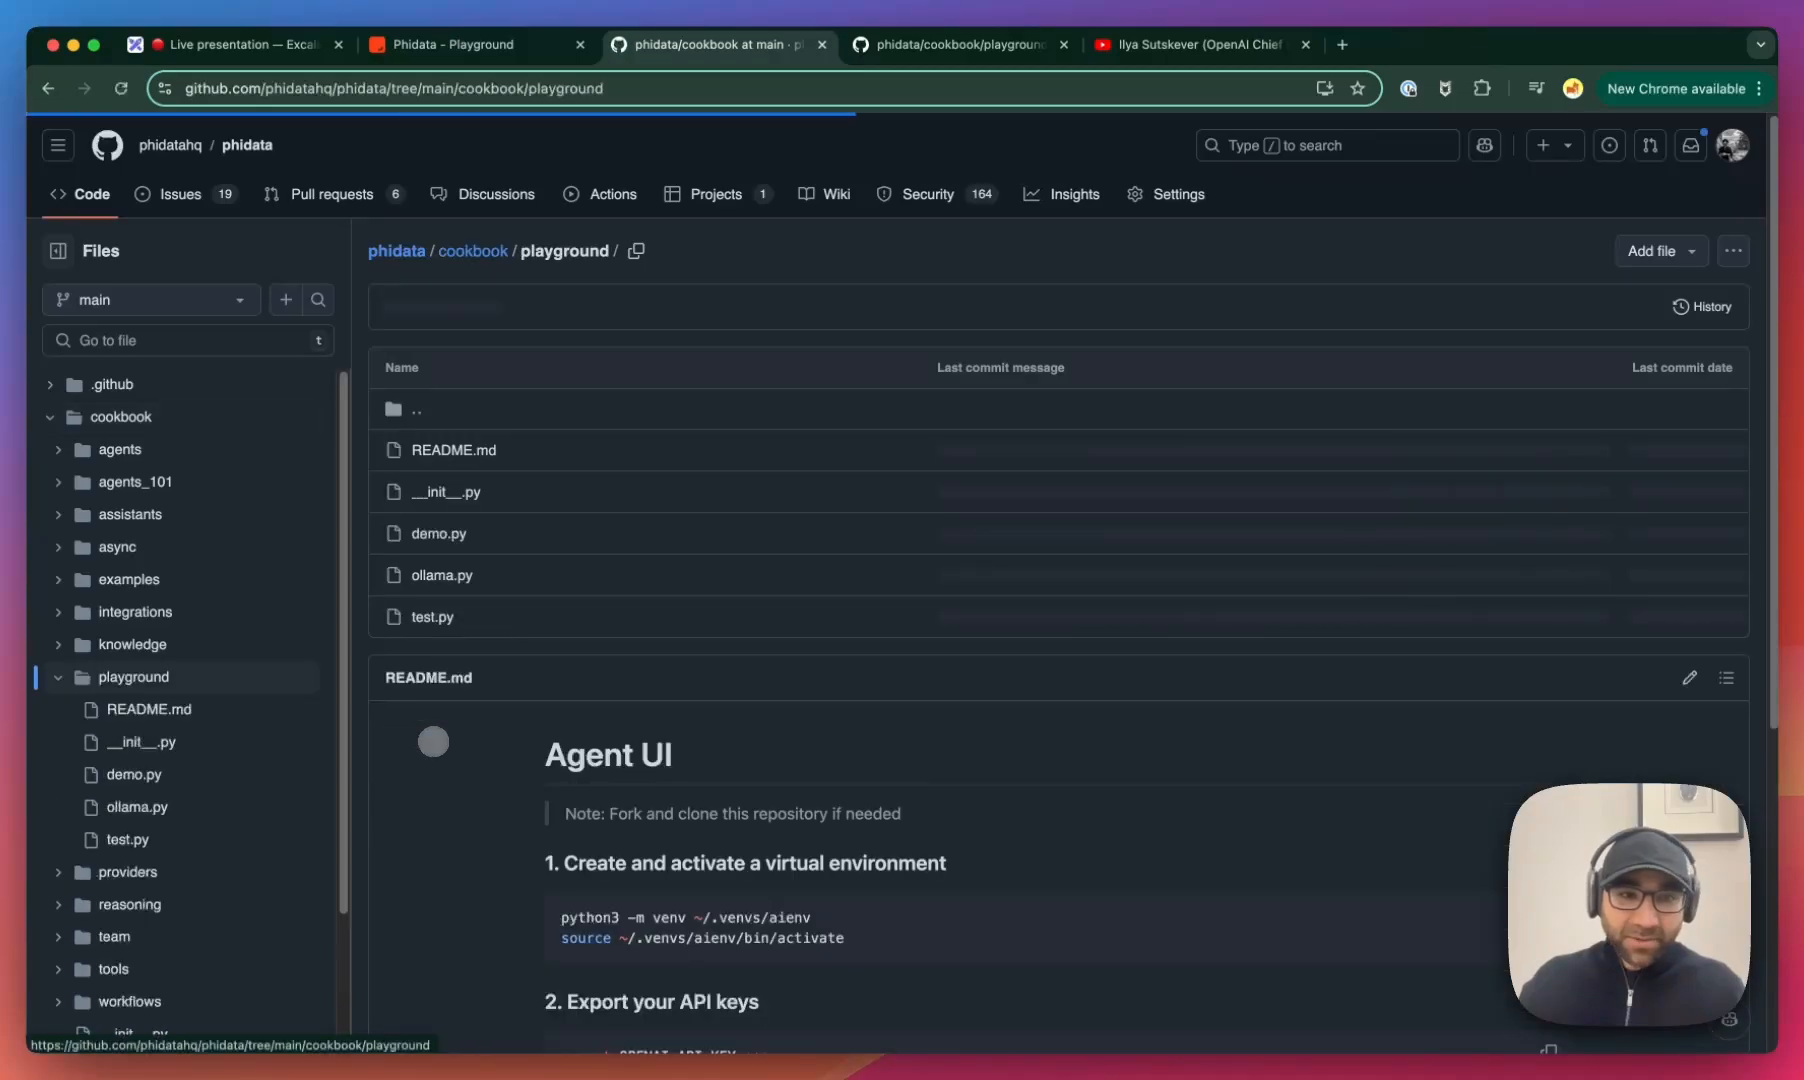
{"action": "scroll", "scroll_direction": "down", "scroll_amount": 3}
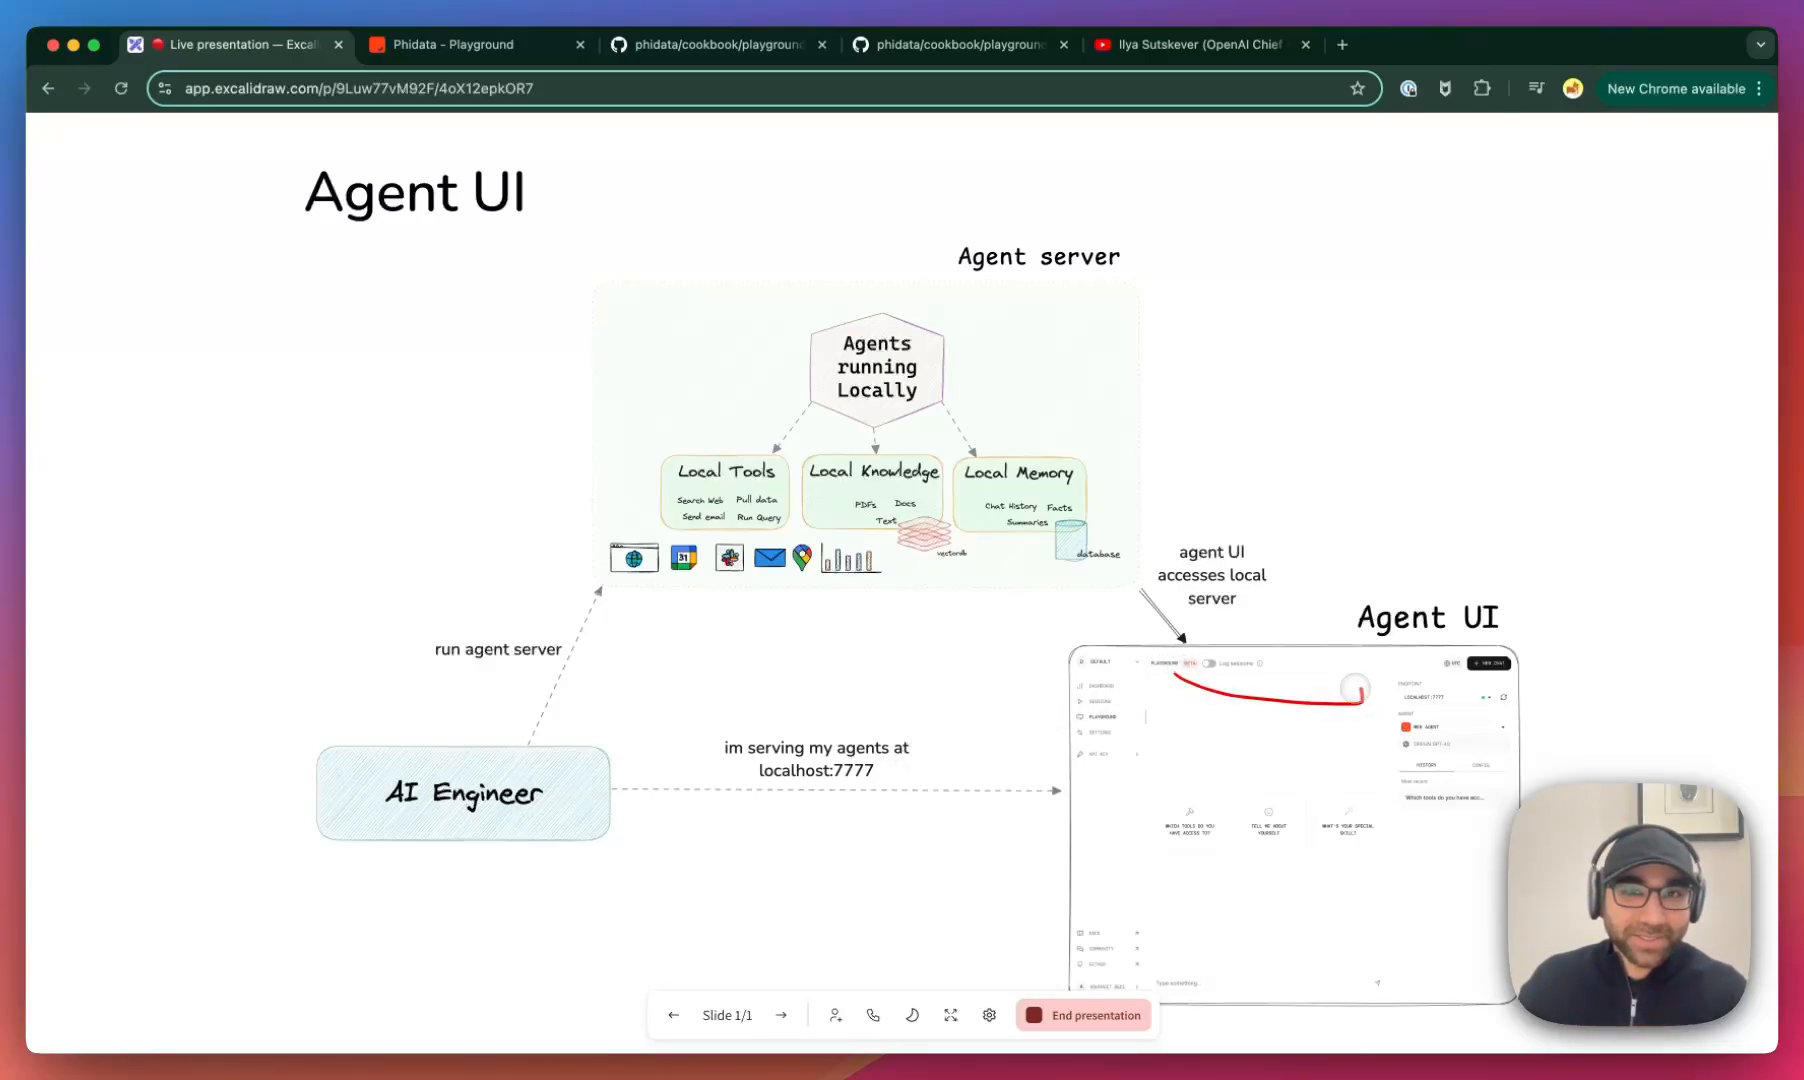
- Highlight the Agent UI screenshot with the laser pointer, then bring PyCharm forward
{"action": "left_click_drag", "start_coordinate": [1352, 686], "coordinate": [966, 226]}
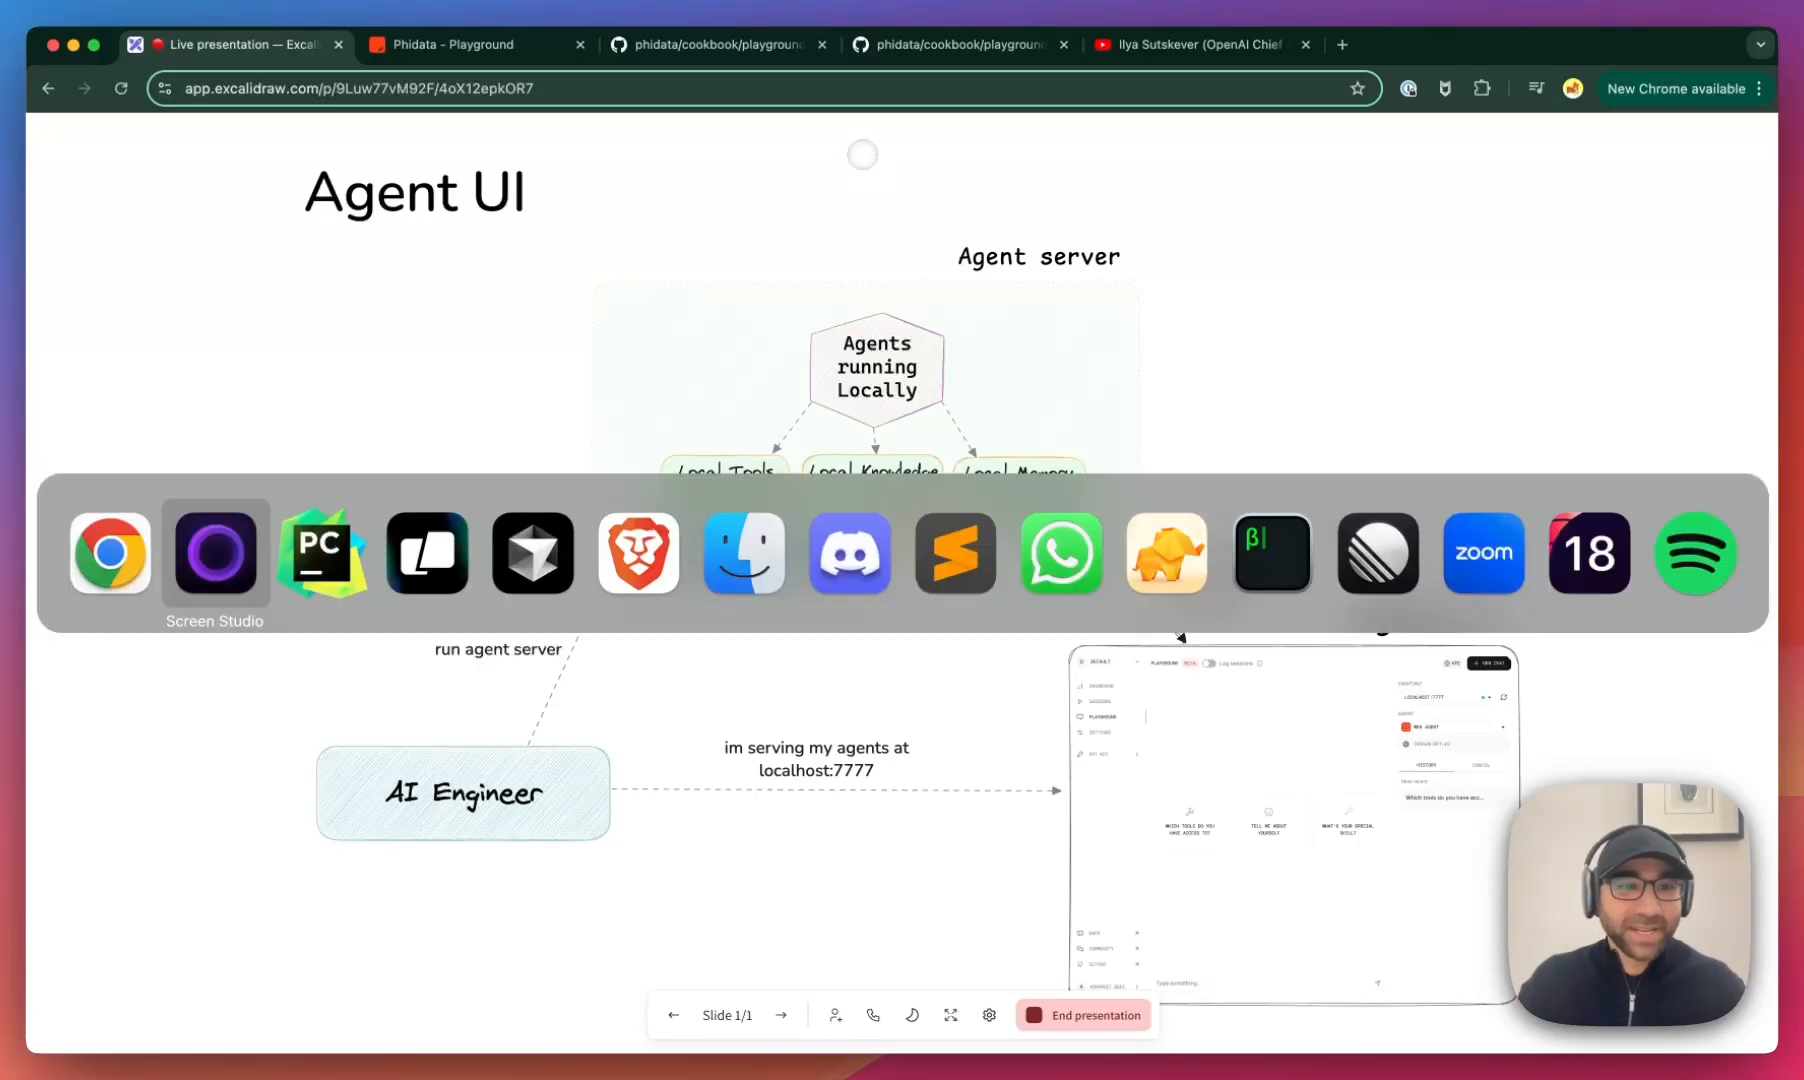
{"action": "left_click", "coordinate": [320, 554]}
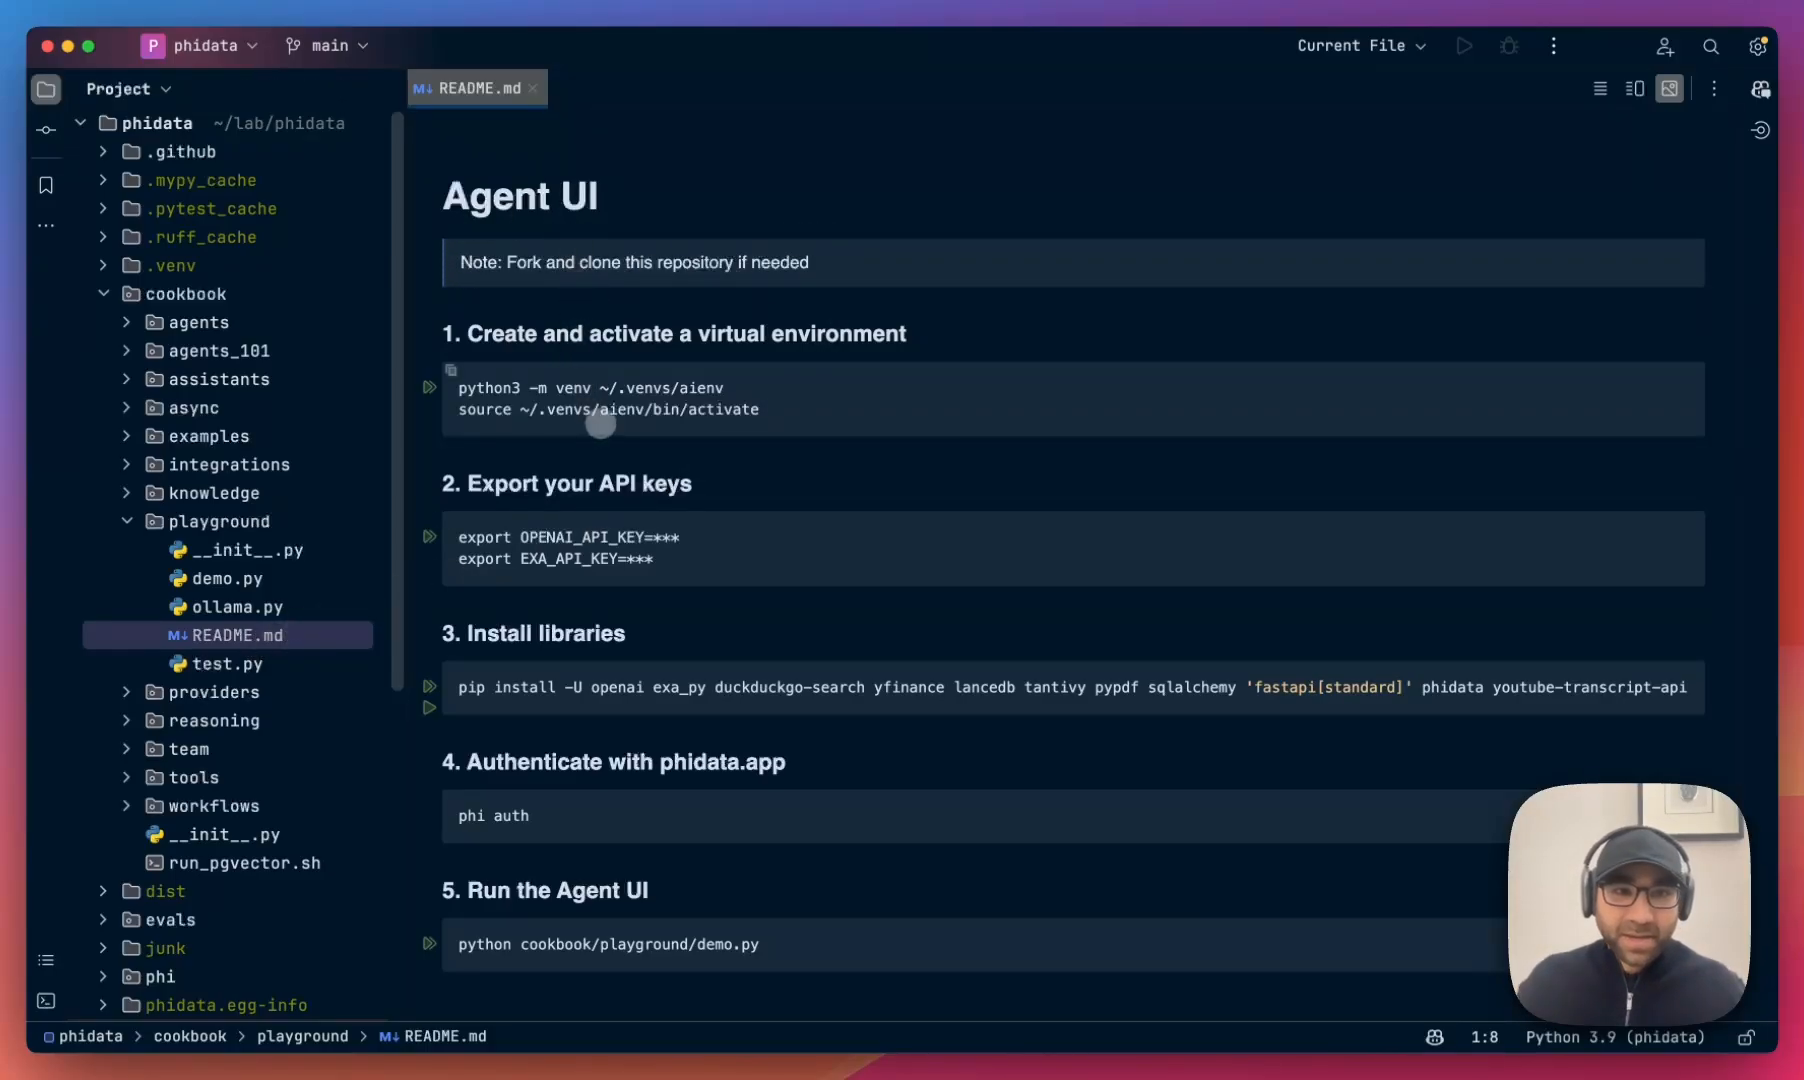
- Review the README setup steps and select the 'python cookbook/playground/demo.py' run command
{"action": "left_click_drag", "start_coordinate": [458, 388], "coordinate": [760, 410]}
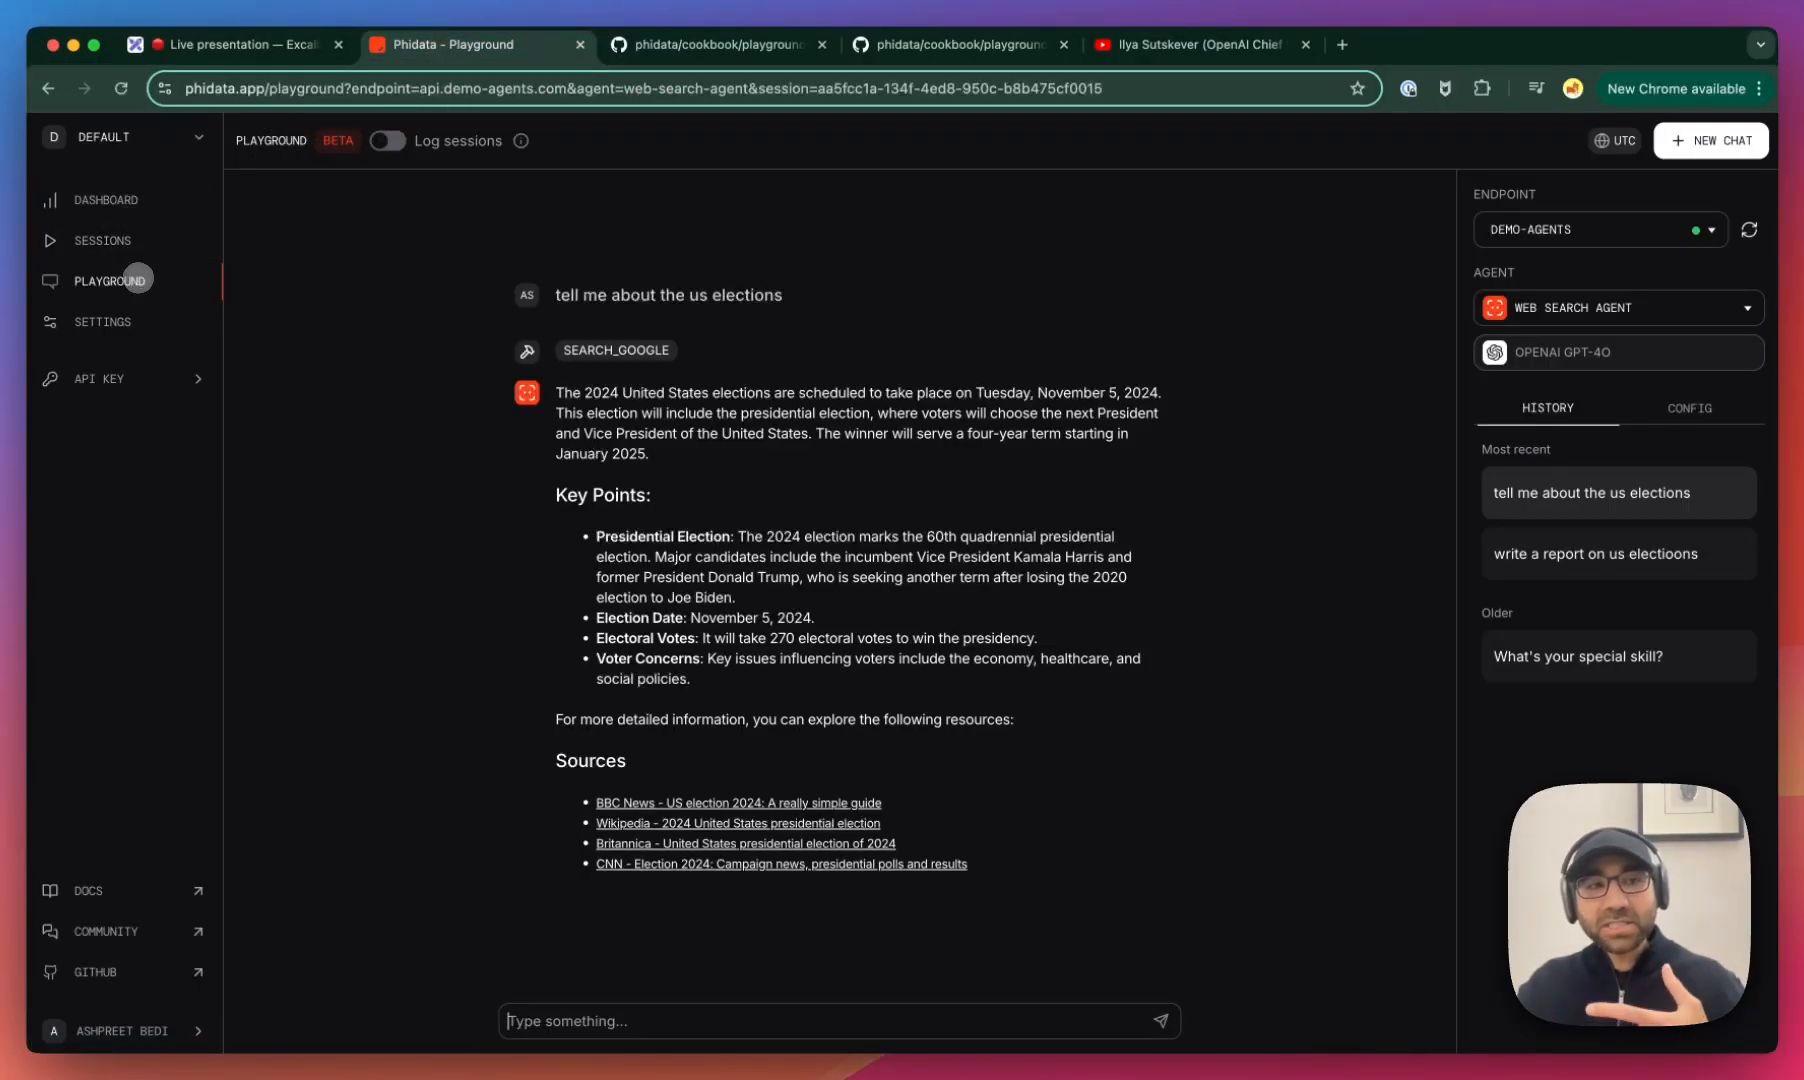
{"action": "left_click", "coordinate": [1598, 228]}
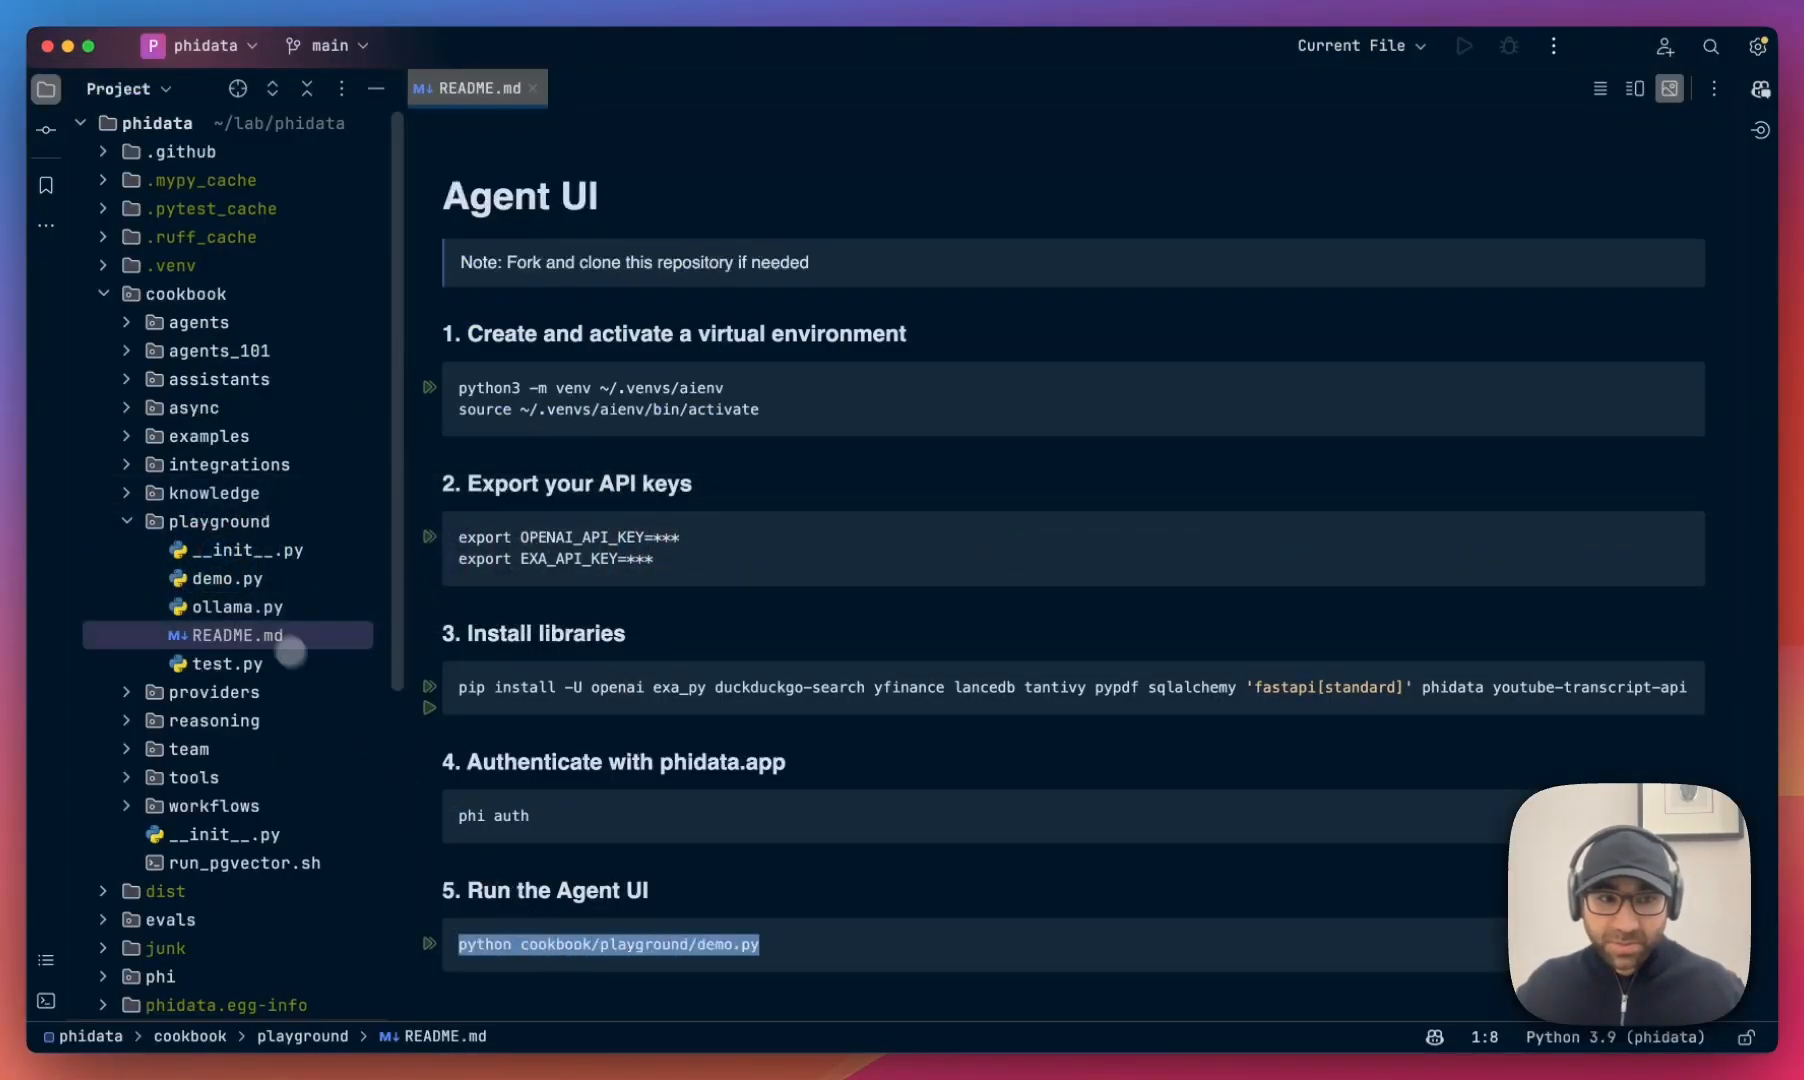
{"action": "double_click", "coordinate": [226, 578]}
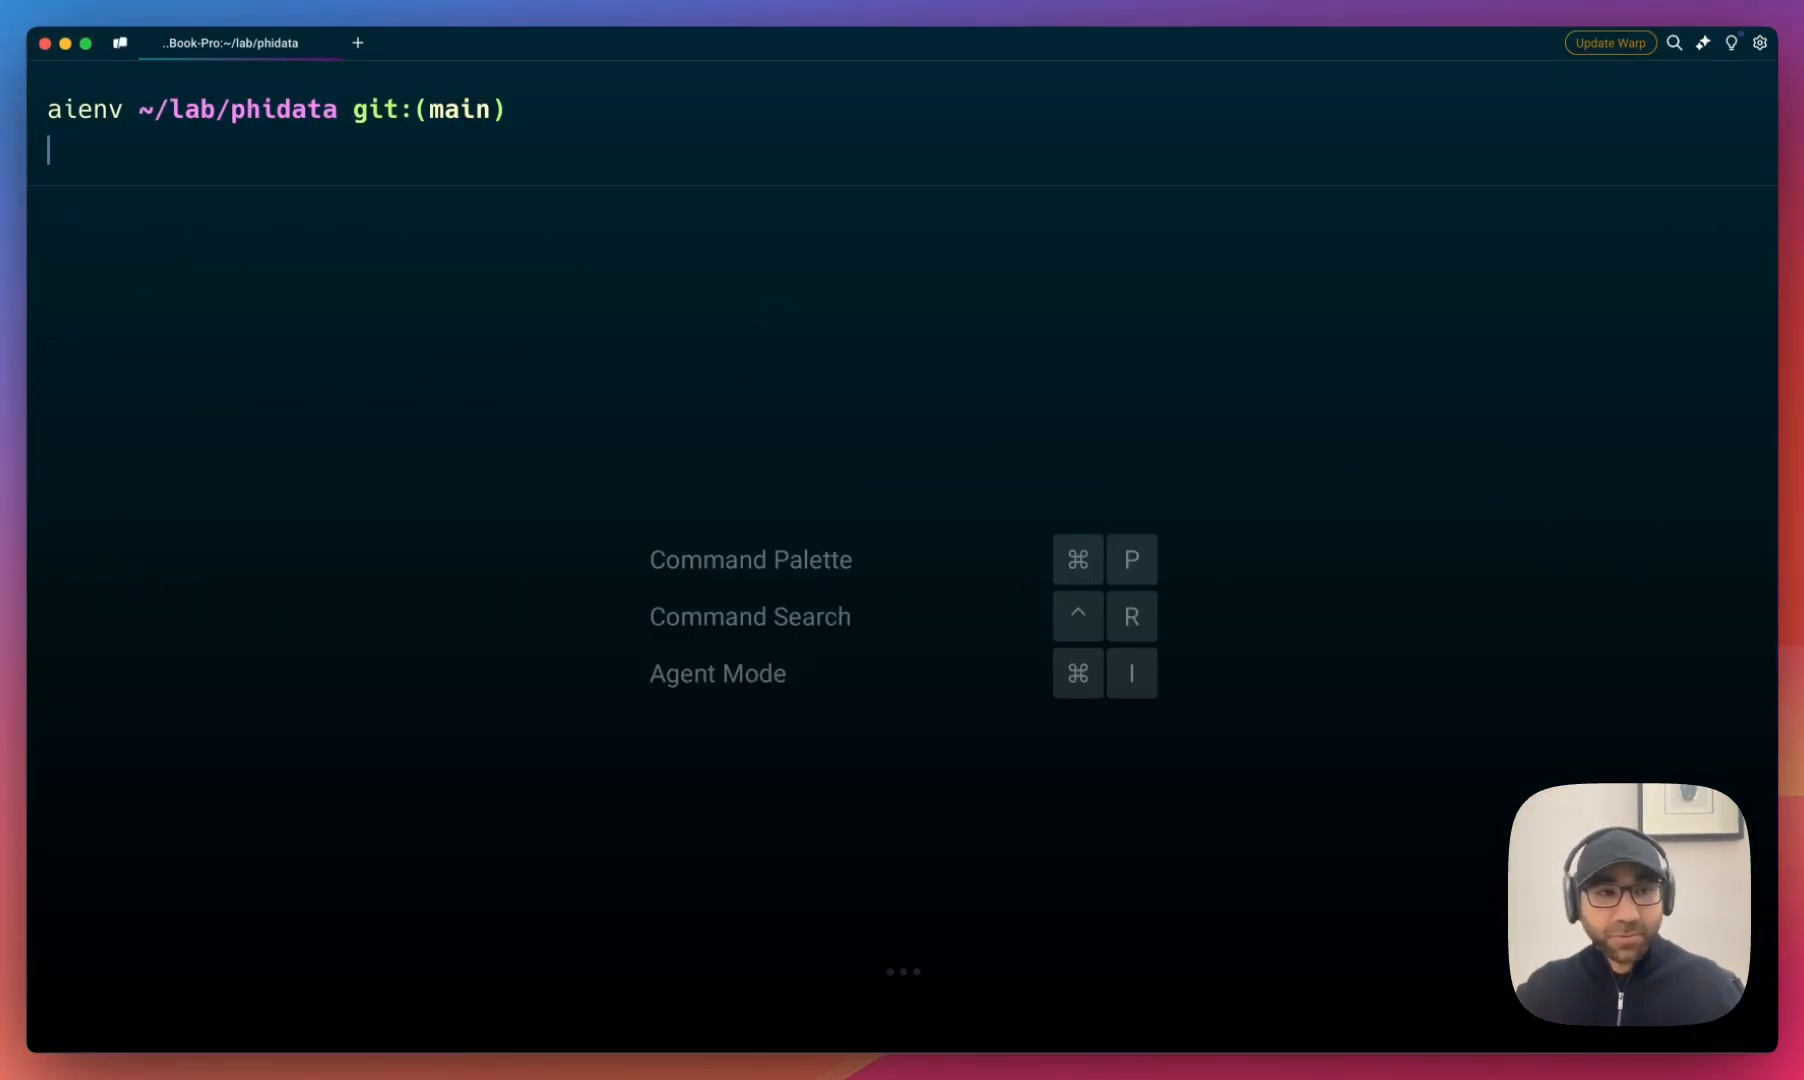
- Run 'export PHI_DEBUG=True' and start the server with 'python cookbook/playground/demo.py'
{"action": "type", "text": "export PHI_DEBUG=True"}
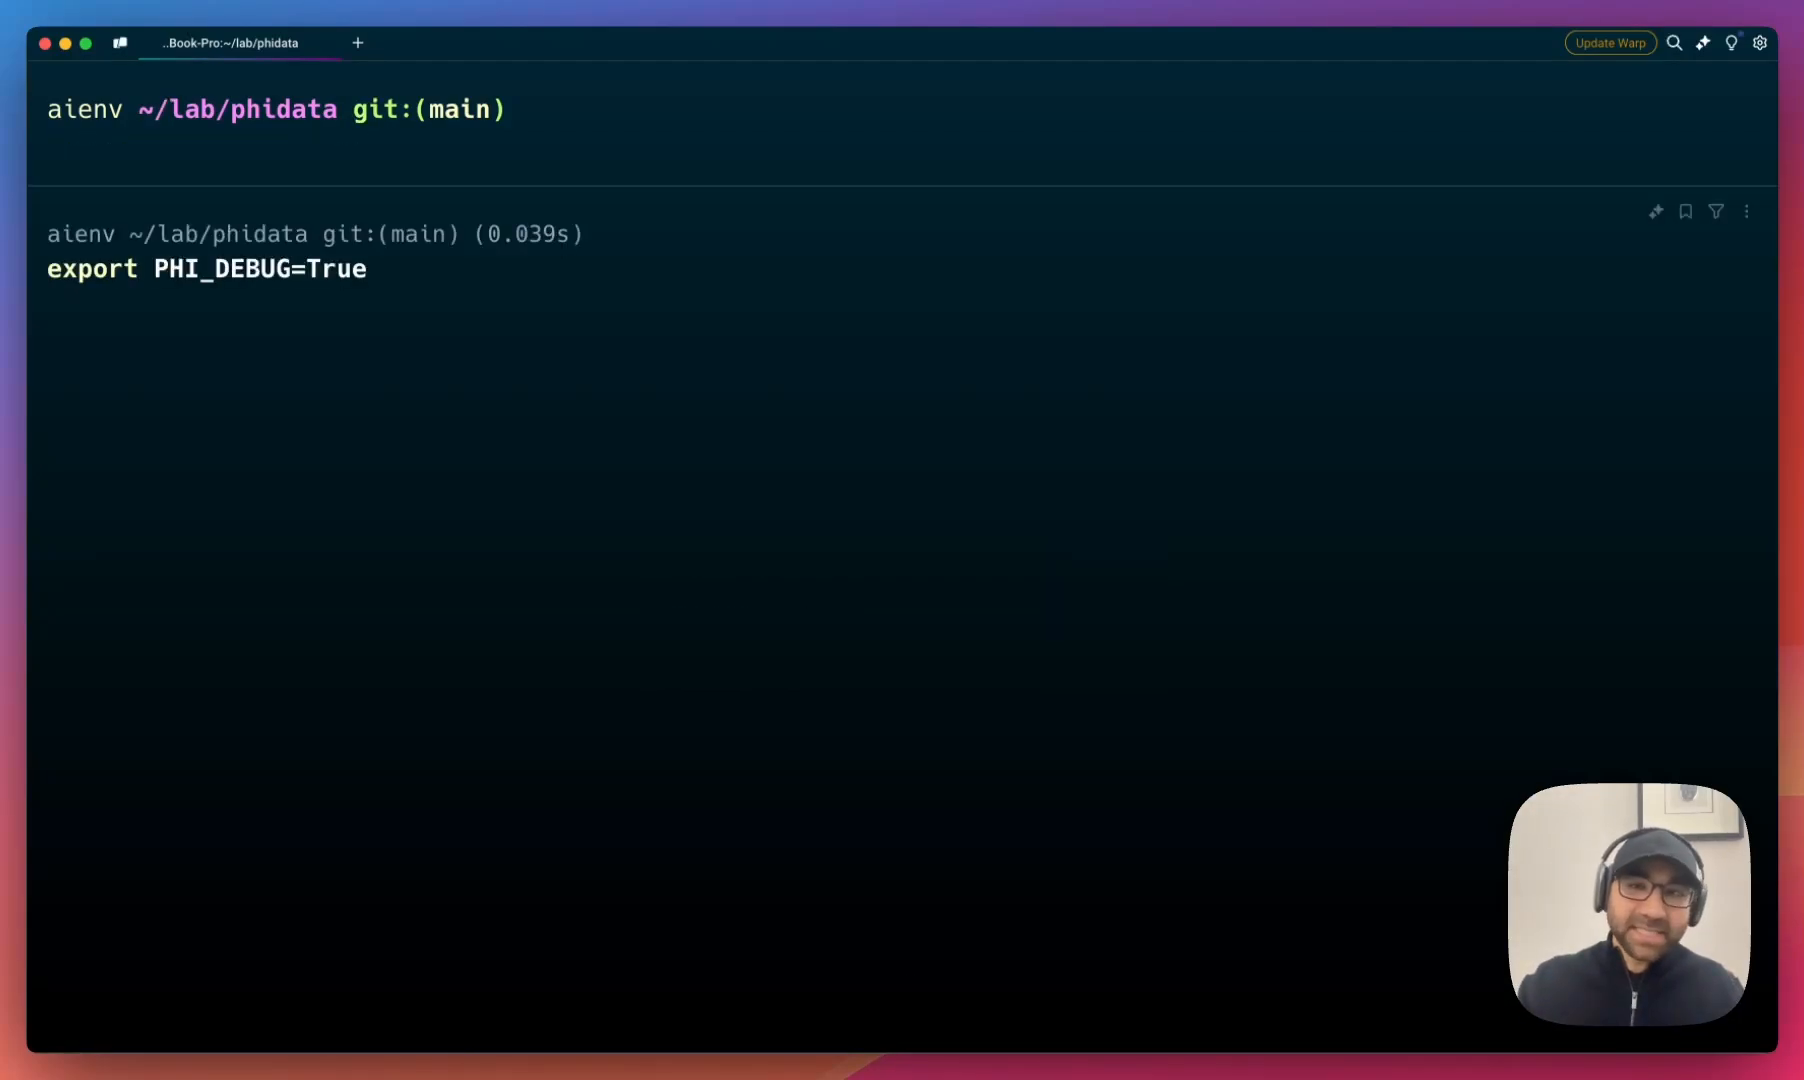
{"action": "type", "text": "python cookbook/playground/demo.py"}
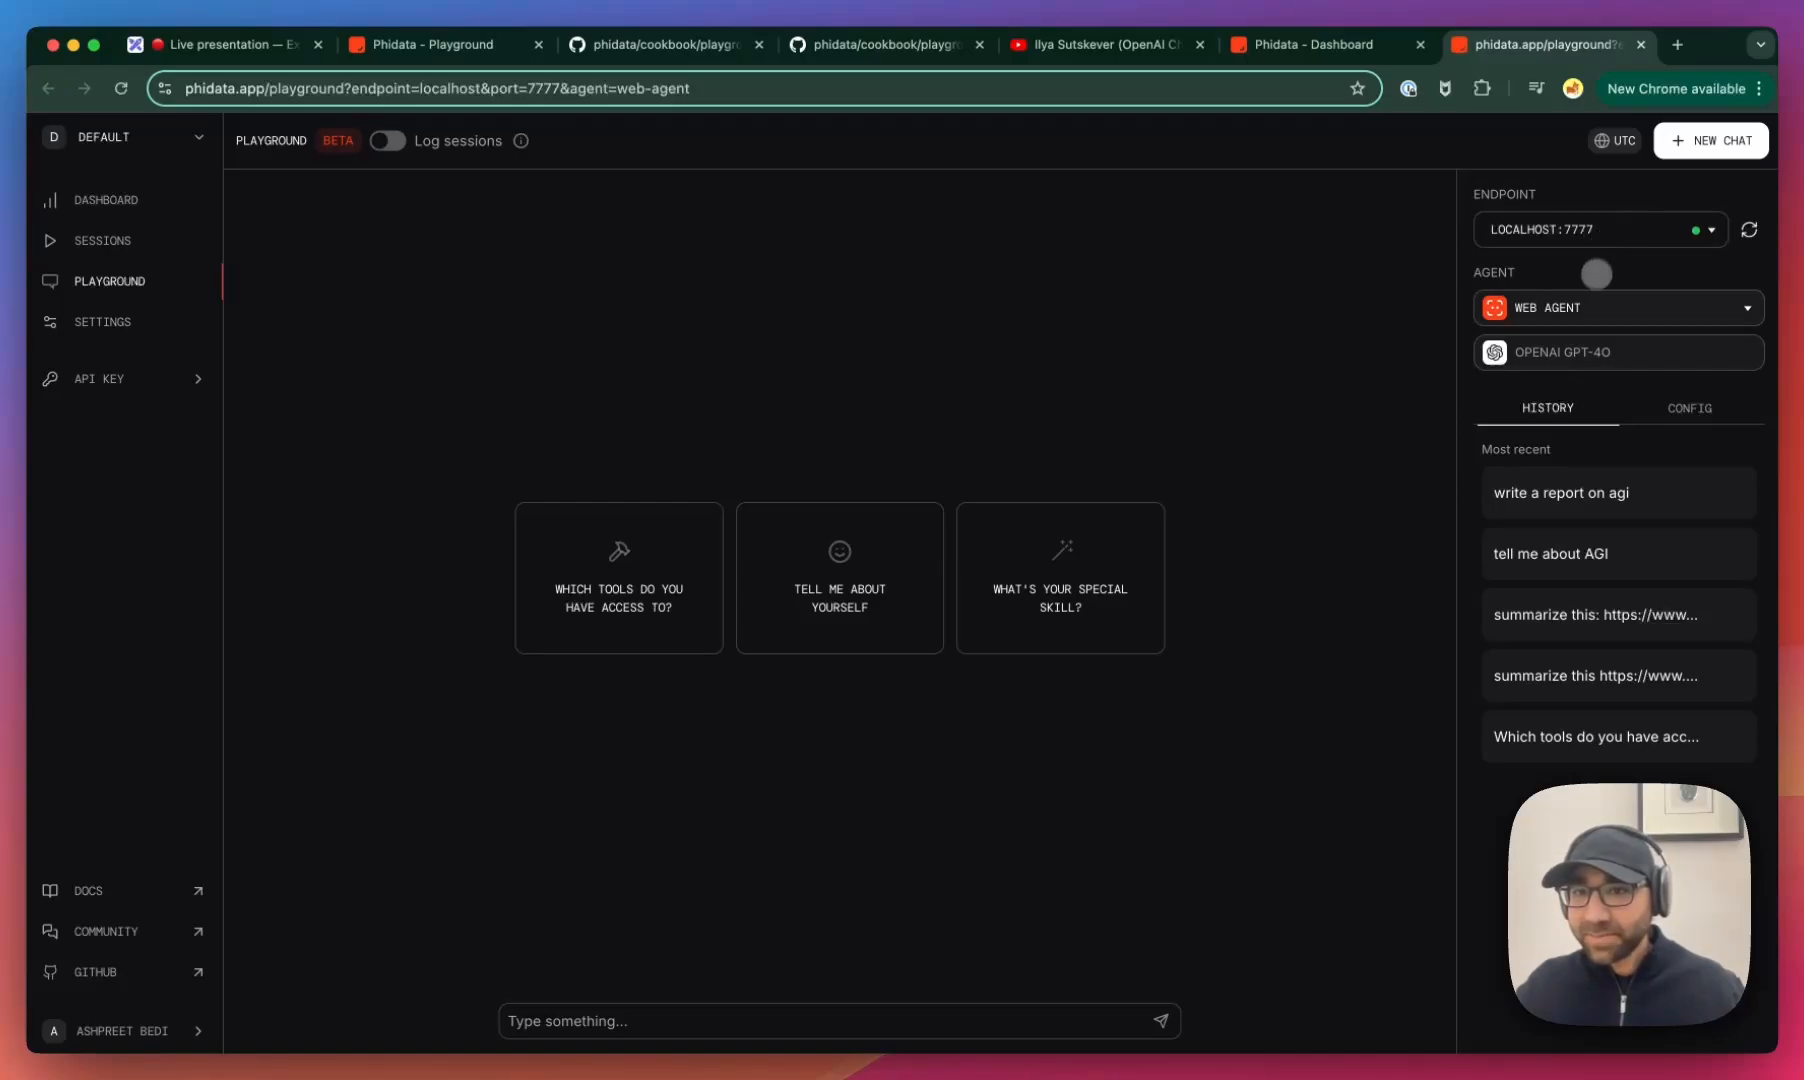
- Inspect the local Web Agent panel on the localhost:7777 playground
{"action": "left_click", "coordinate": [1616, 308]}
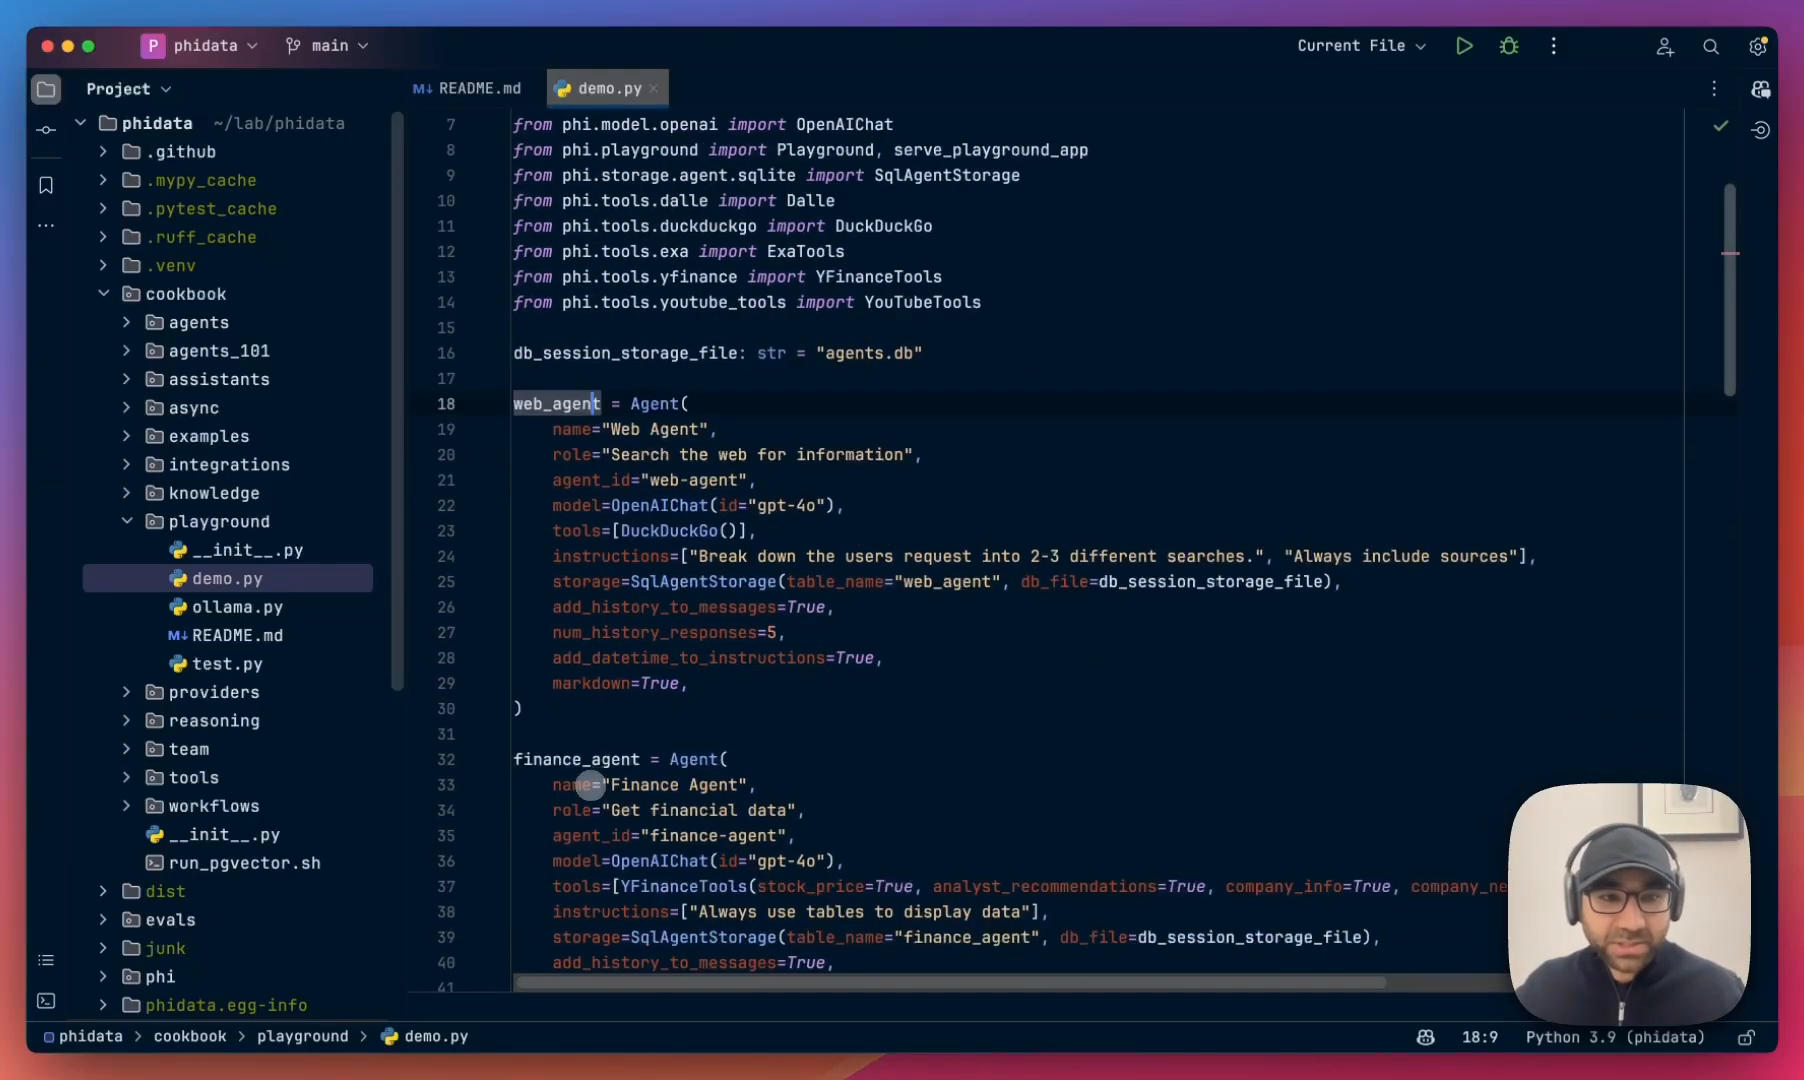
- Scroll through demo.py past all five agent definitions to the Playground app line
{"action": "scroll", "scroll_direction": "down", "scroll_amount": 3}
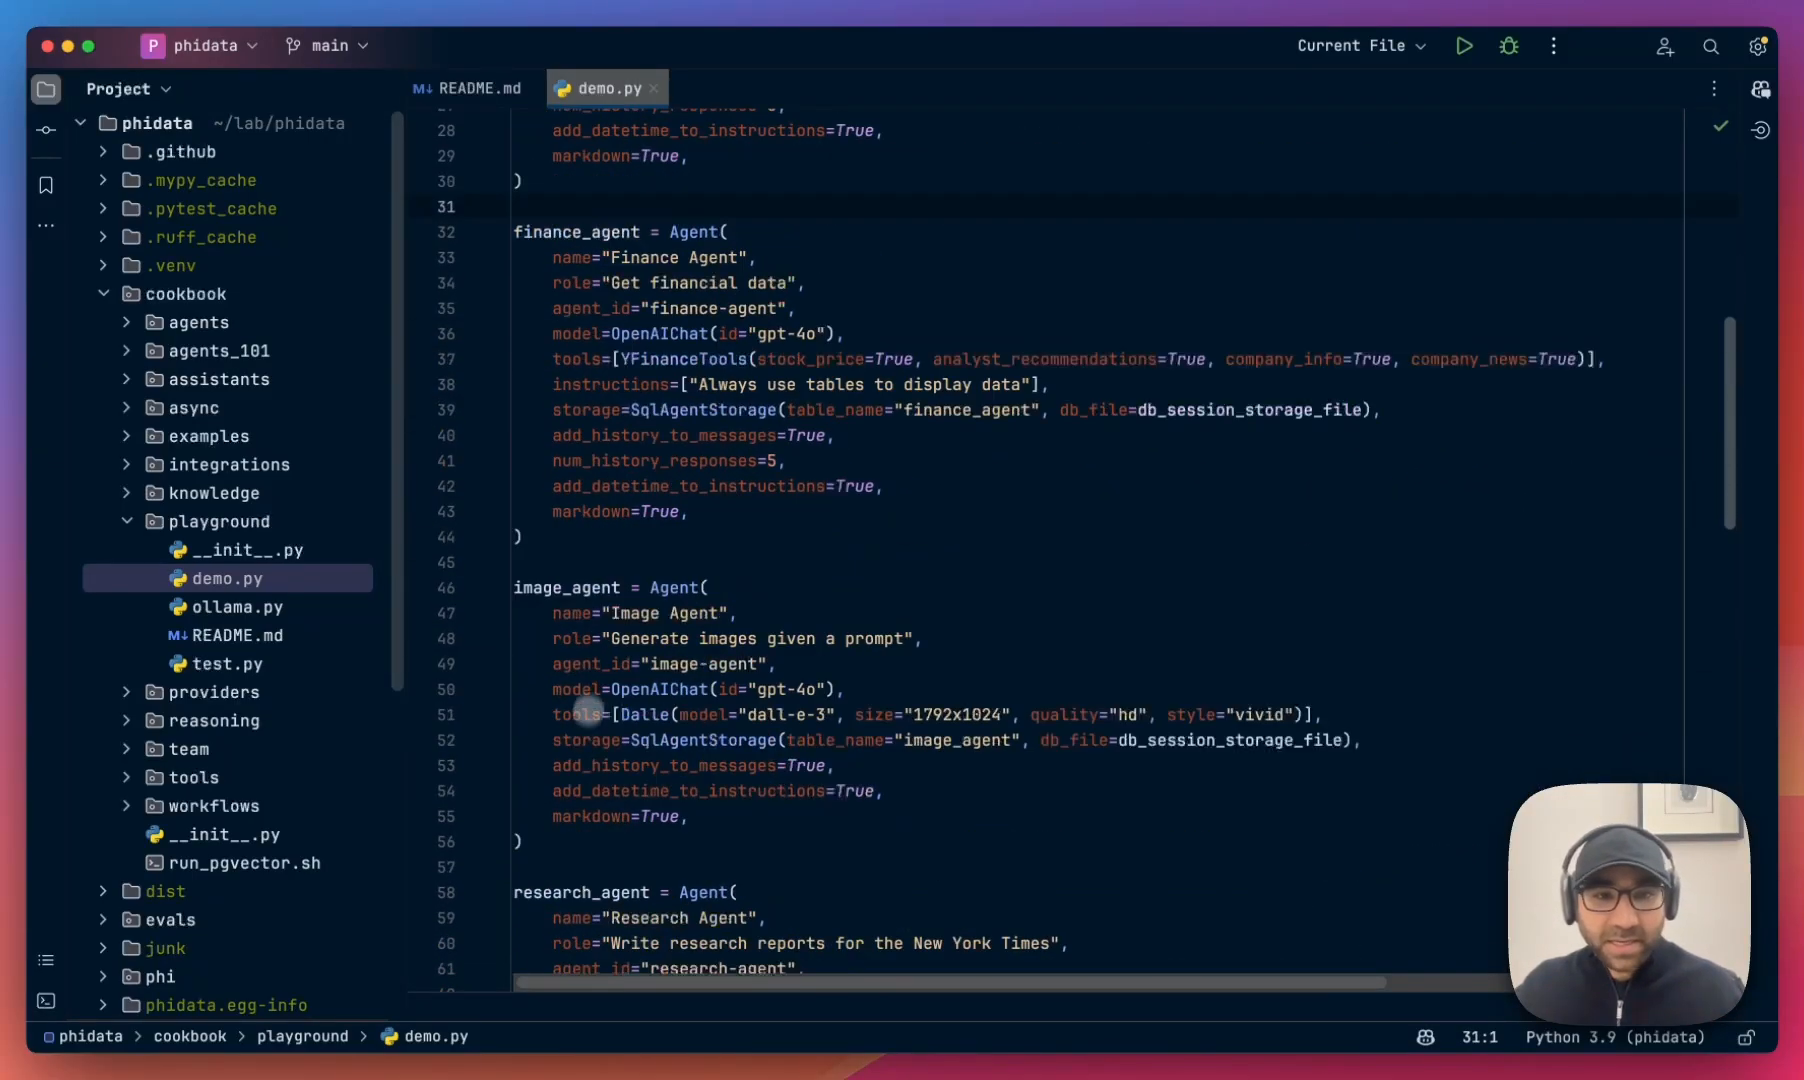
{"action": "scroll", "scroll_direction": "down", "scroll_amount": 3}
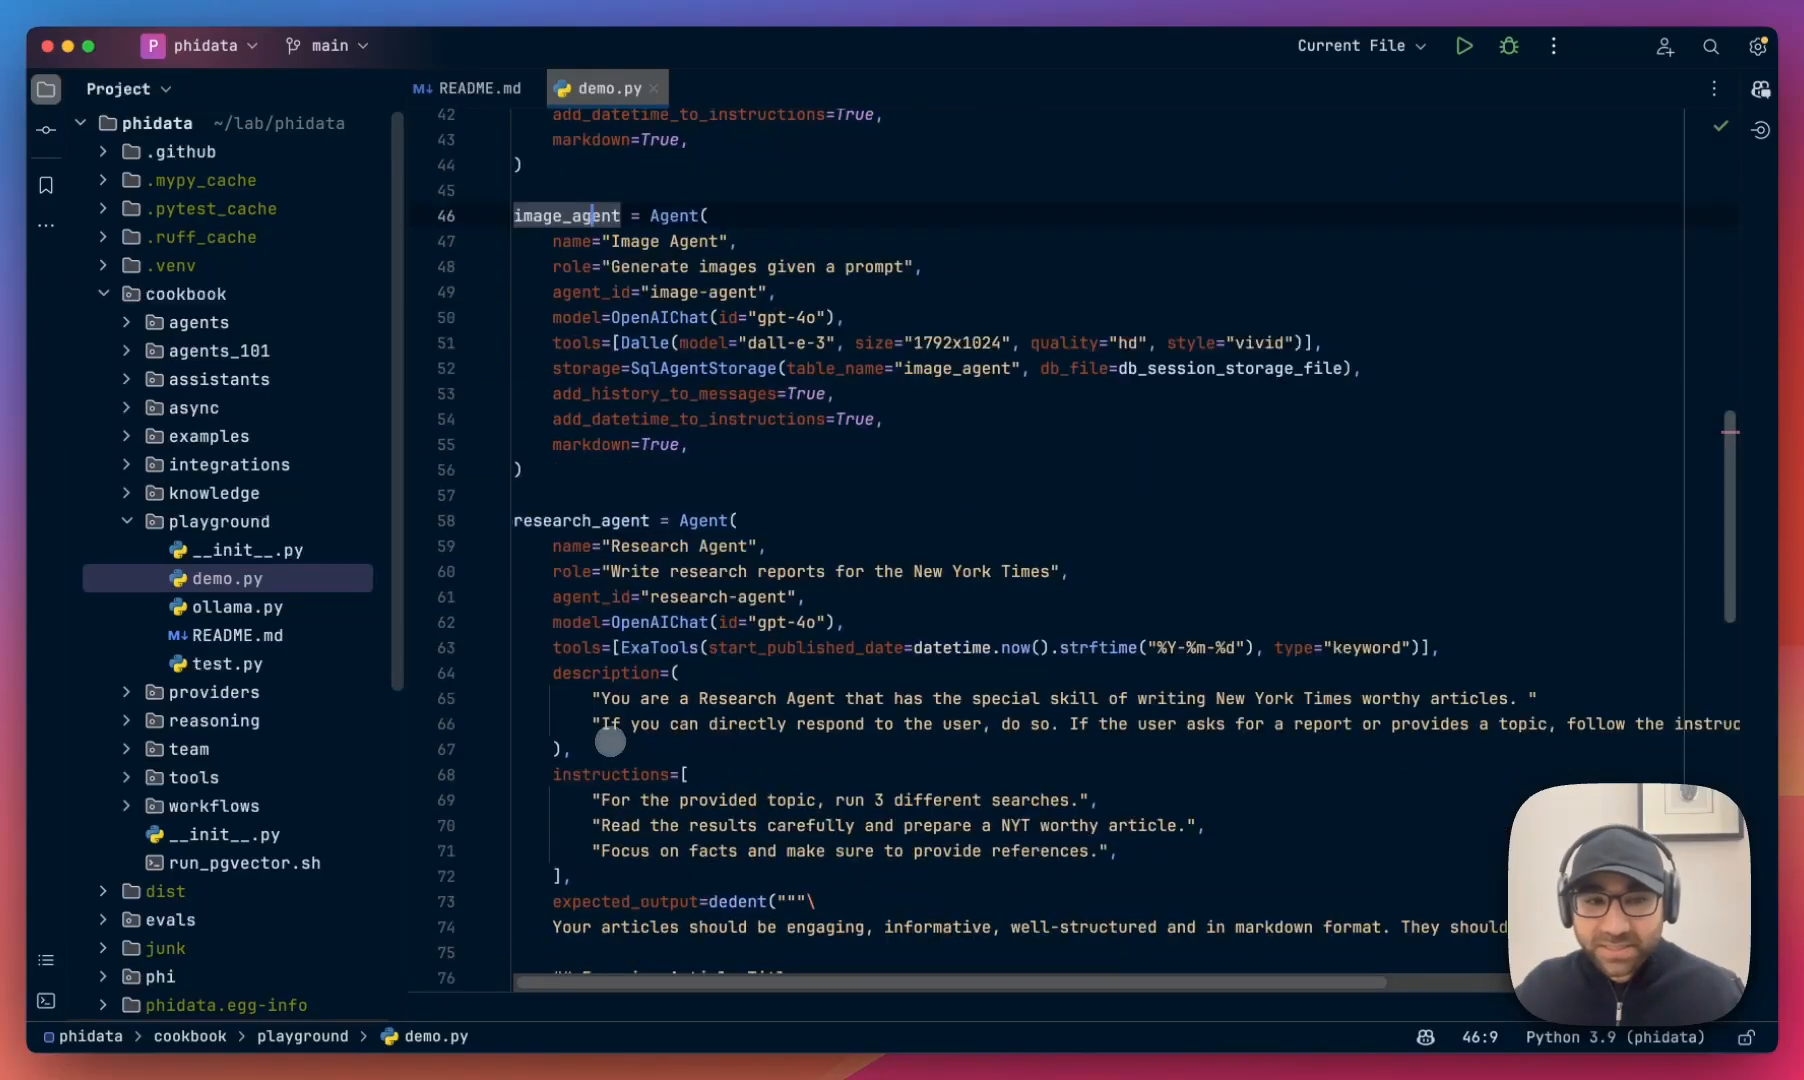
{"action": "scroll", "scroll_direction": "down", "scroll_amount": 3}
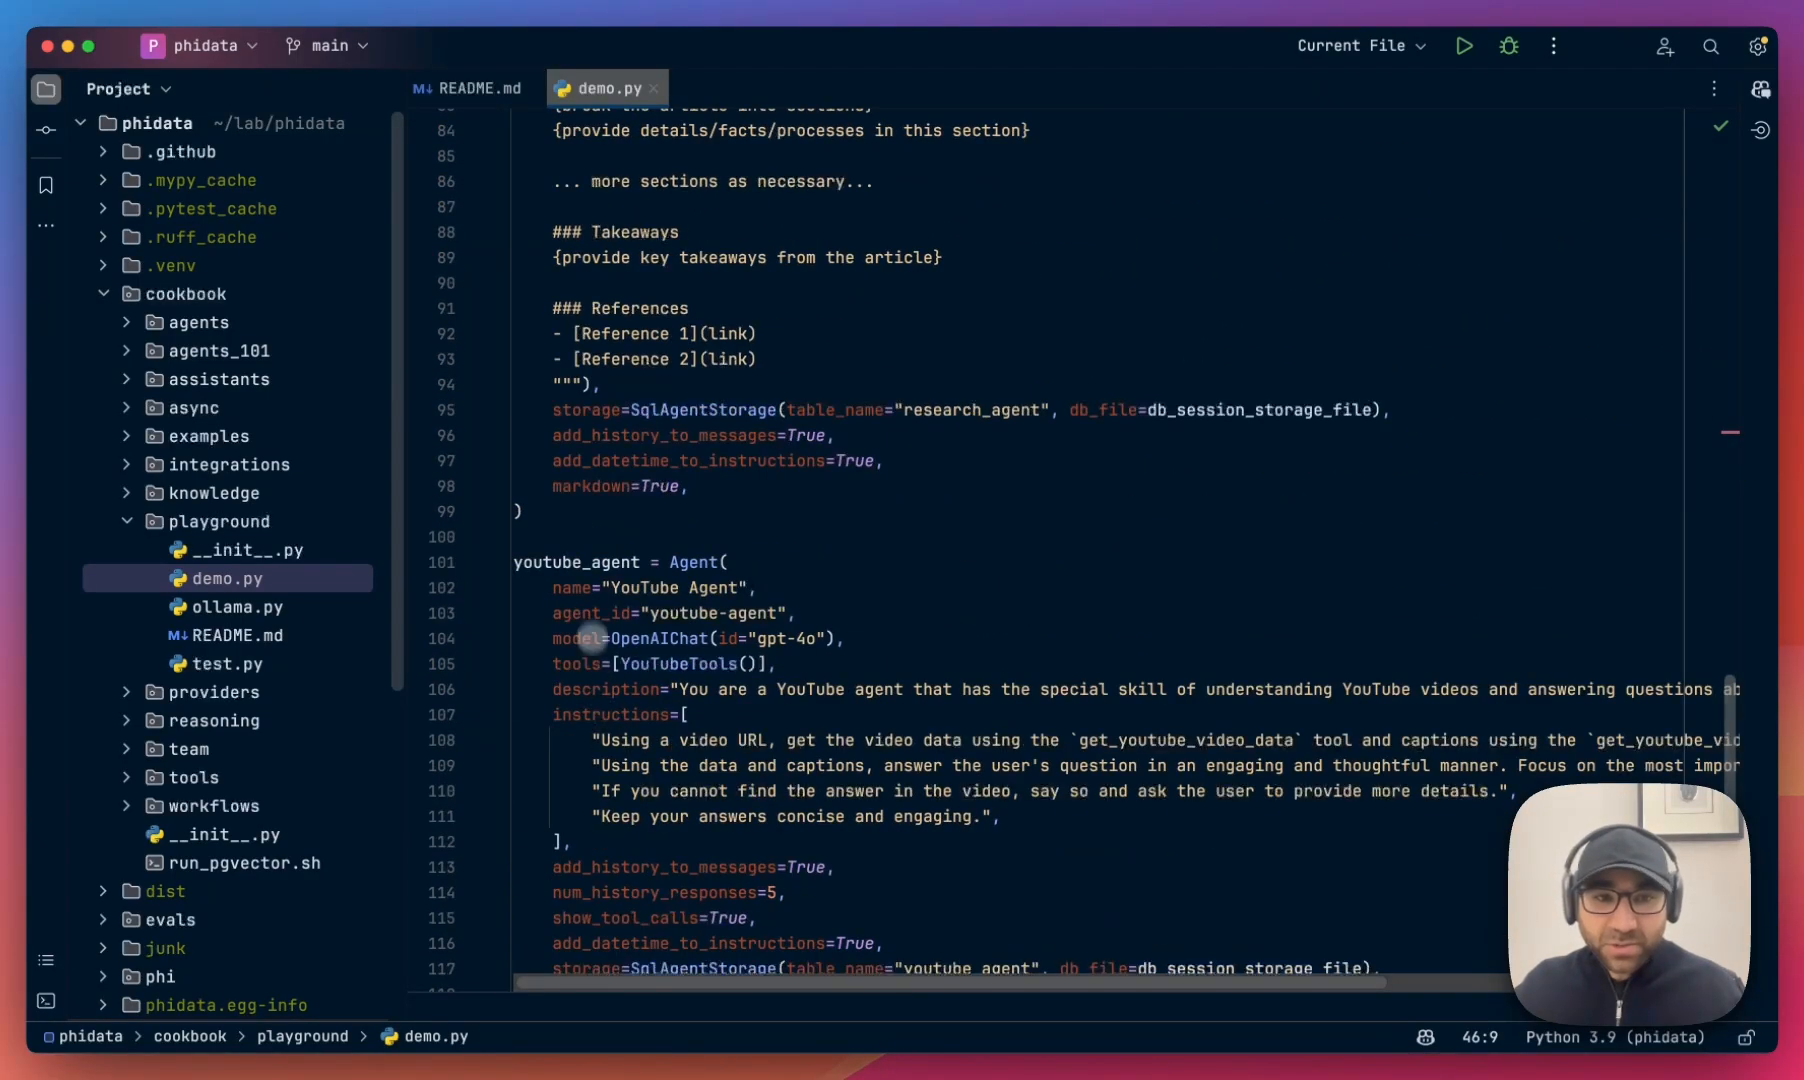
{"action": "scroll", "scroll_direction": "down", "scroll_amount": 3}
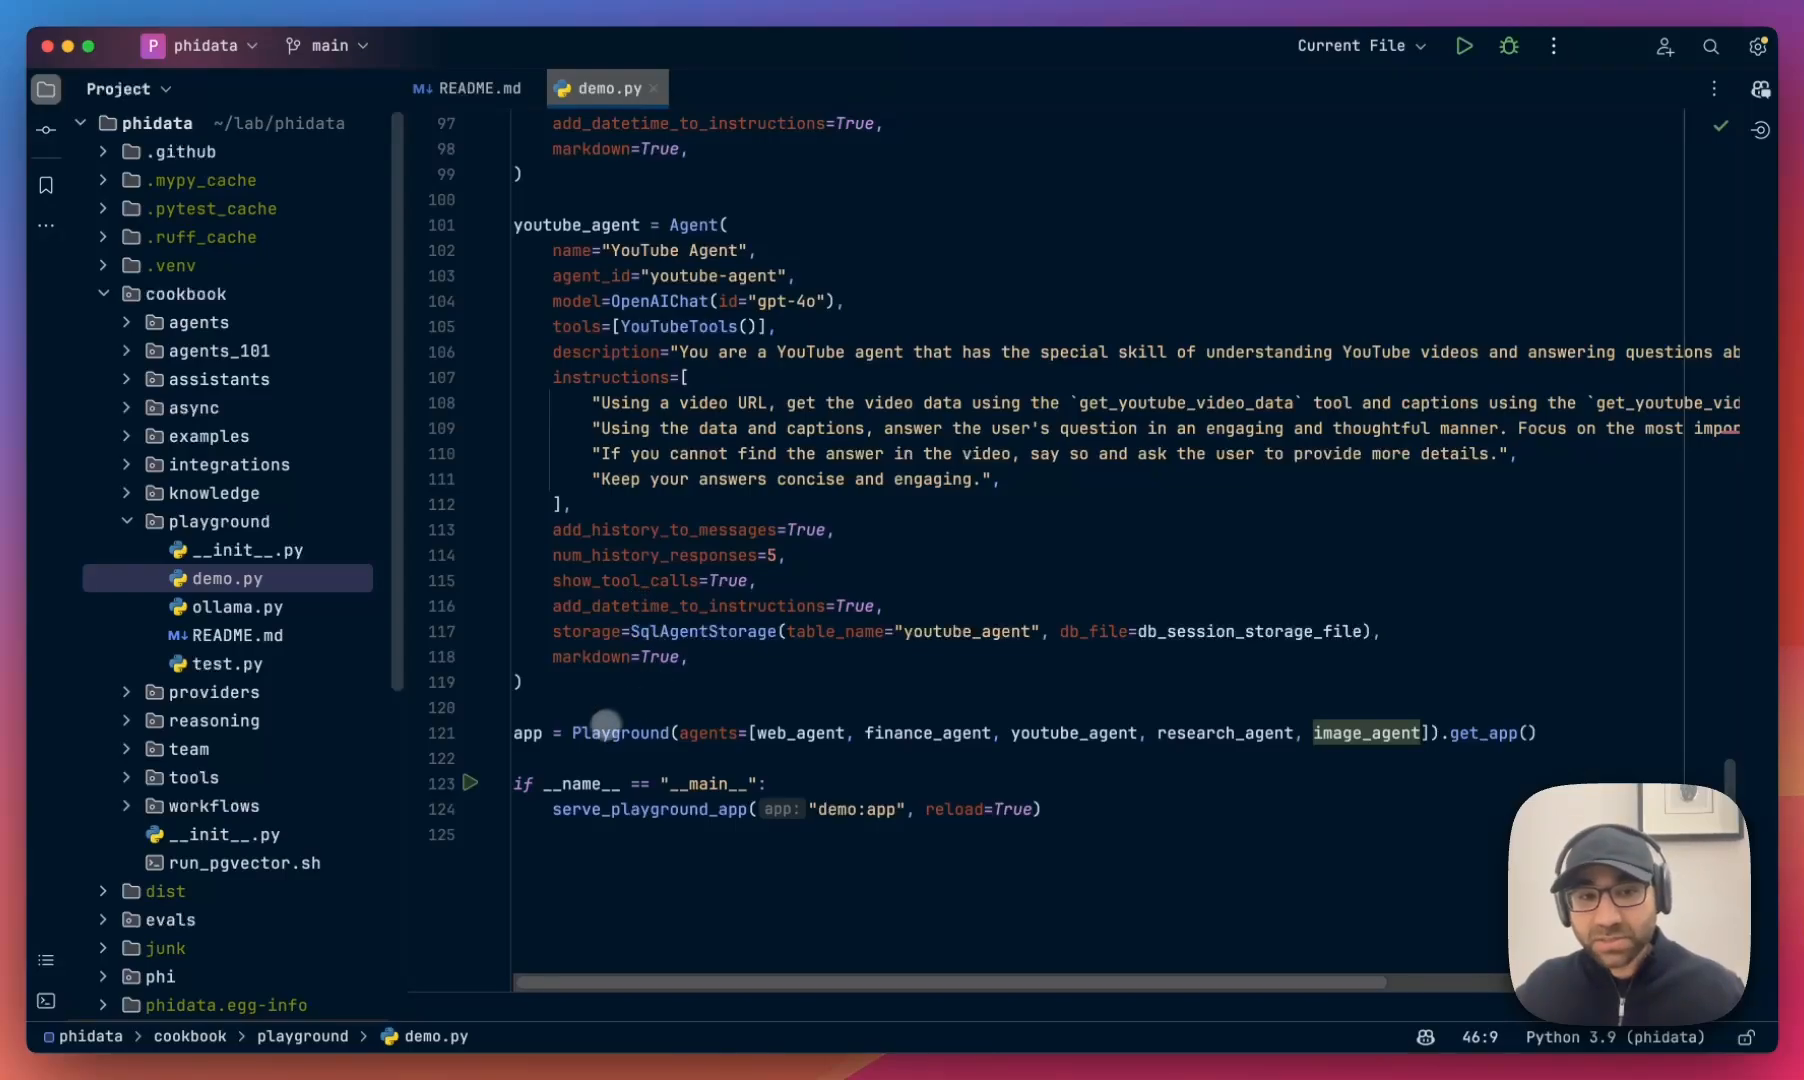
{"action": "left_click", "coordinate": [622, 732]}
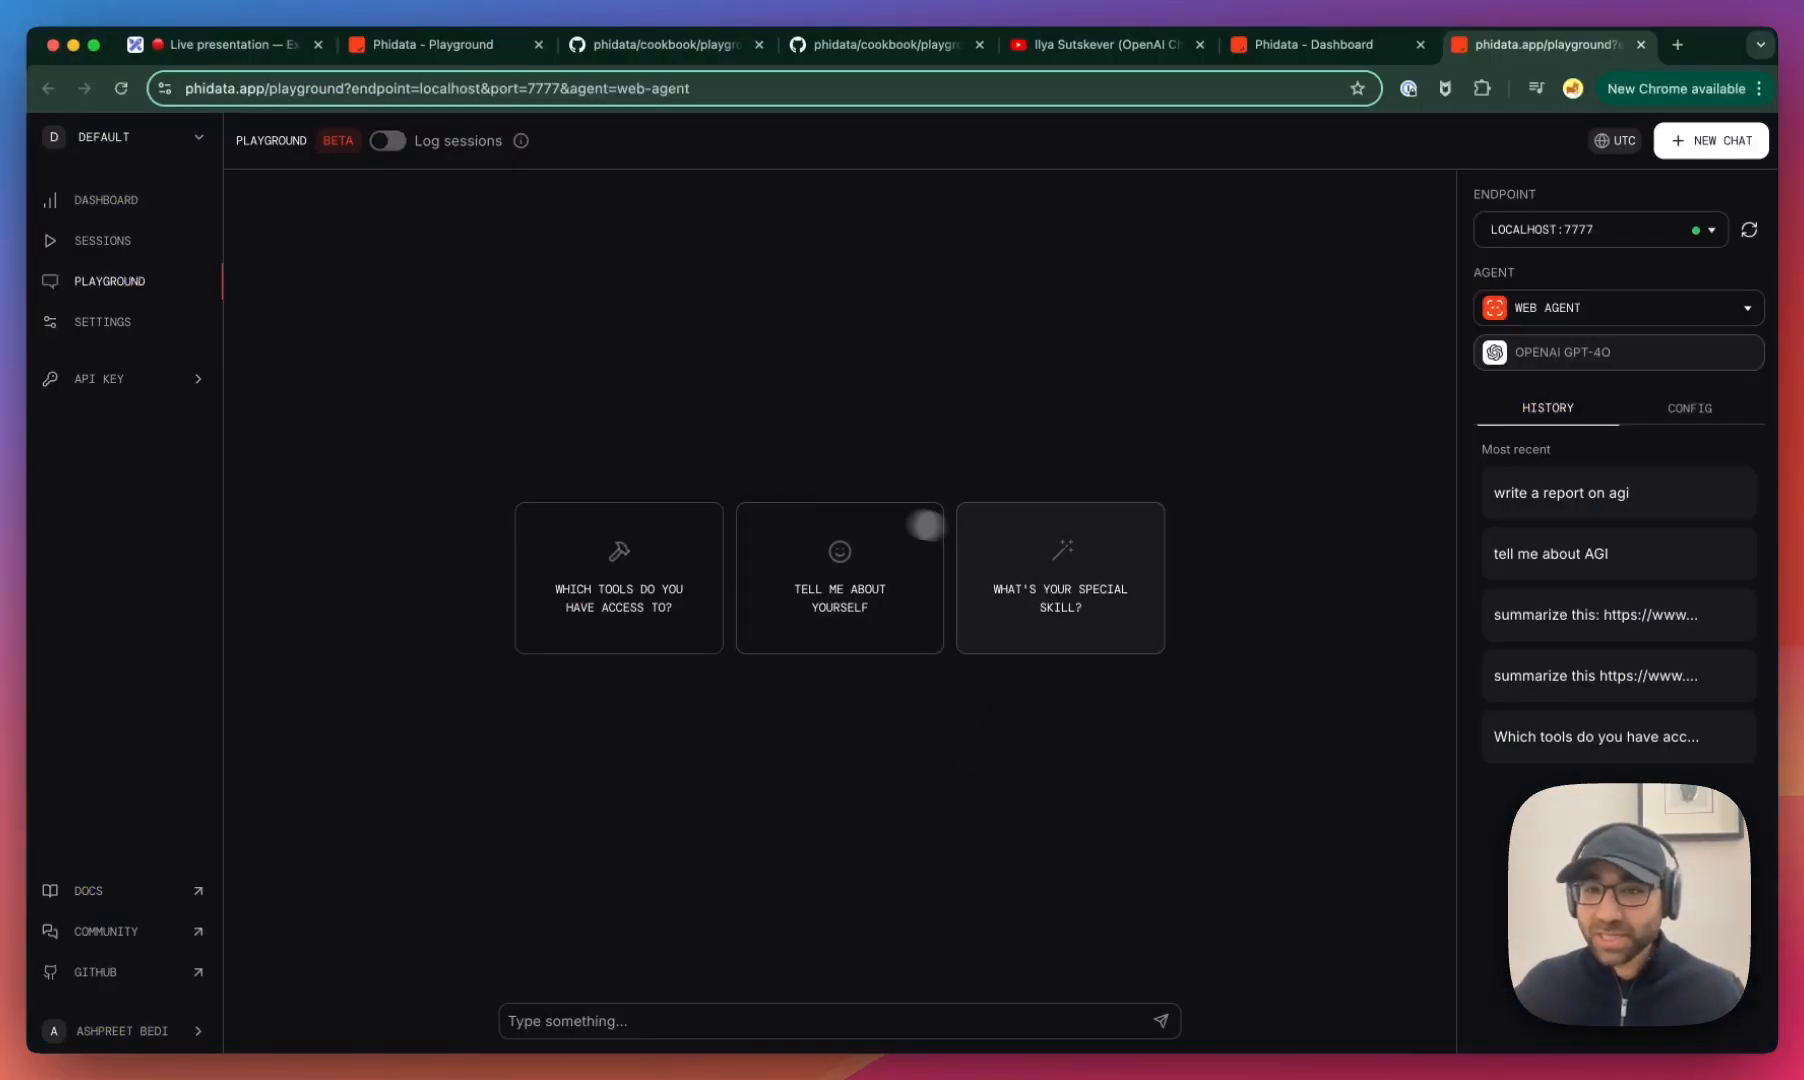
{"action": "mouse_move", "coordinate": [1156, 776]}
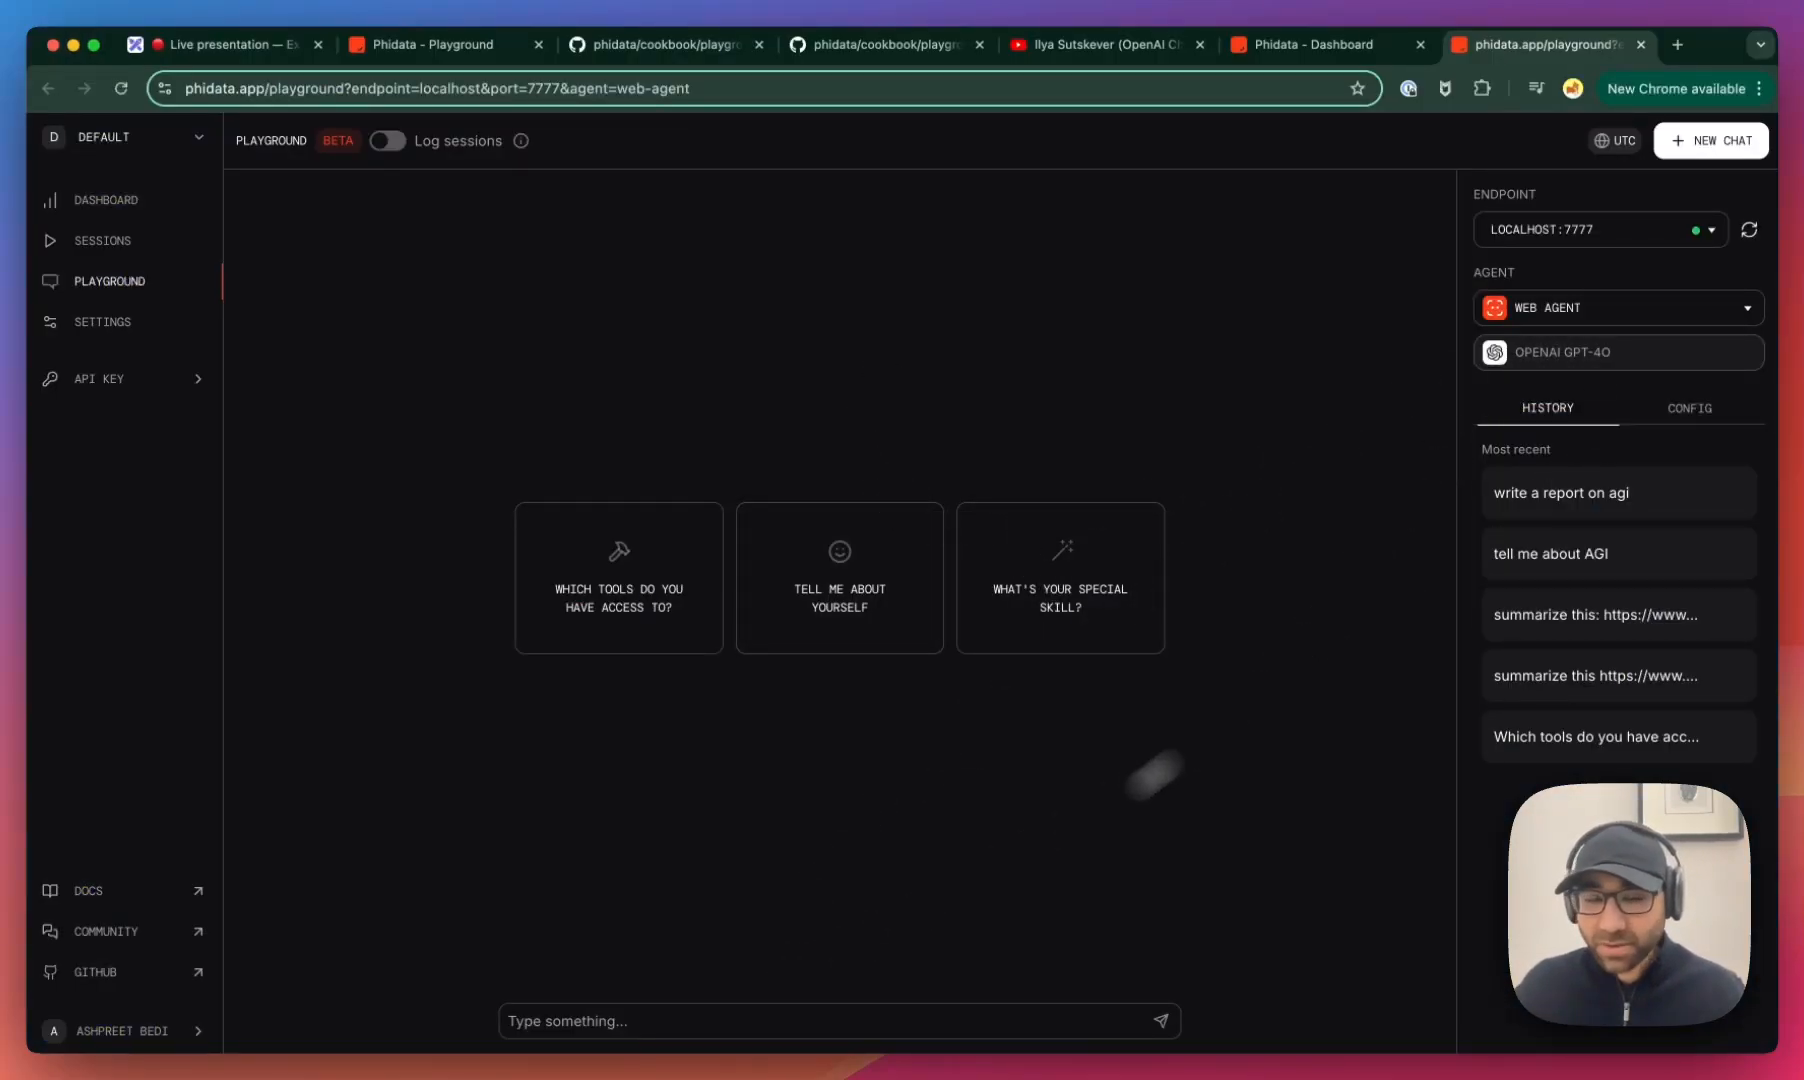
- Ask the Web Agent to 'write a reoprt on the US elections' and receive the sourced report
{"action": "type", "text": "wri"}
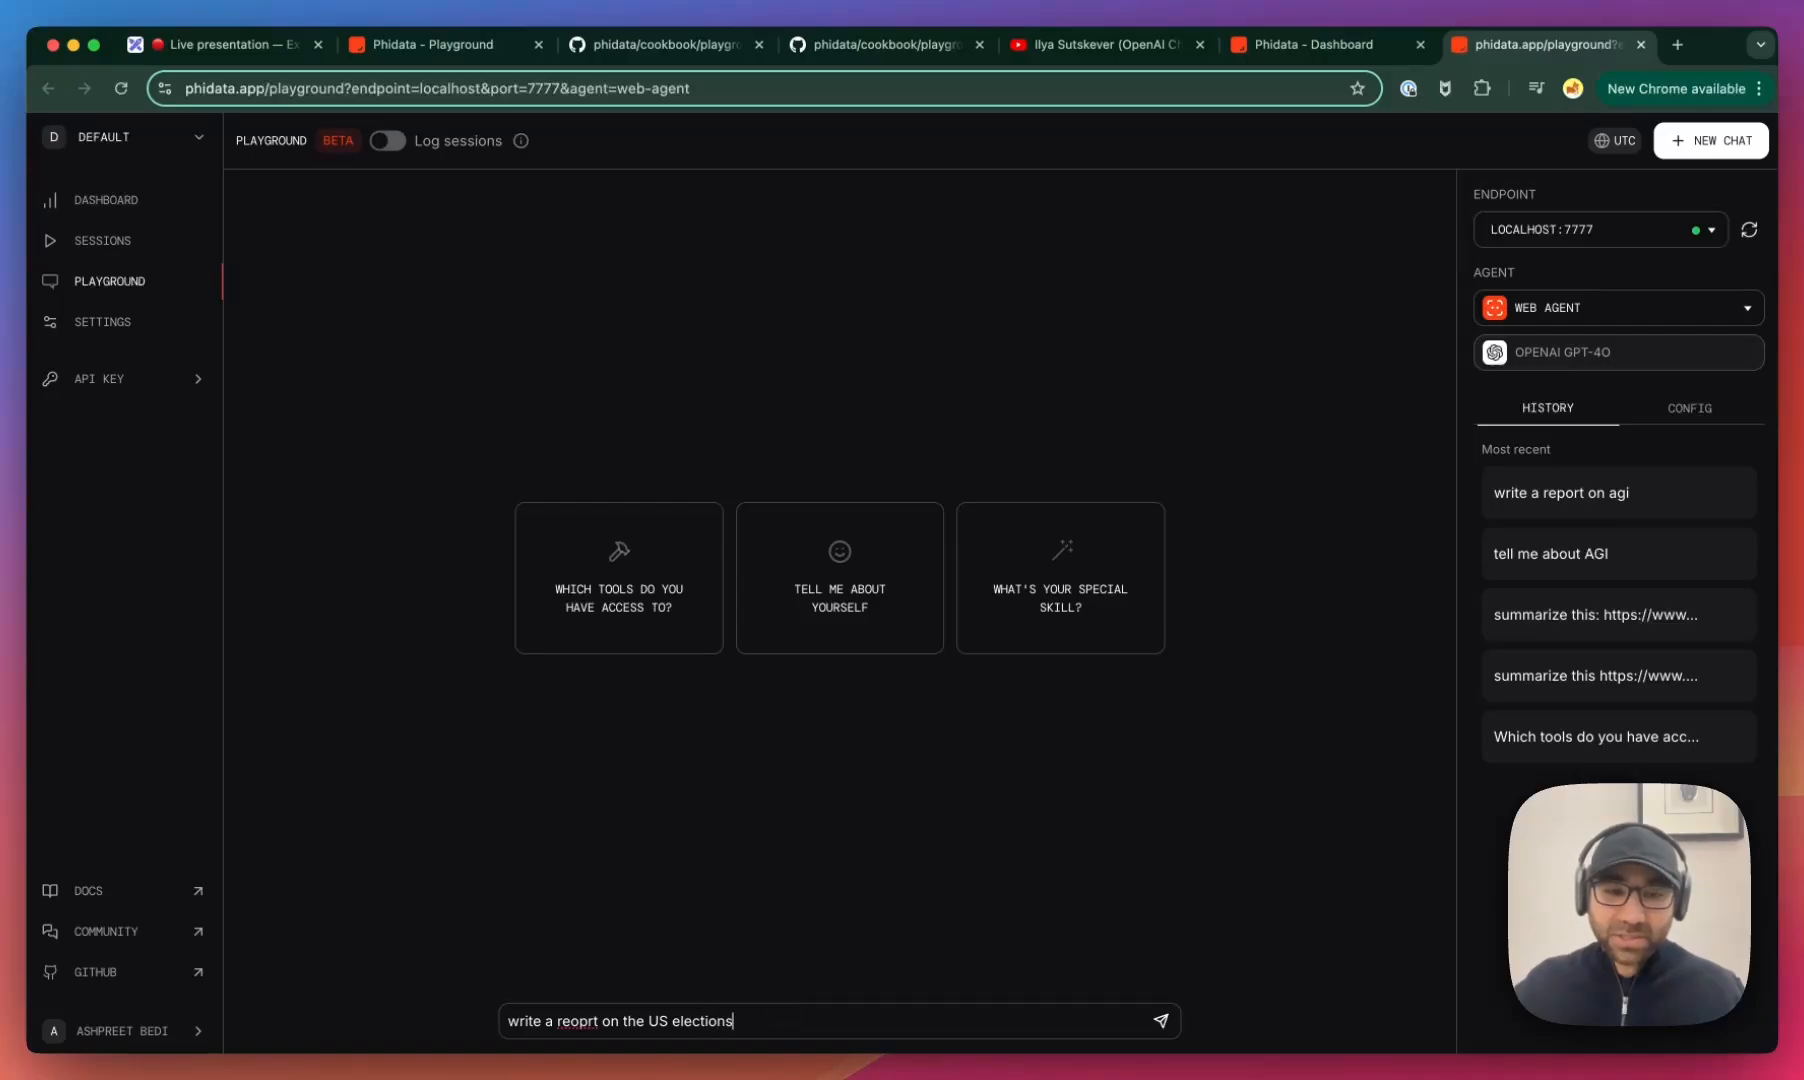
{"action": "left_click", "coordinate": [1160, 1022]}
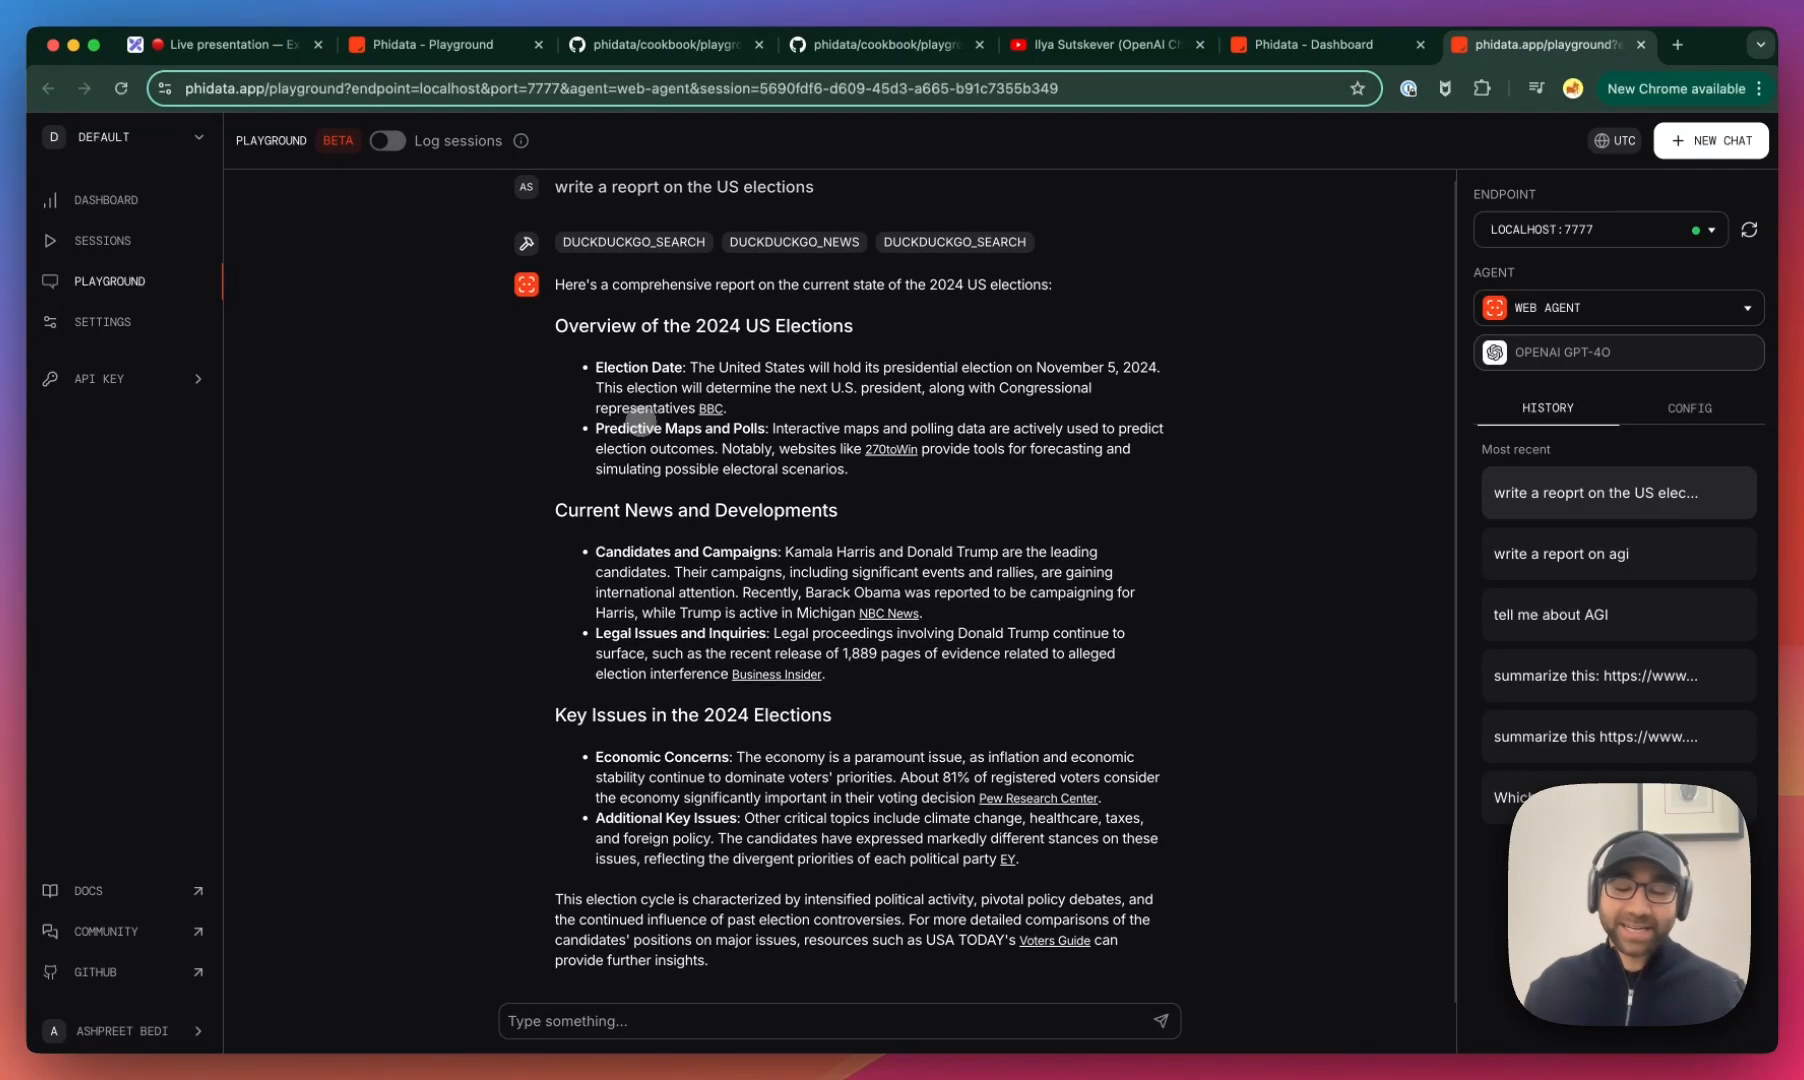
{"action": "left_click", "coordinate": [1614, 308]}
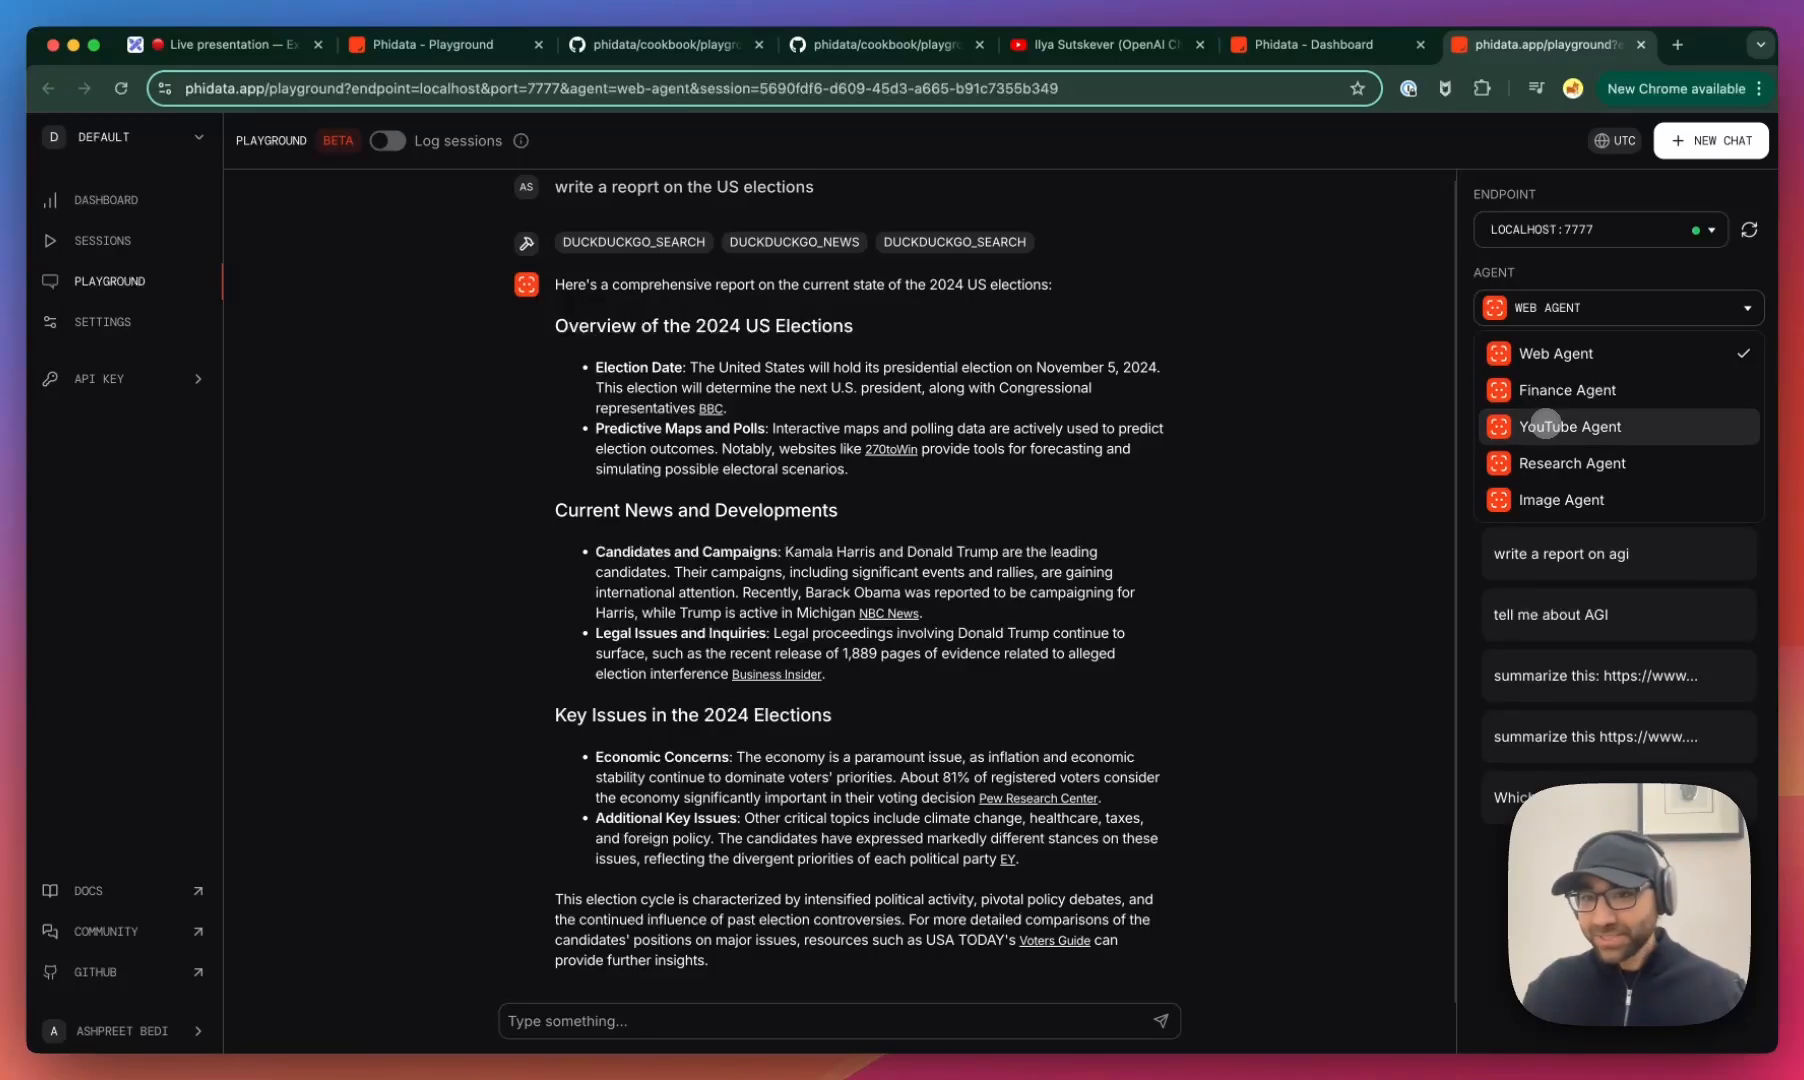
- Select the YouTube Agent and request a summary of the Ilya Sutskever interview video URL
{"action": "left_click", "coordinate": [1568, 426]}
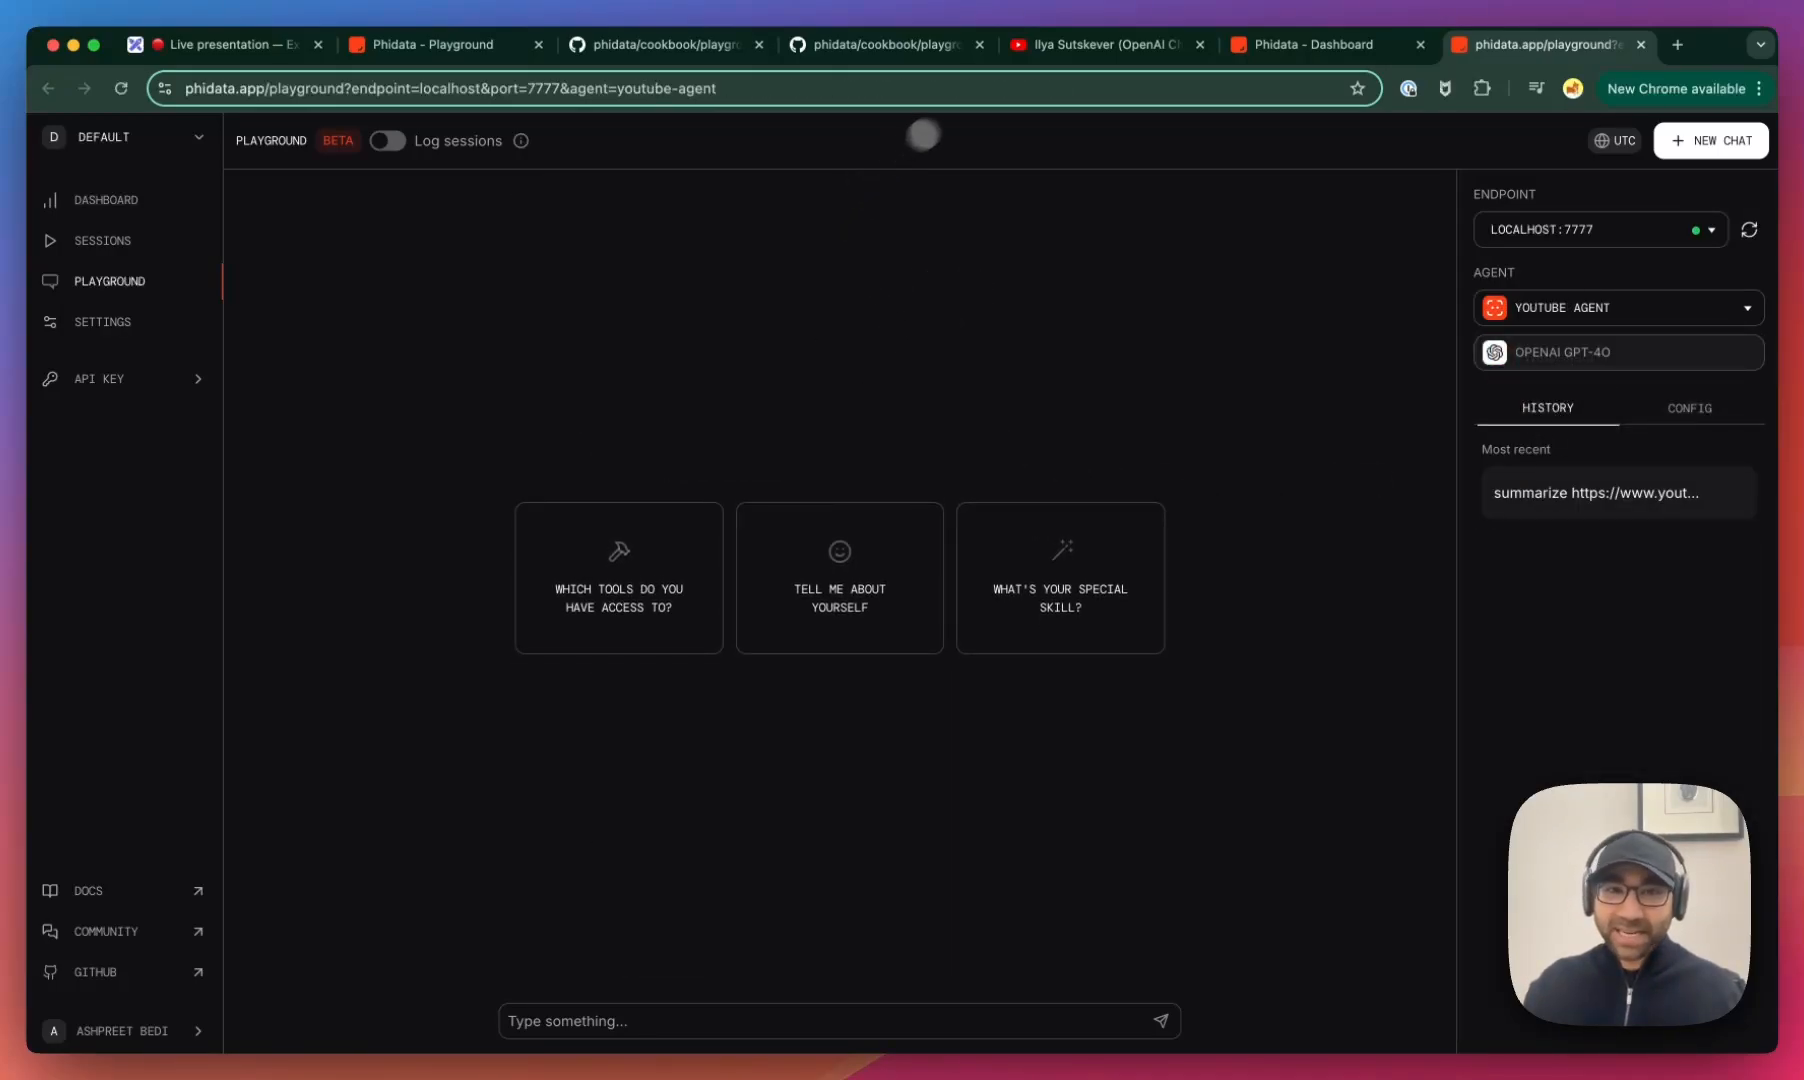
{"action": "left_click", "coordinate": [1098, 44]}
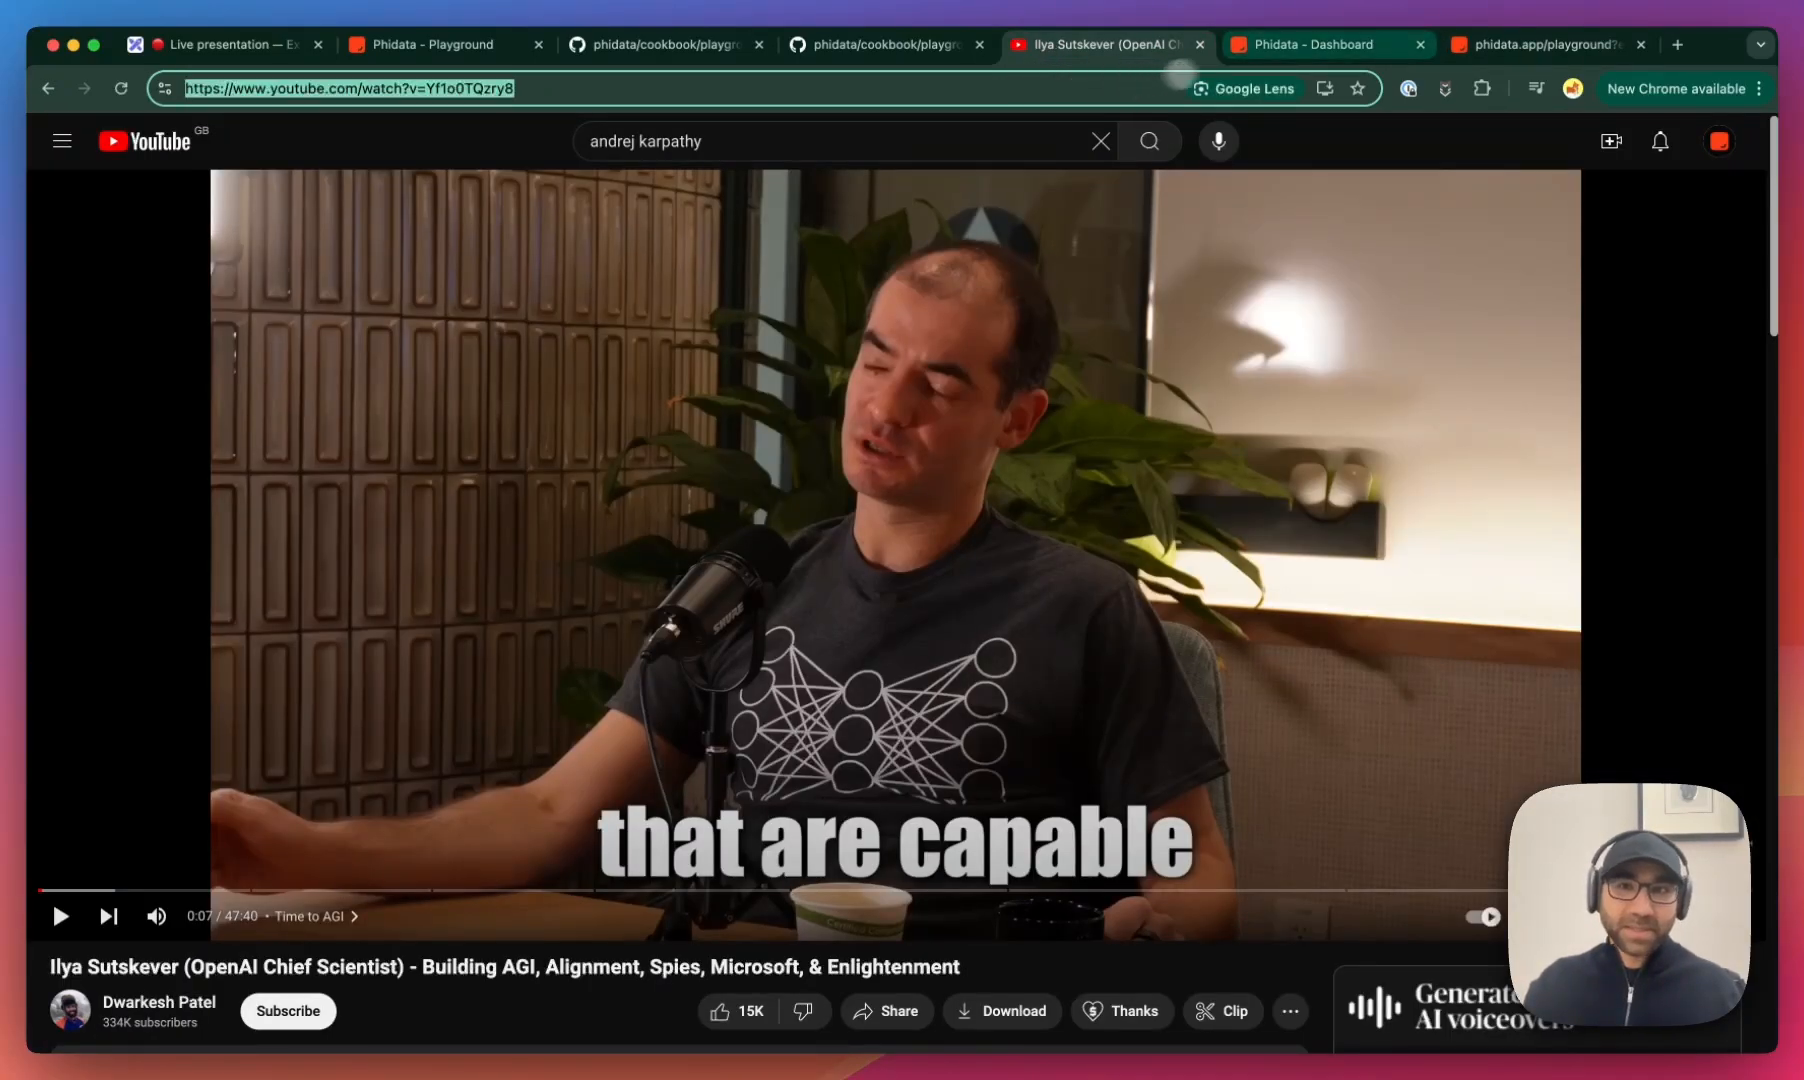
{"action": "left_click", "coordinate": [1548, 44]}
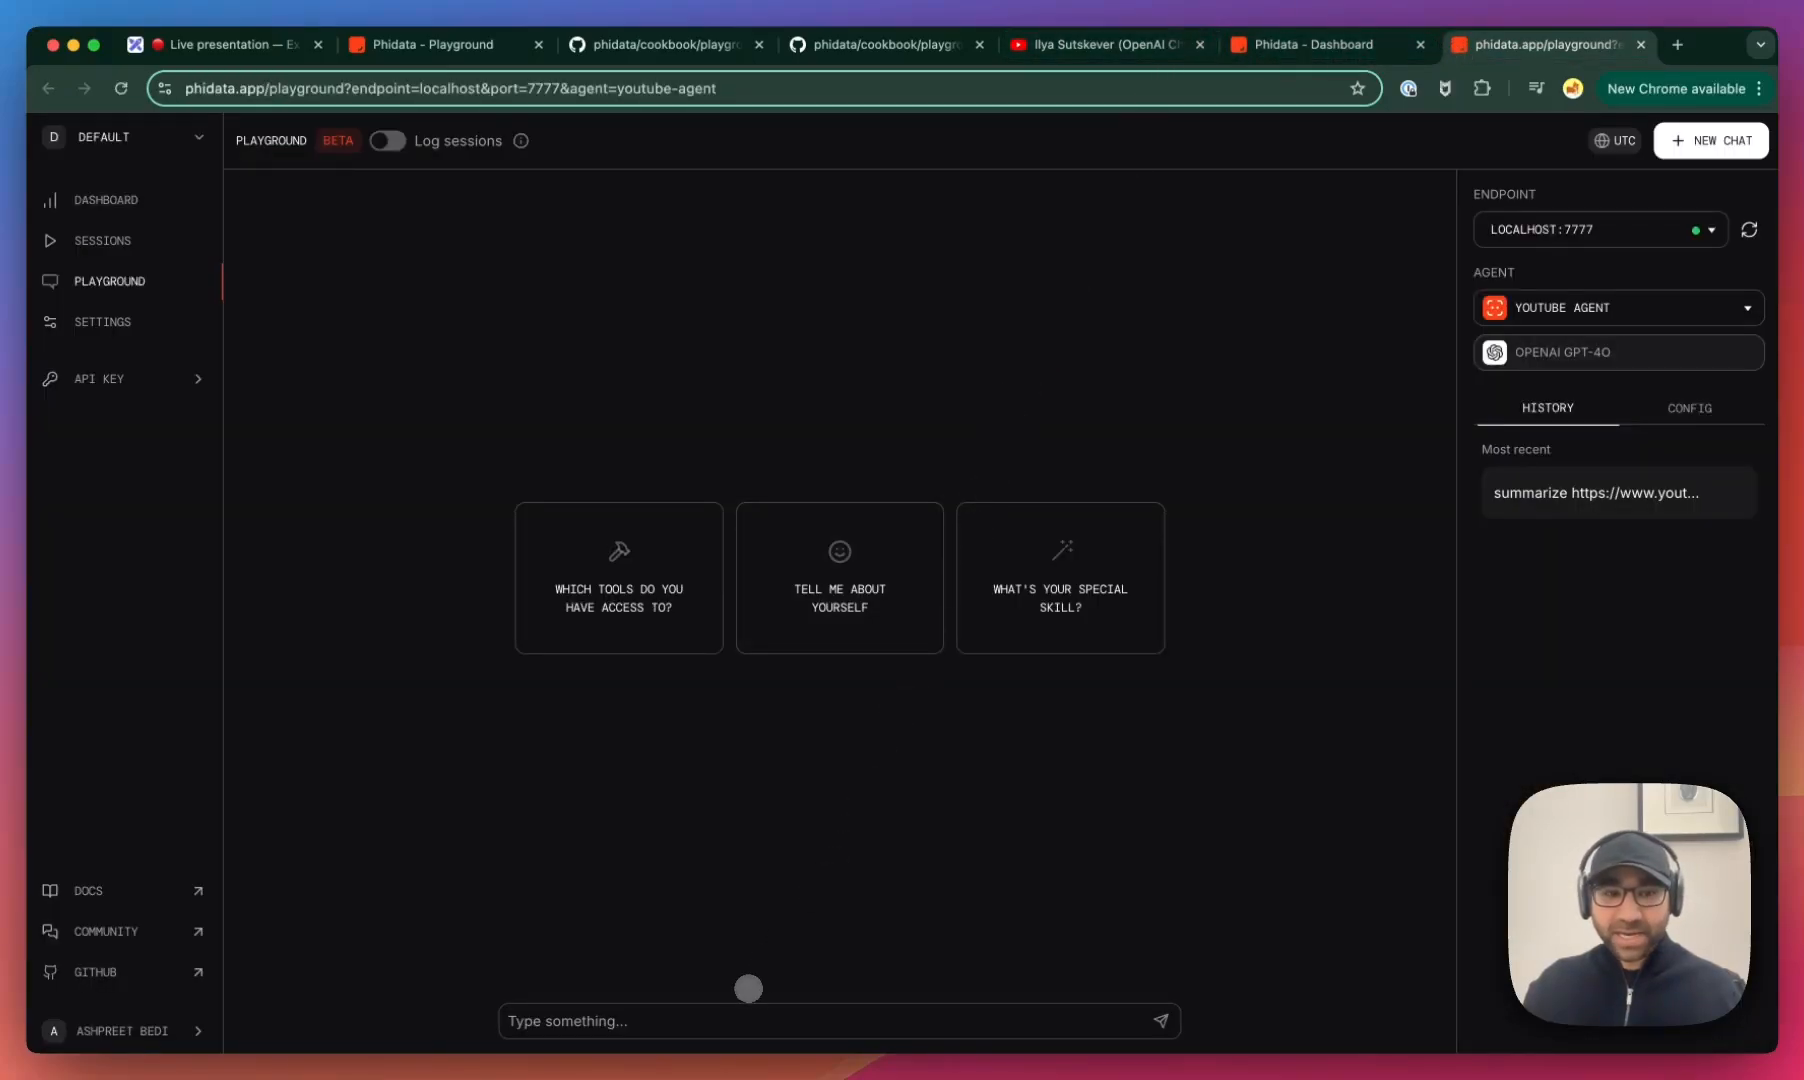
{"action": "type", "text": "summariz"}
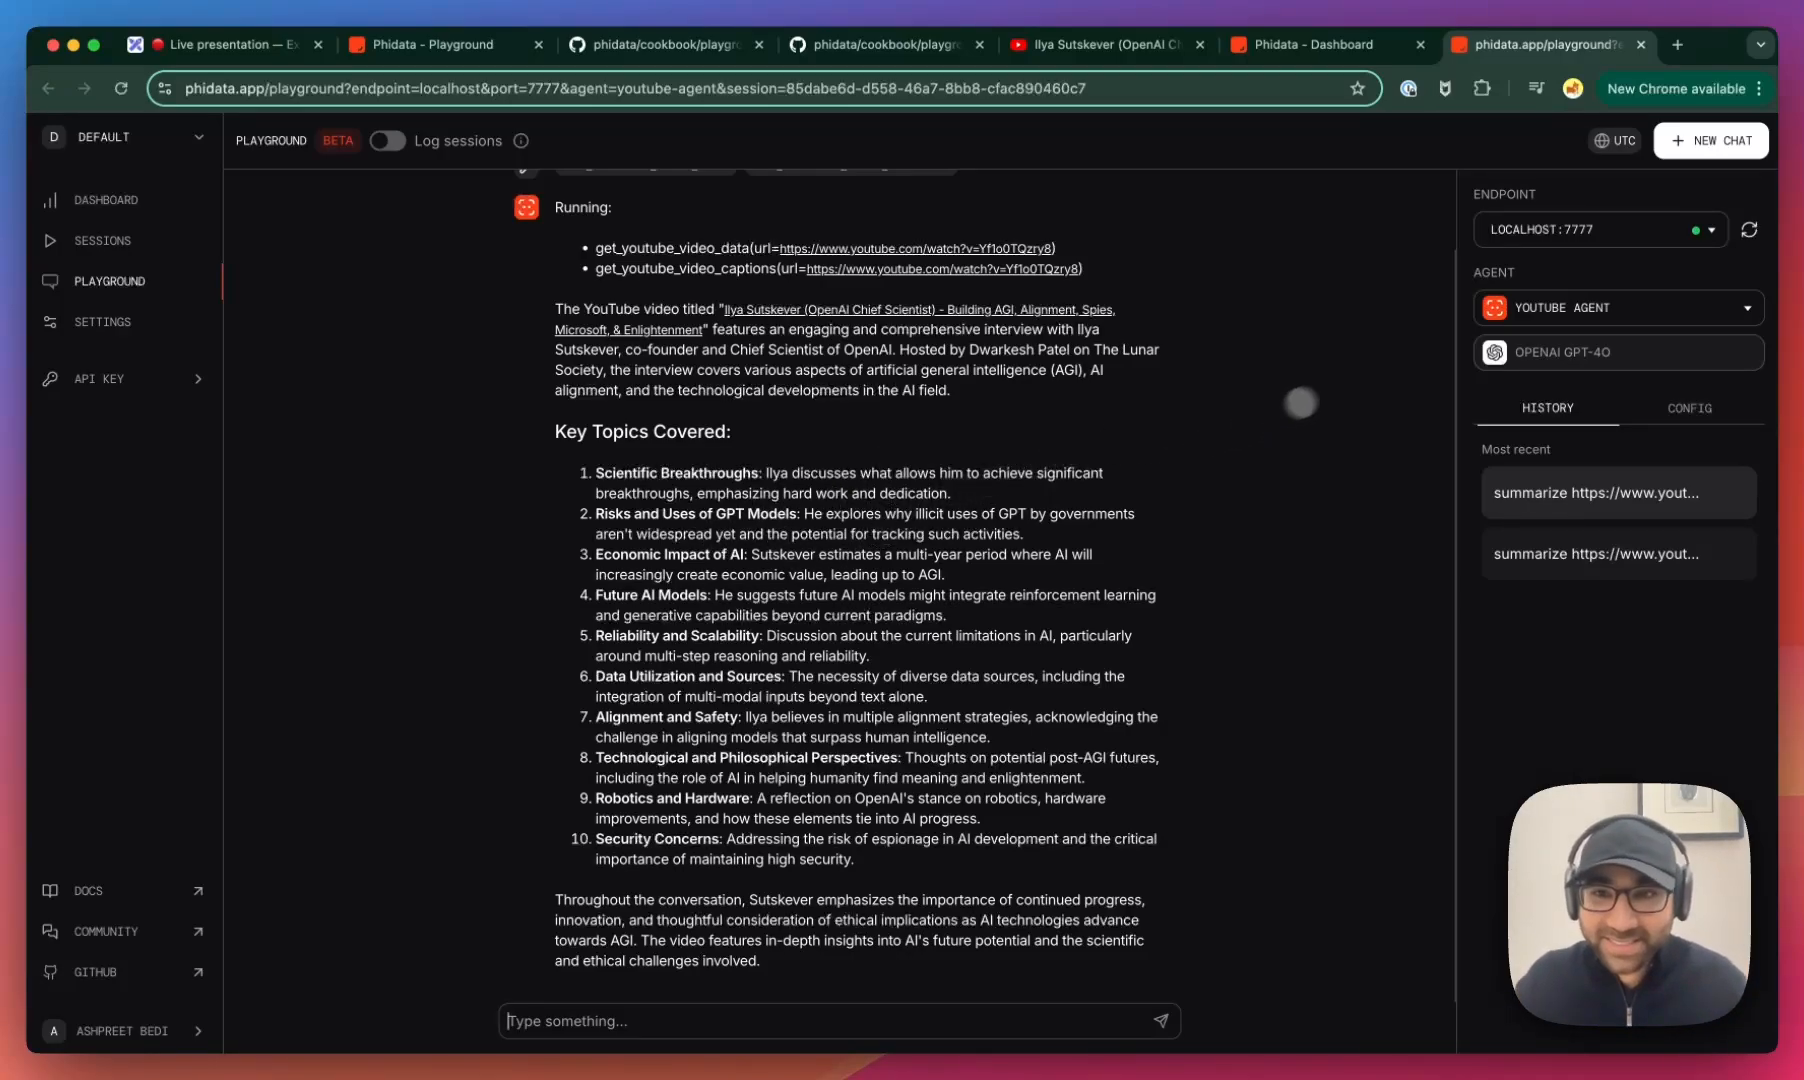
- Select Research Agent from the agent list in the local playground
{"action": "left_click", "coordinate": [1616, 308]}
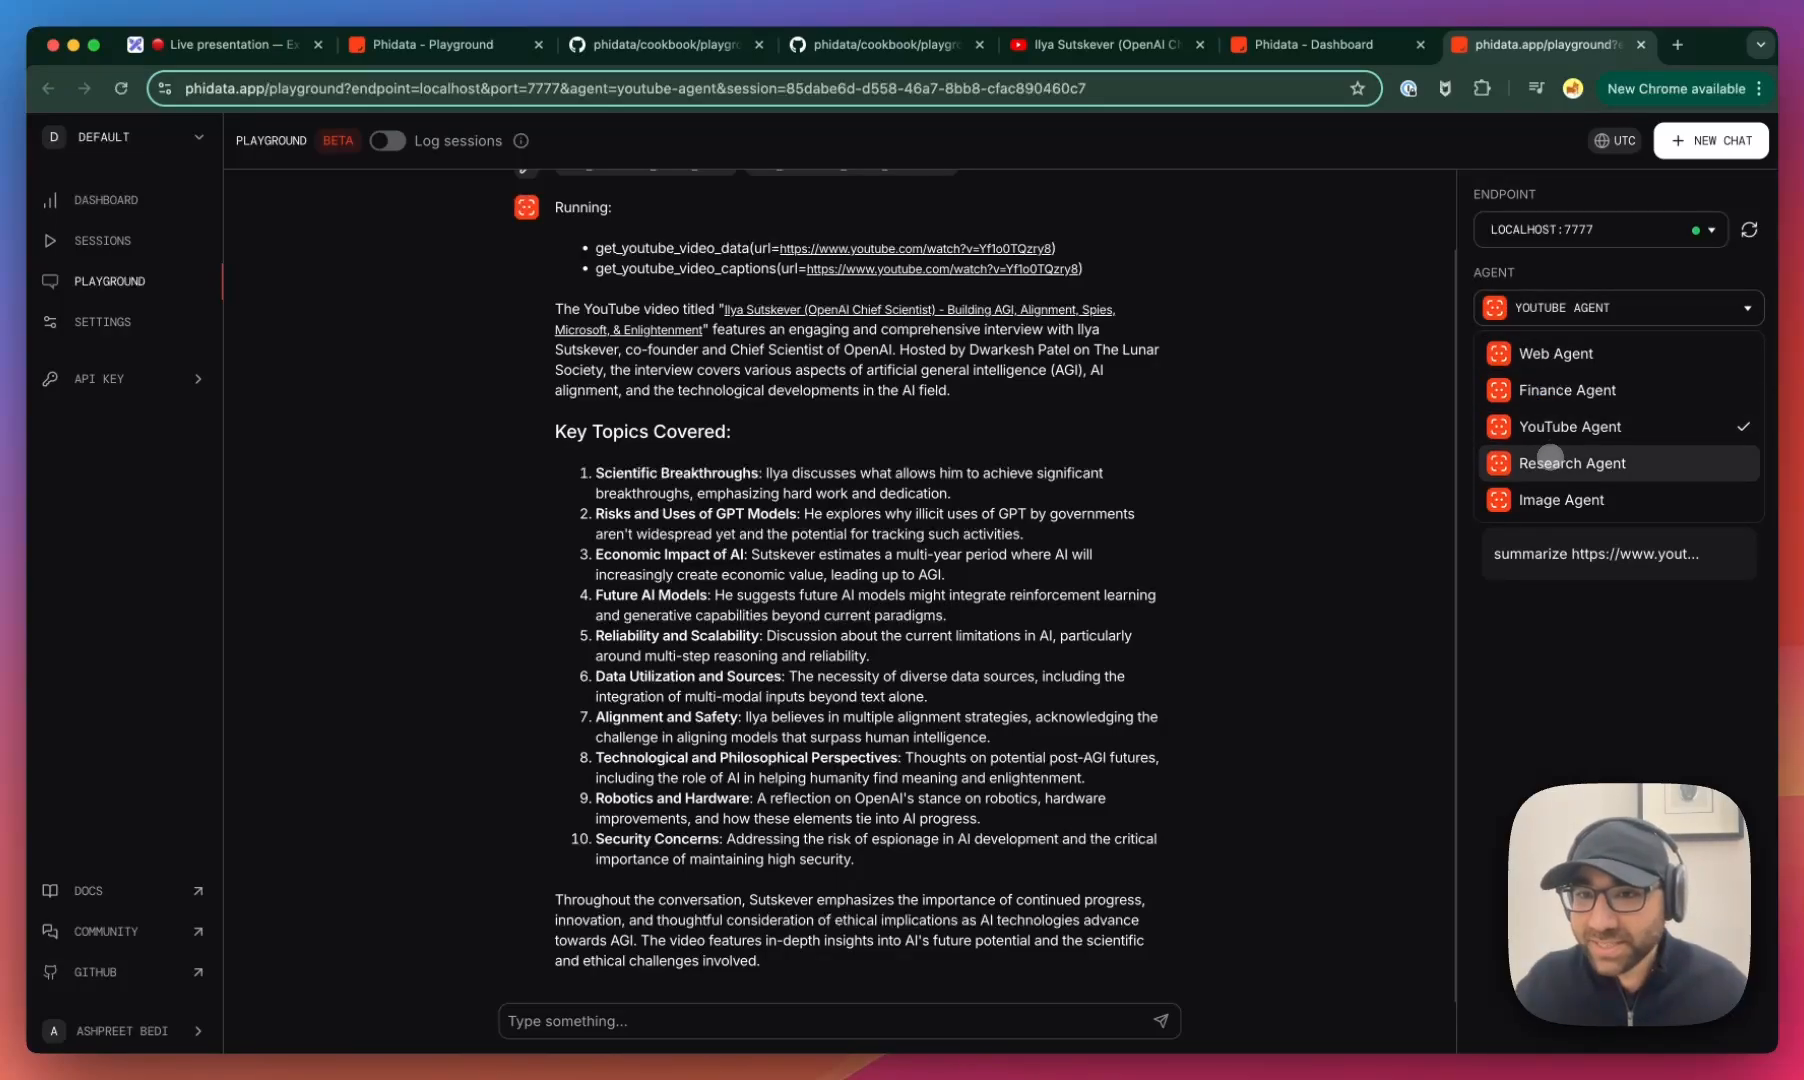
{"action": "left_click", "coordinate": [1570, 462]}
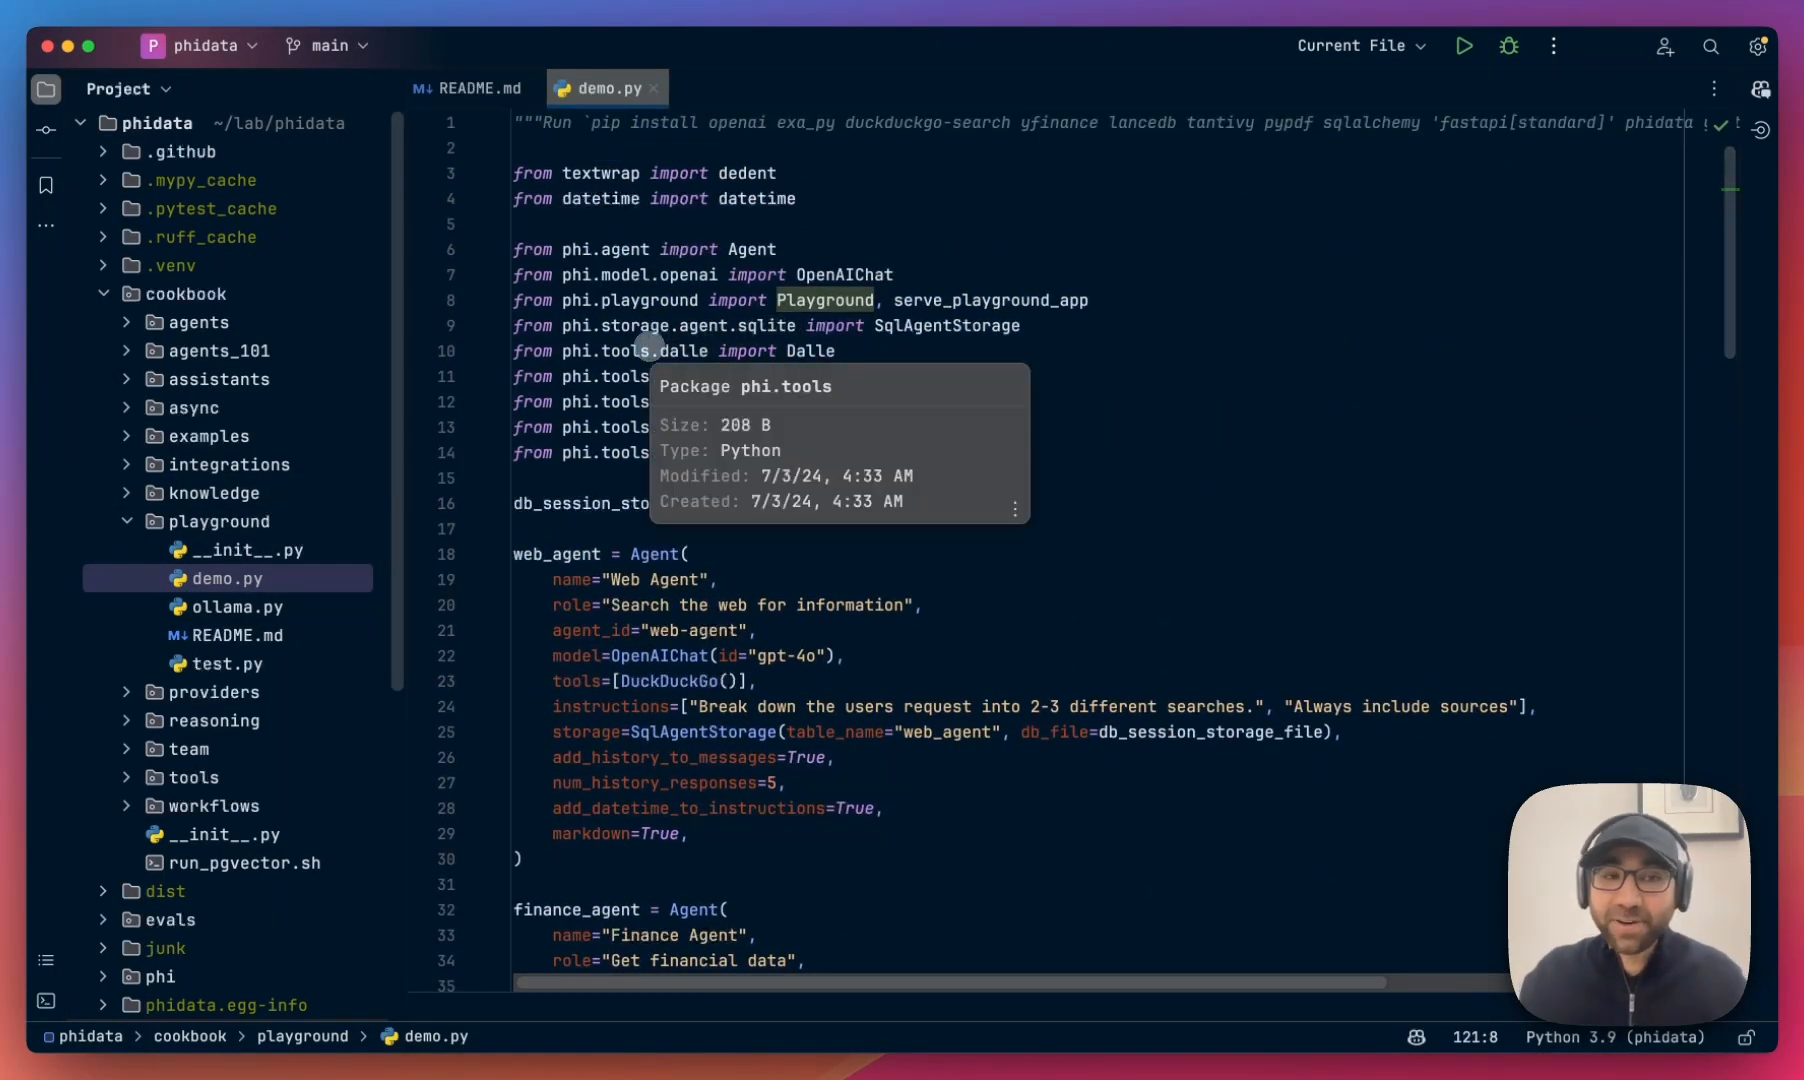
{"action": "scroll", "scroll_direction": "down", "scroll_amount": 3}
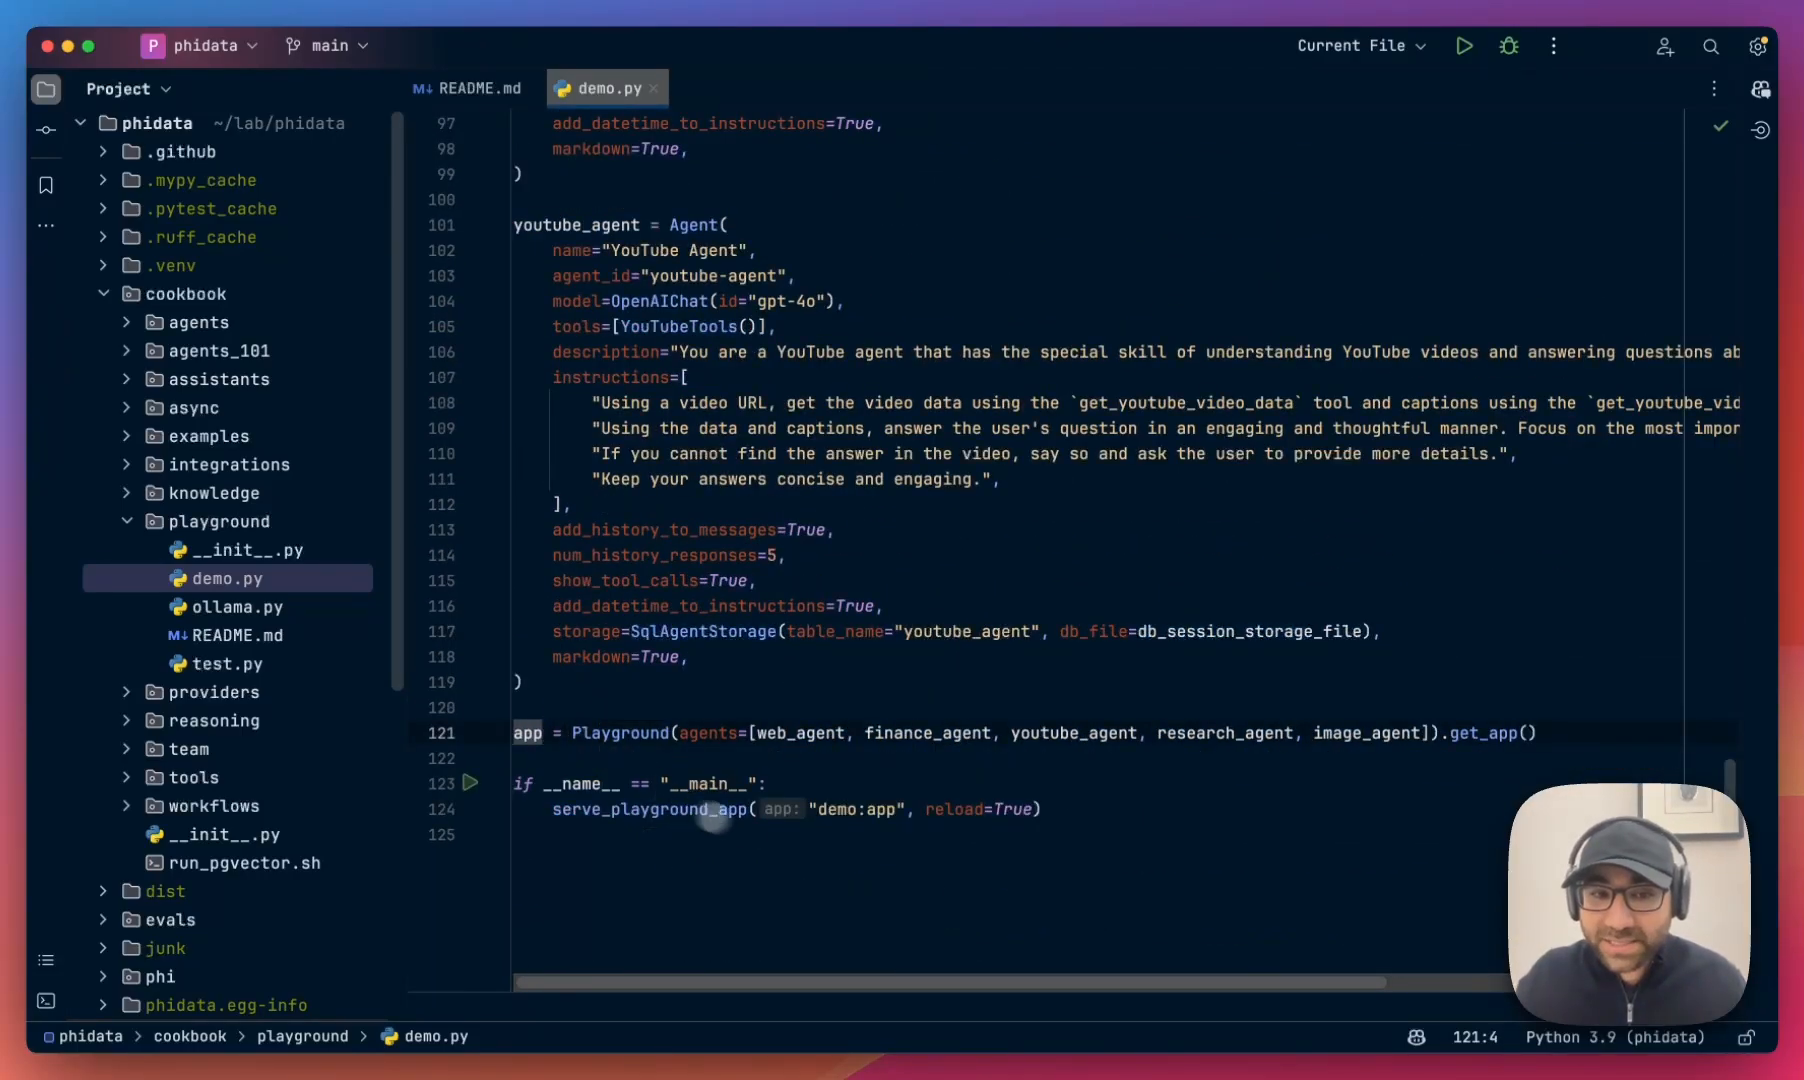
{"action": "mouse_move", "coordinate": [958, 810]}
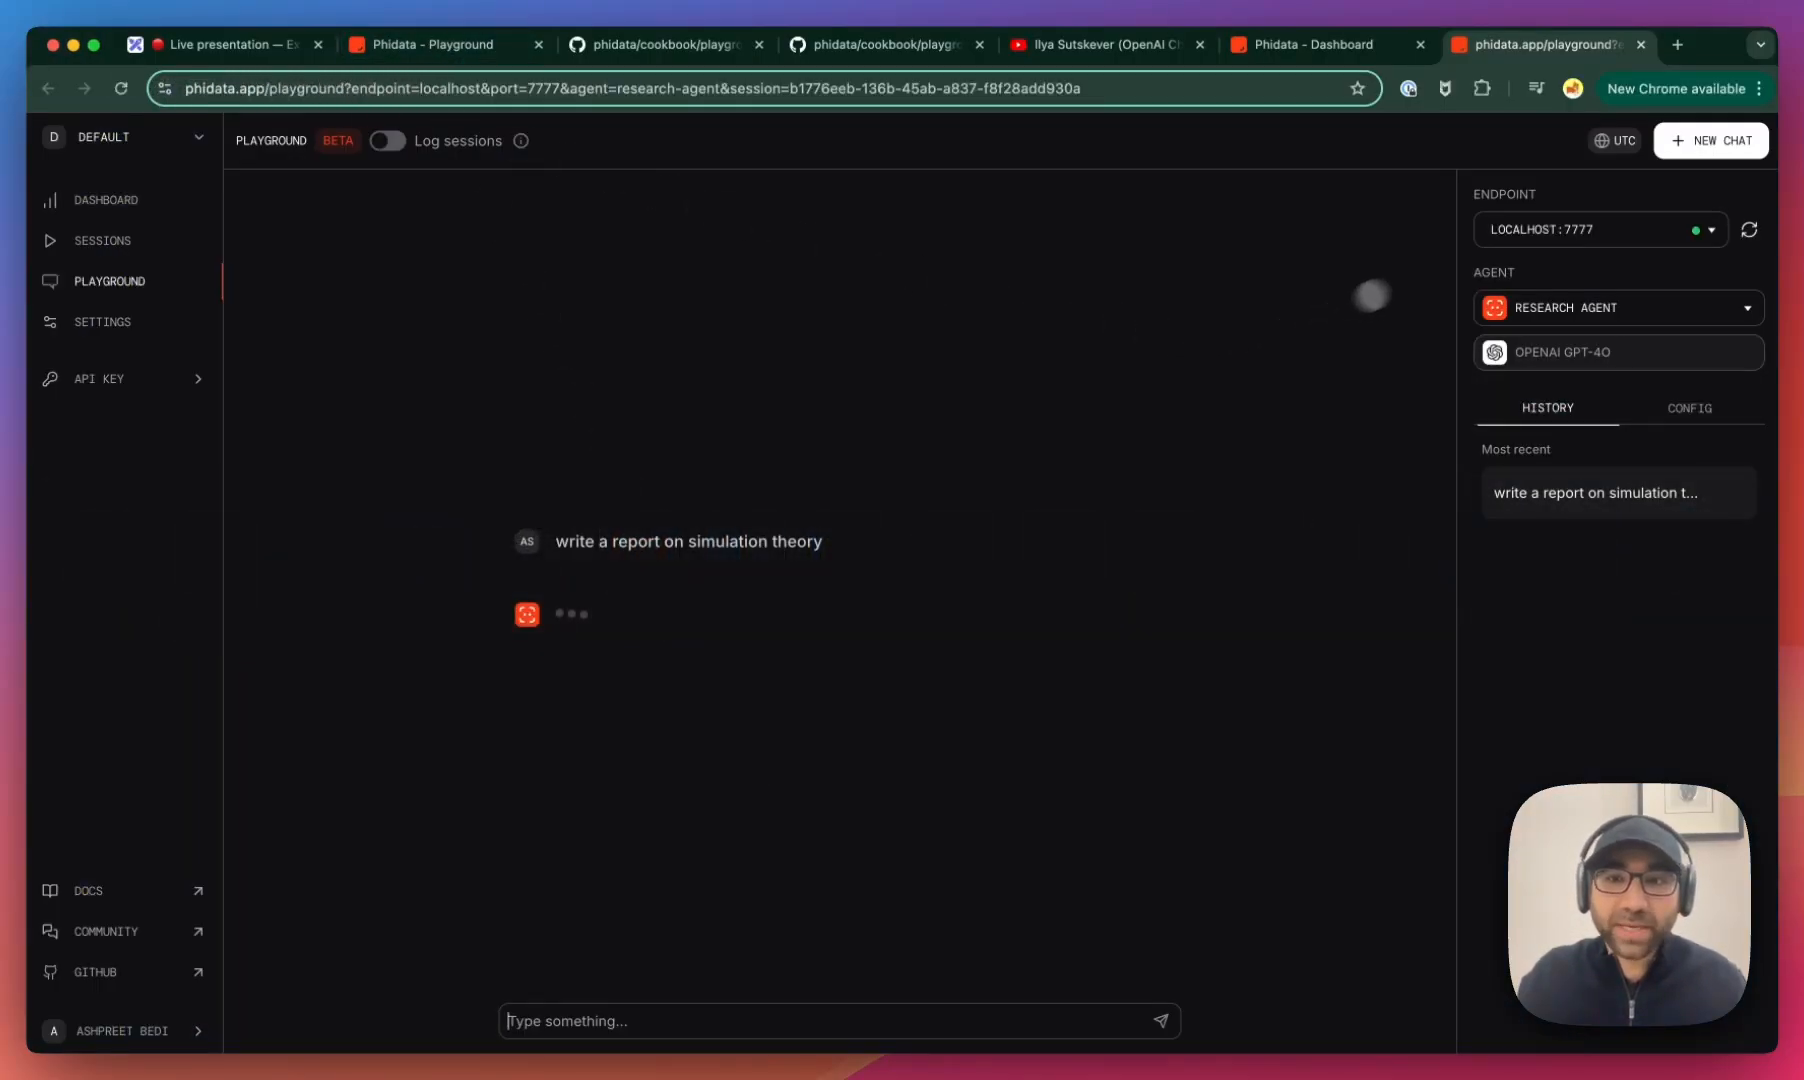
- Switch to the demo-agents playground tab and list its available agents
{"action": "left_click", "coordinate": [1596, 228]}
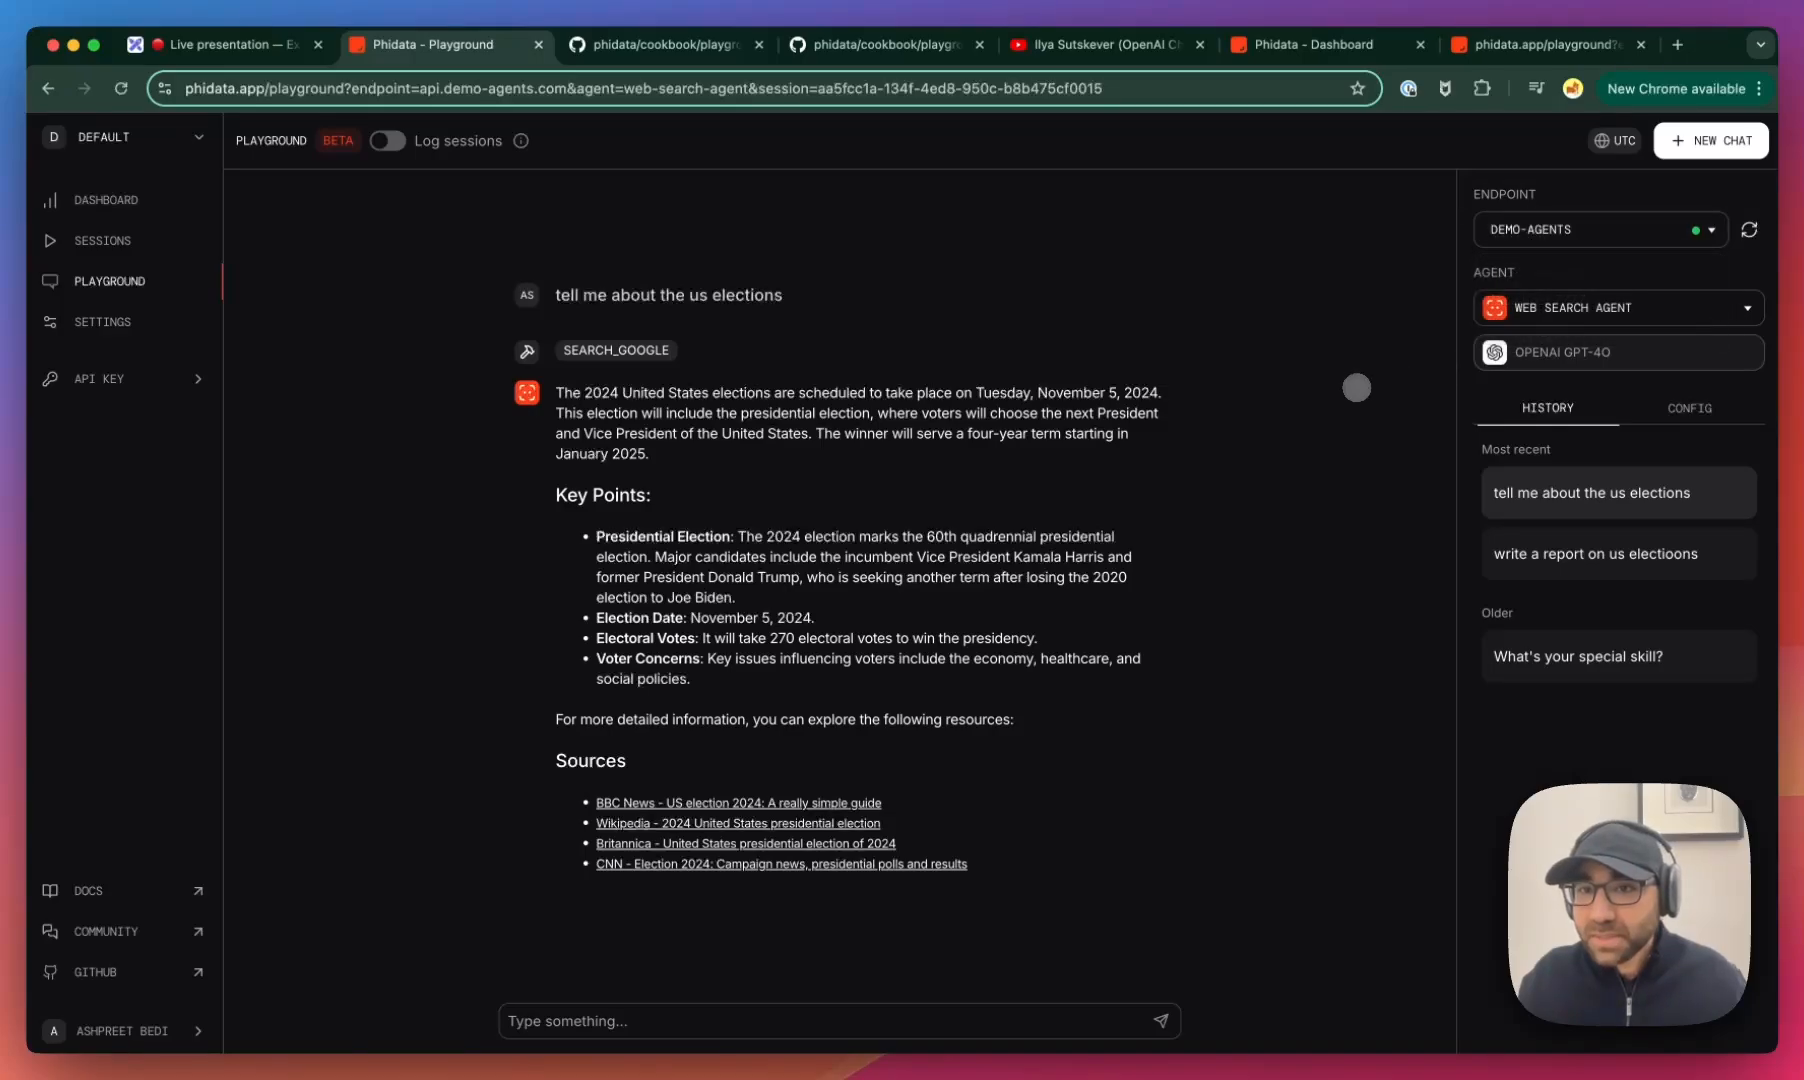
{"action": "left_click", "coordinate": [1616, 308]}
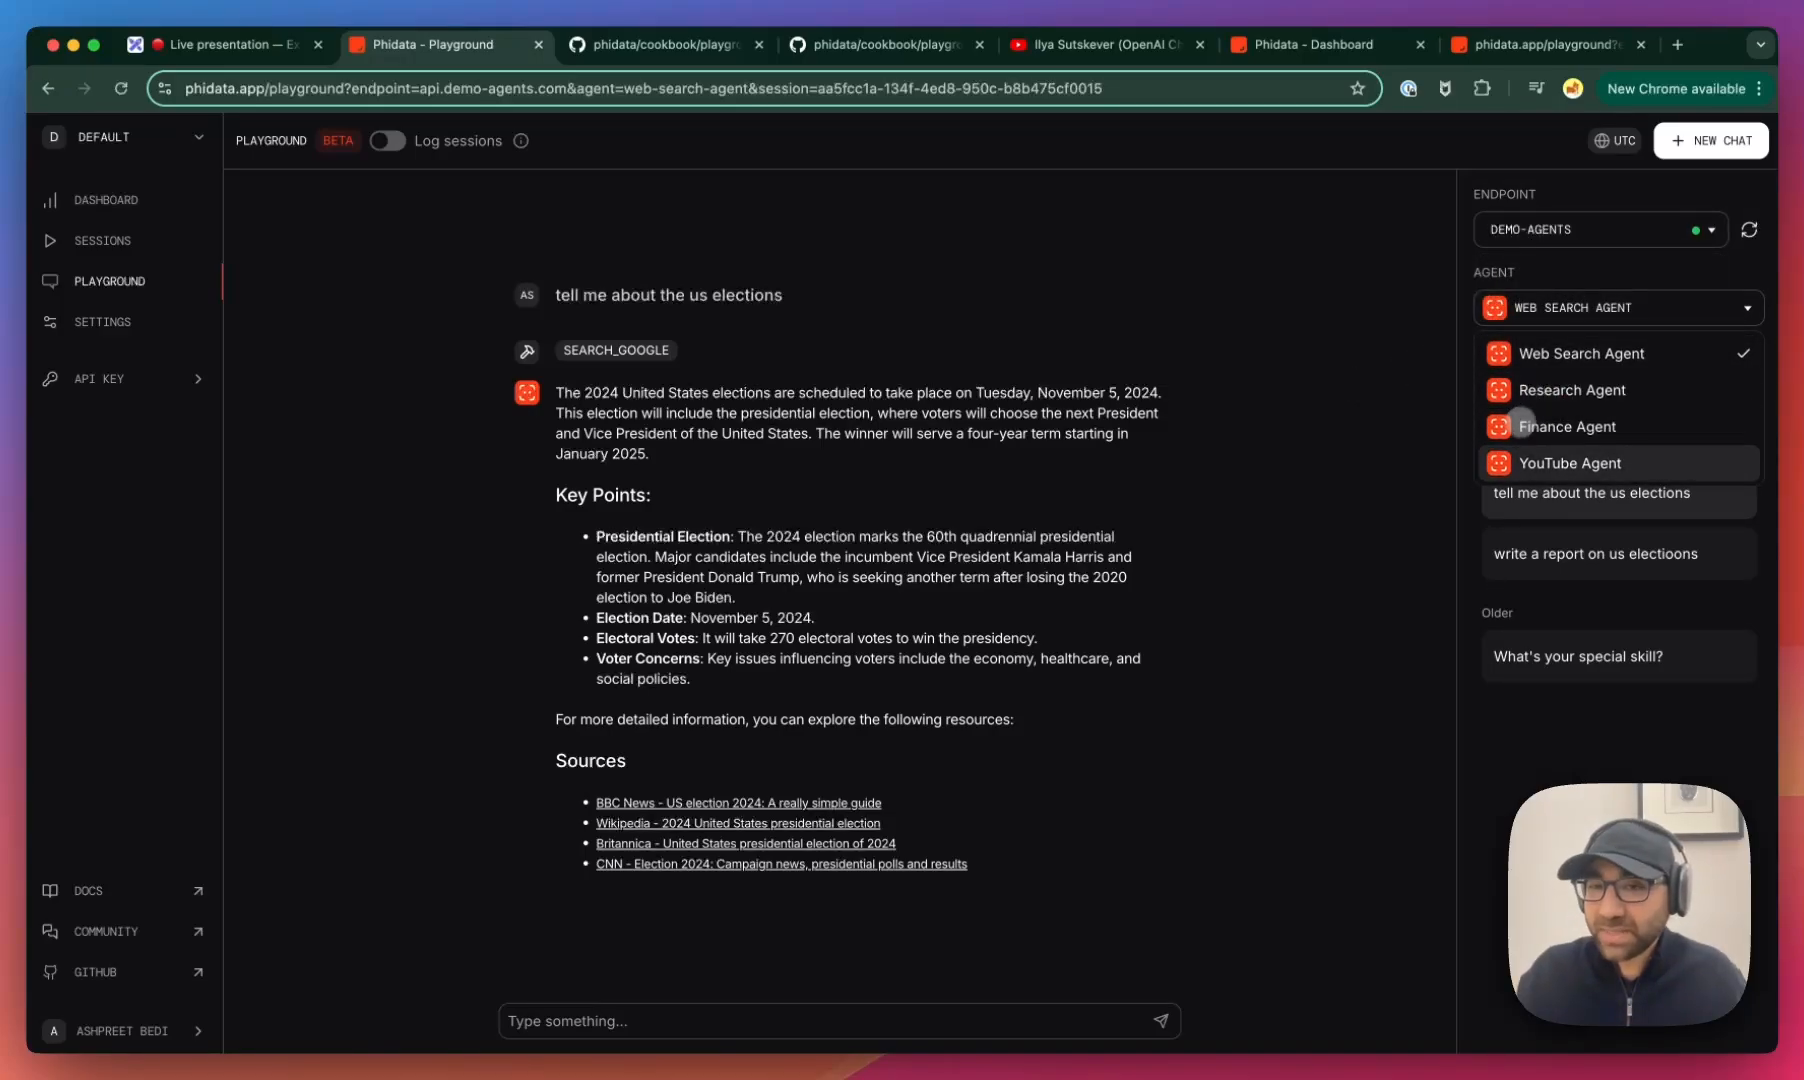
{"action": "mouse_move", "coordinate": [1564, 426]}
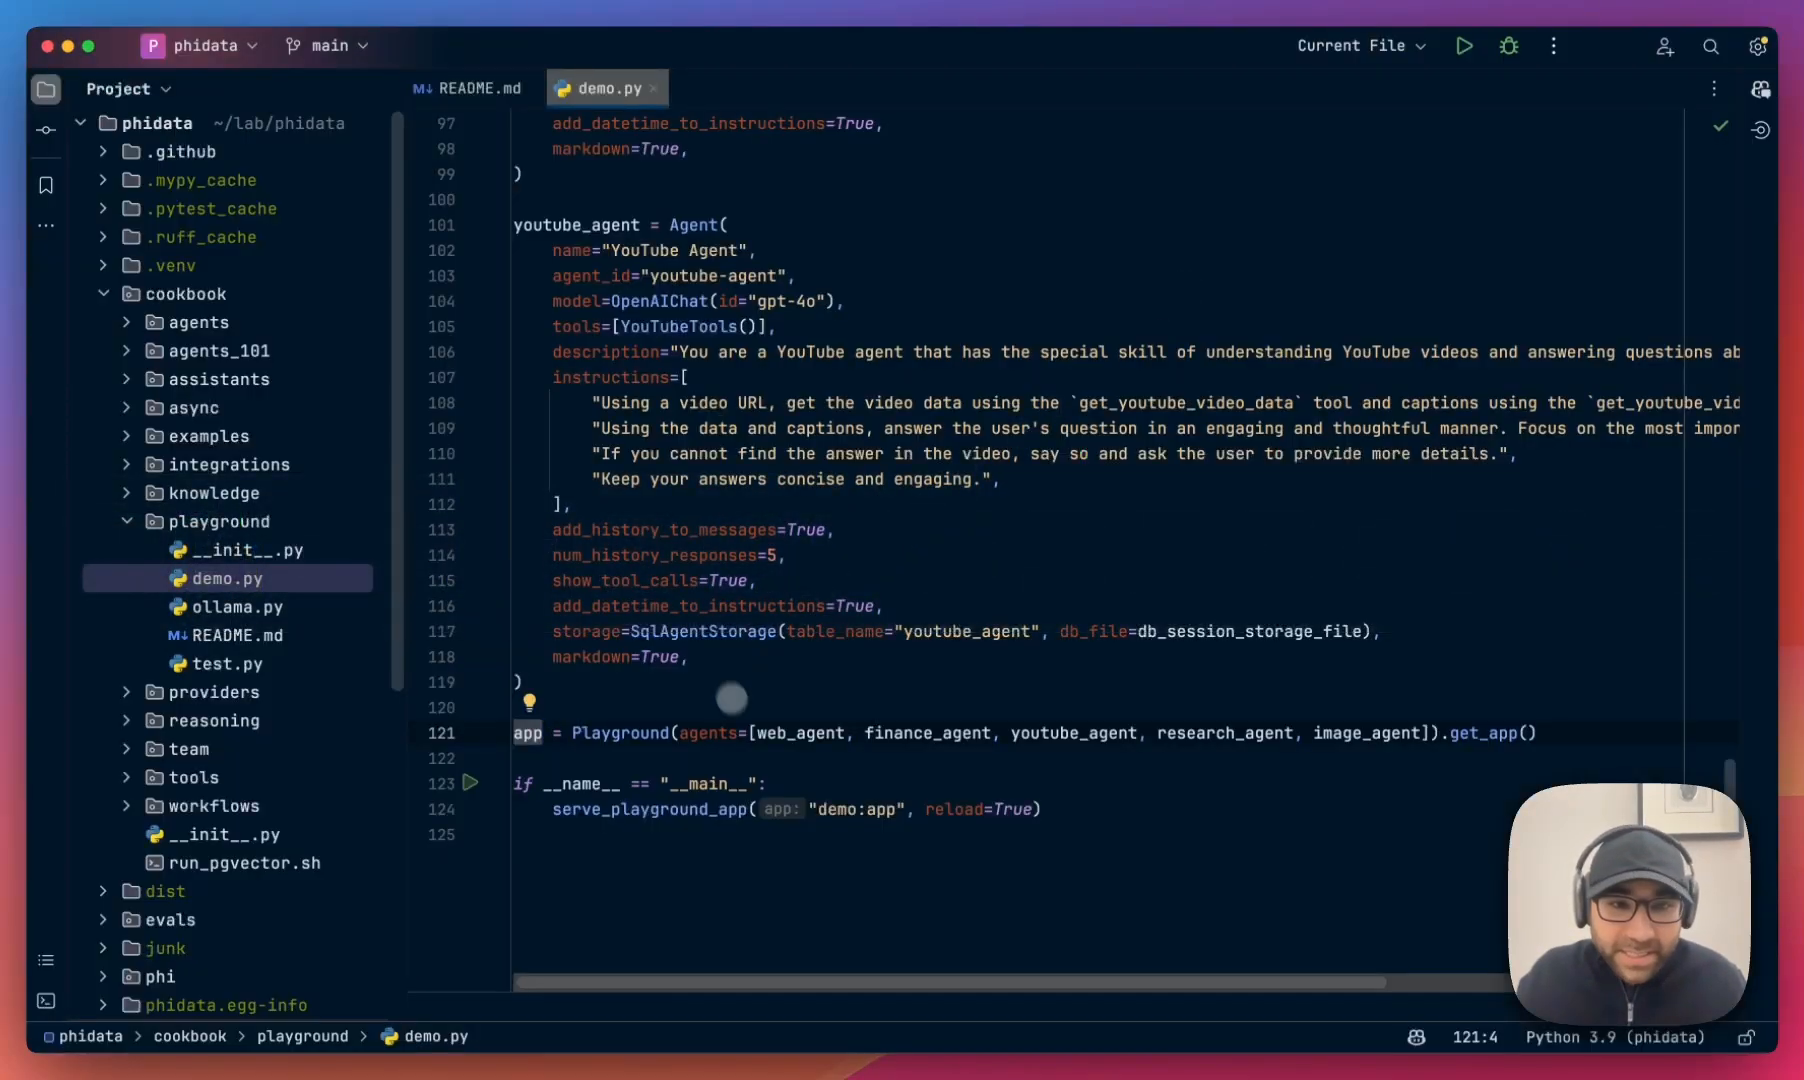
- Inspect the app object and storage lines in demo.py, then the agents.db file actions
{"action": "double_click", "coordinate": [1072, 732]}
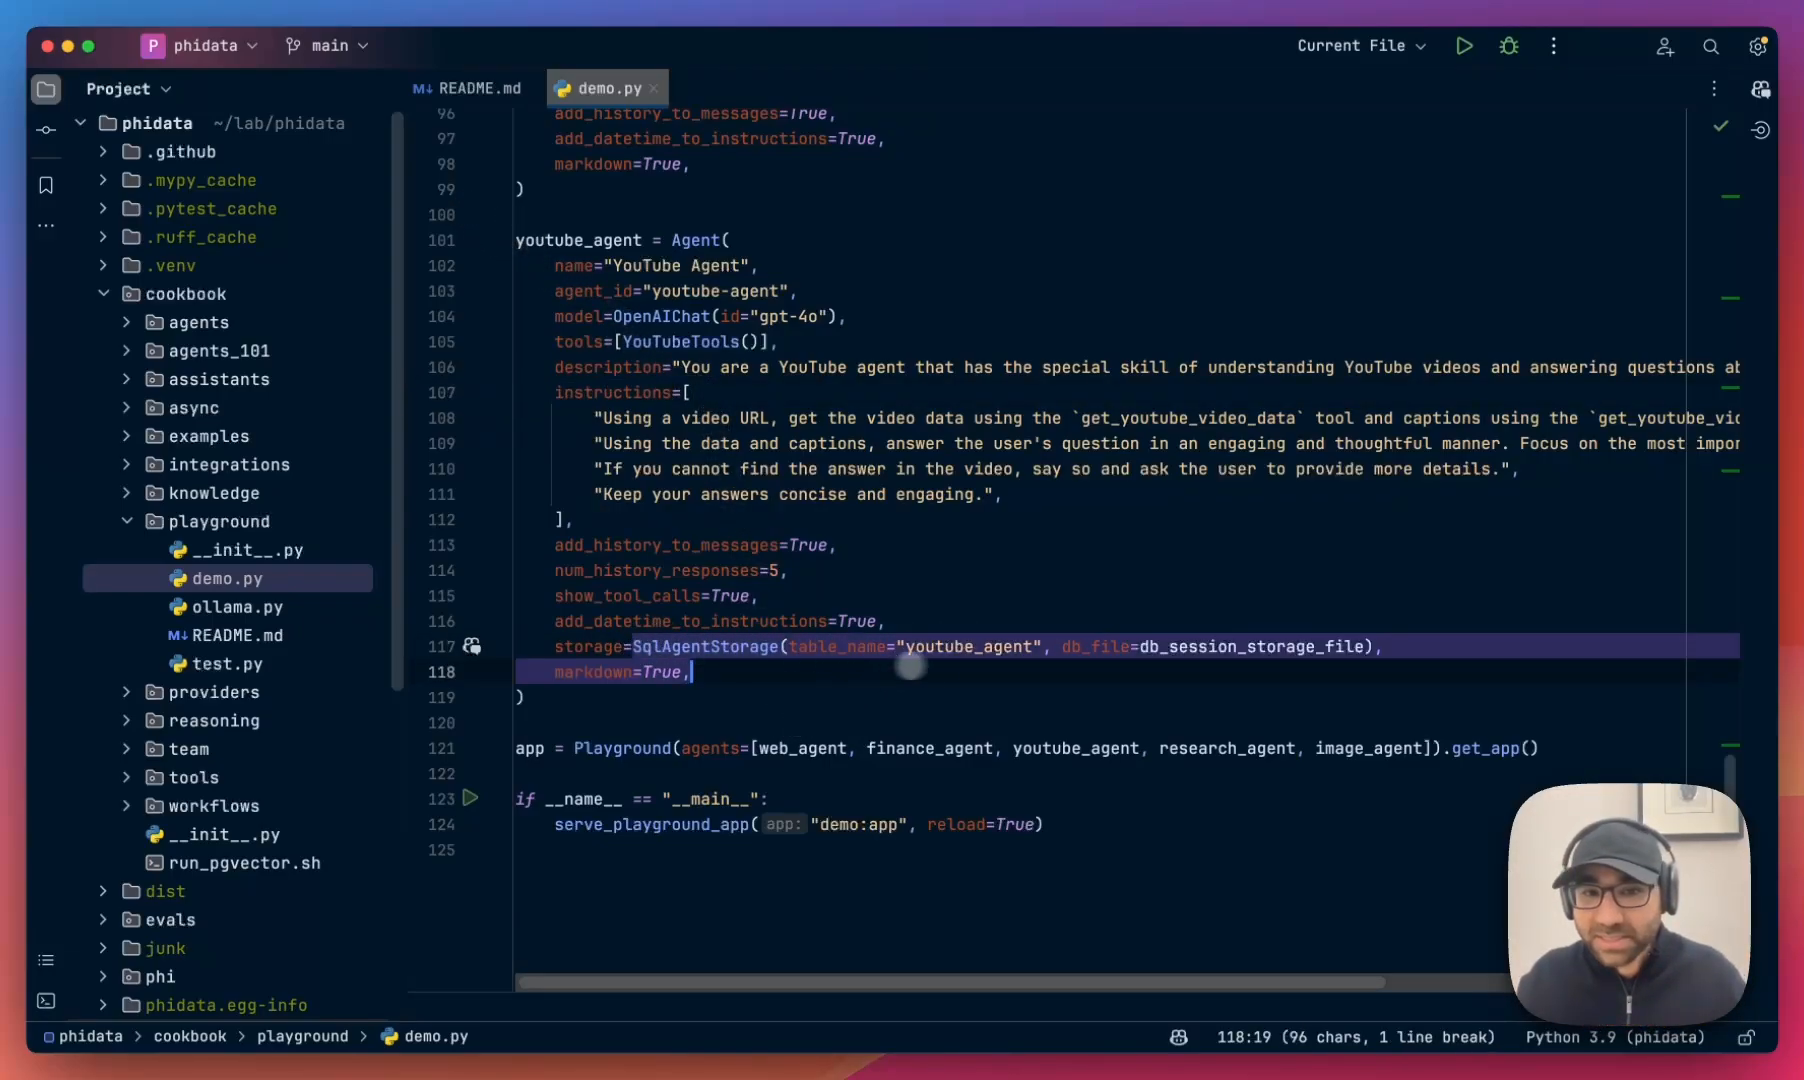
{"action": "scroll", "scroll_direction": "up", "scroll_amount": 3}
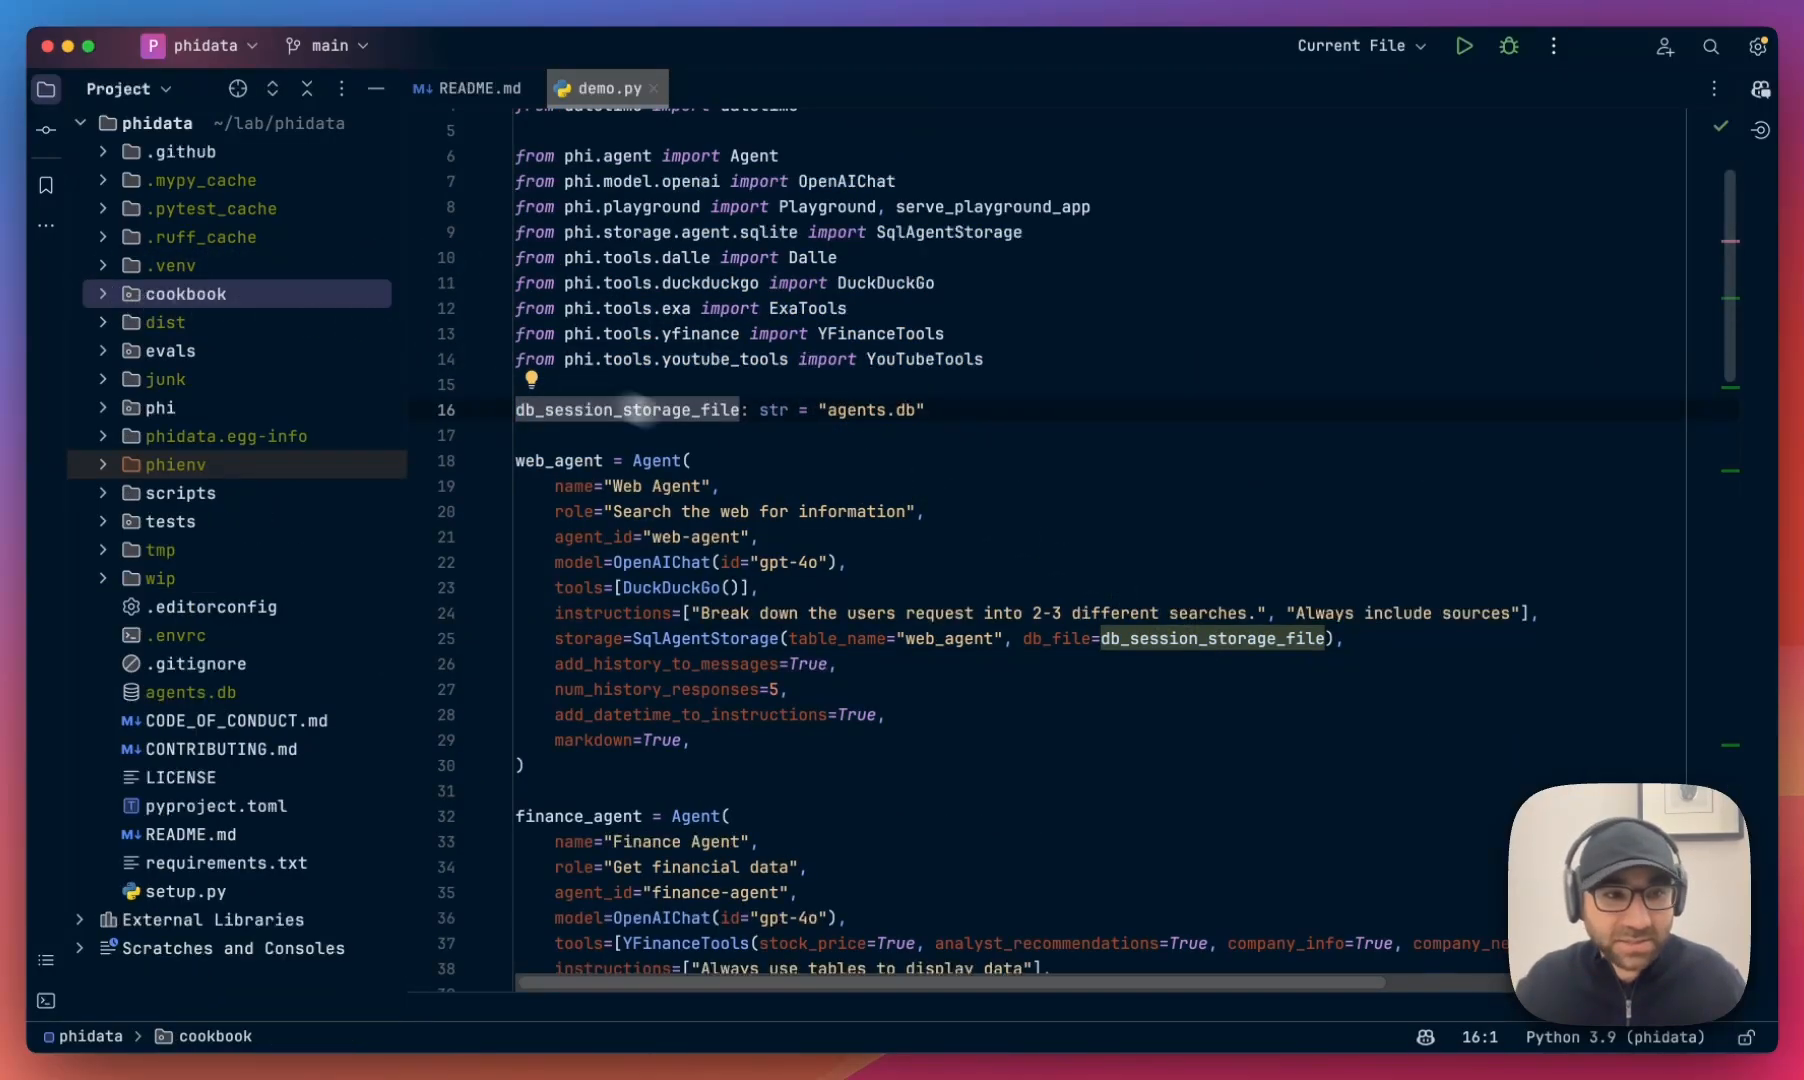
{"action": "left_click", "coordinate": [1546, 44]}
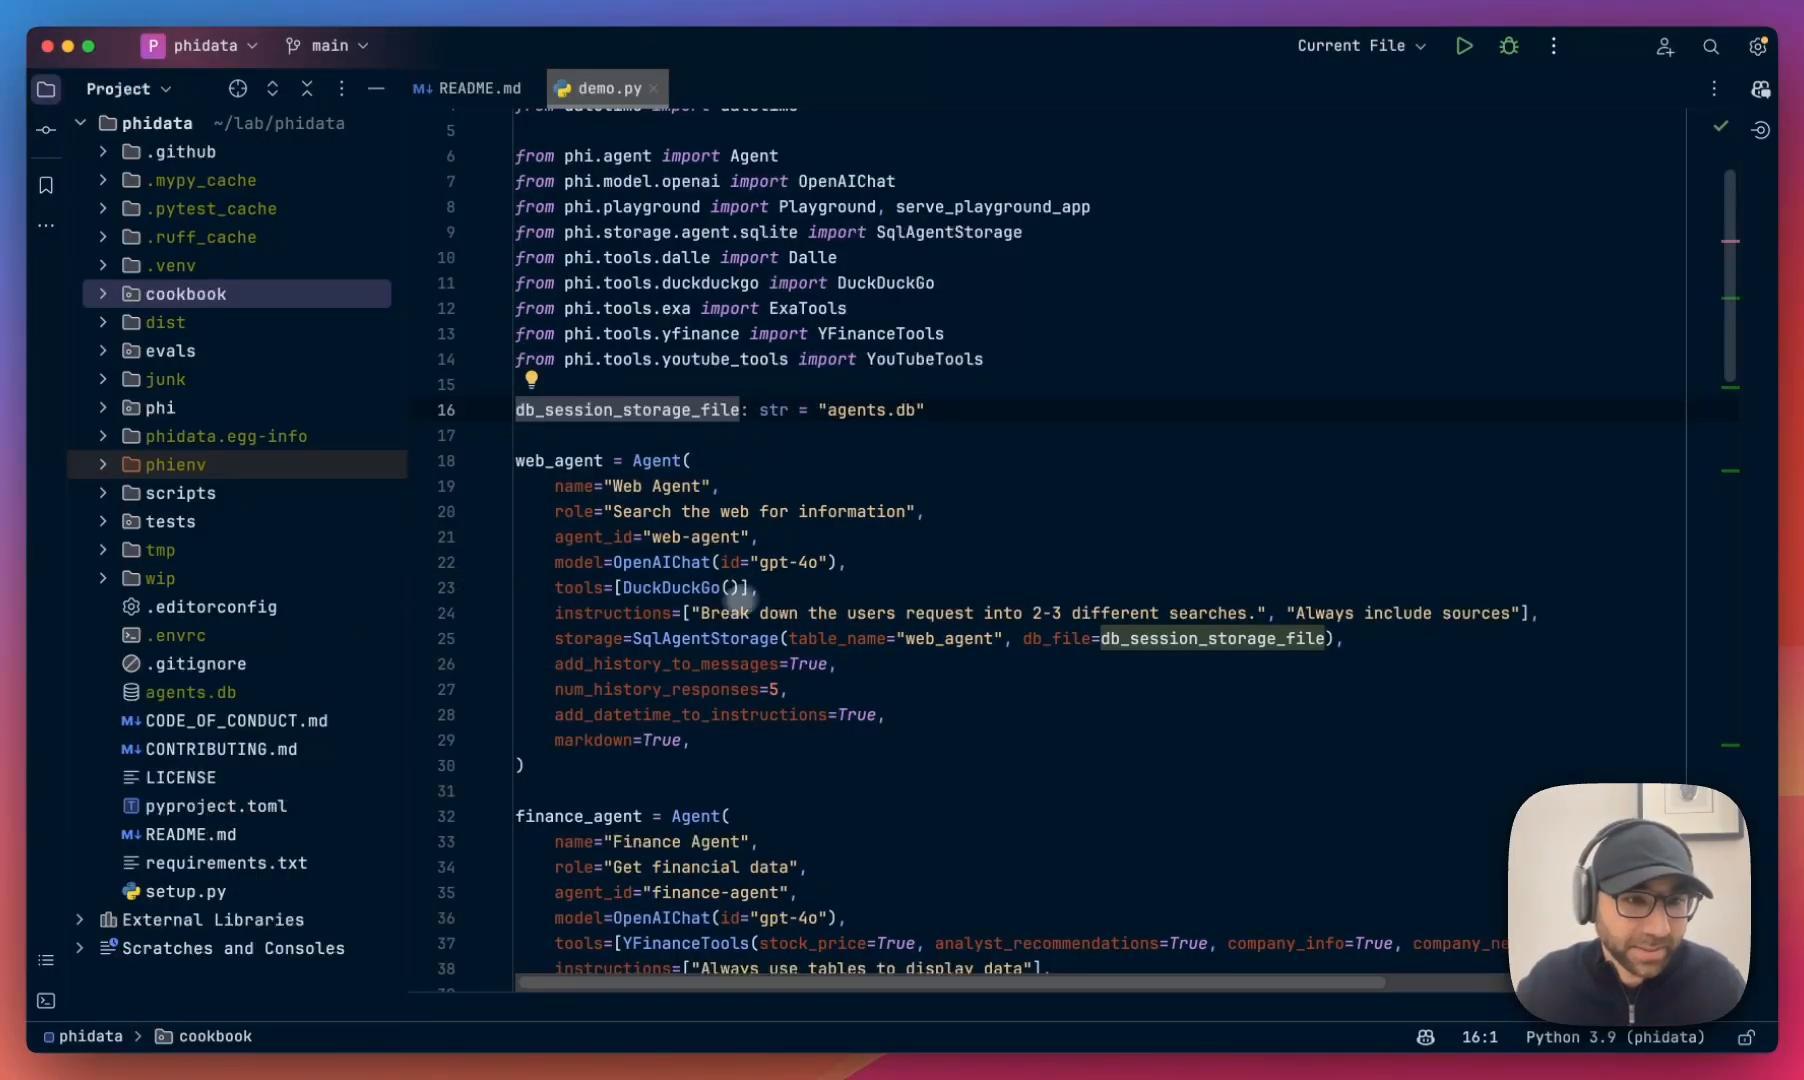
{"action": "right_click", "coordinate": [190, 692]}
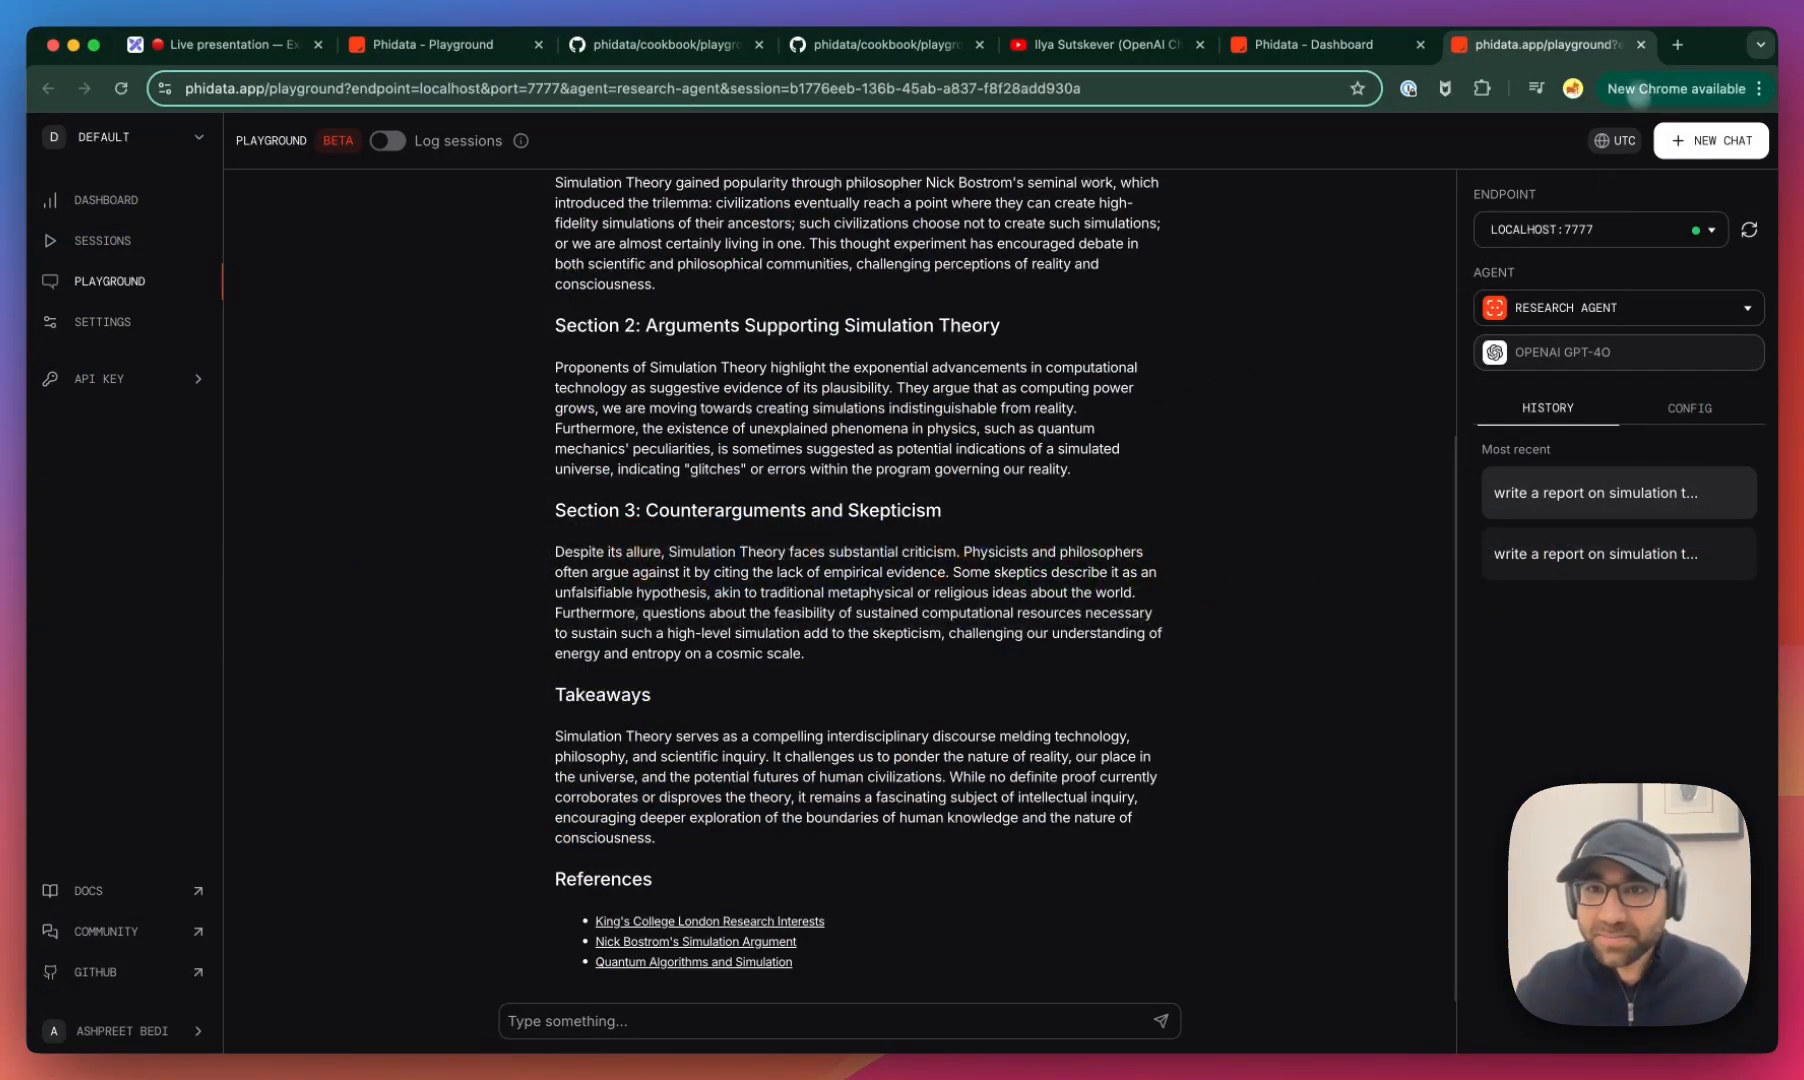
- Start a new Research Agent chat and move to the terminal running the server
{"action": "left_click", "coordinate": [1748, 228]}
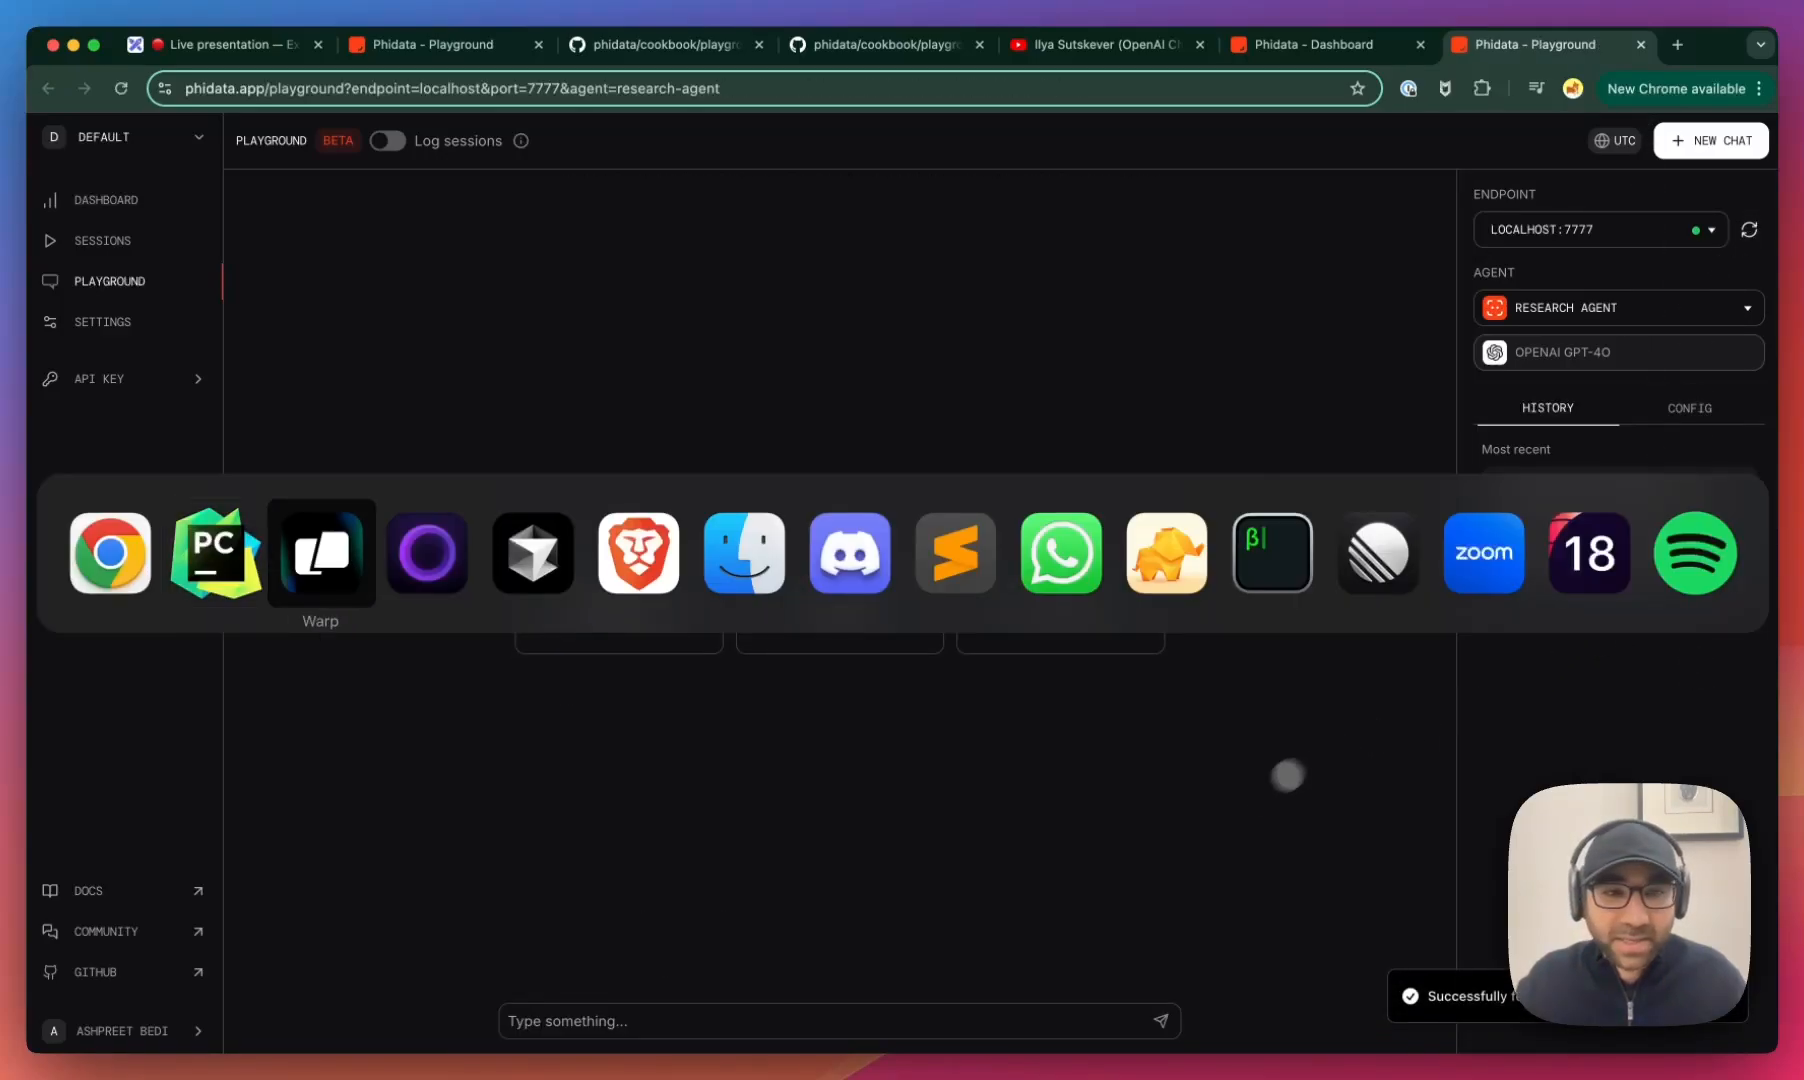
{"action": "left_click", "coordinate": [320, 554]}
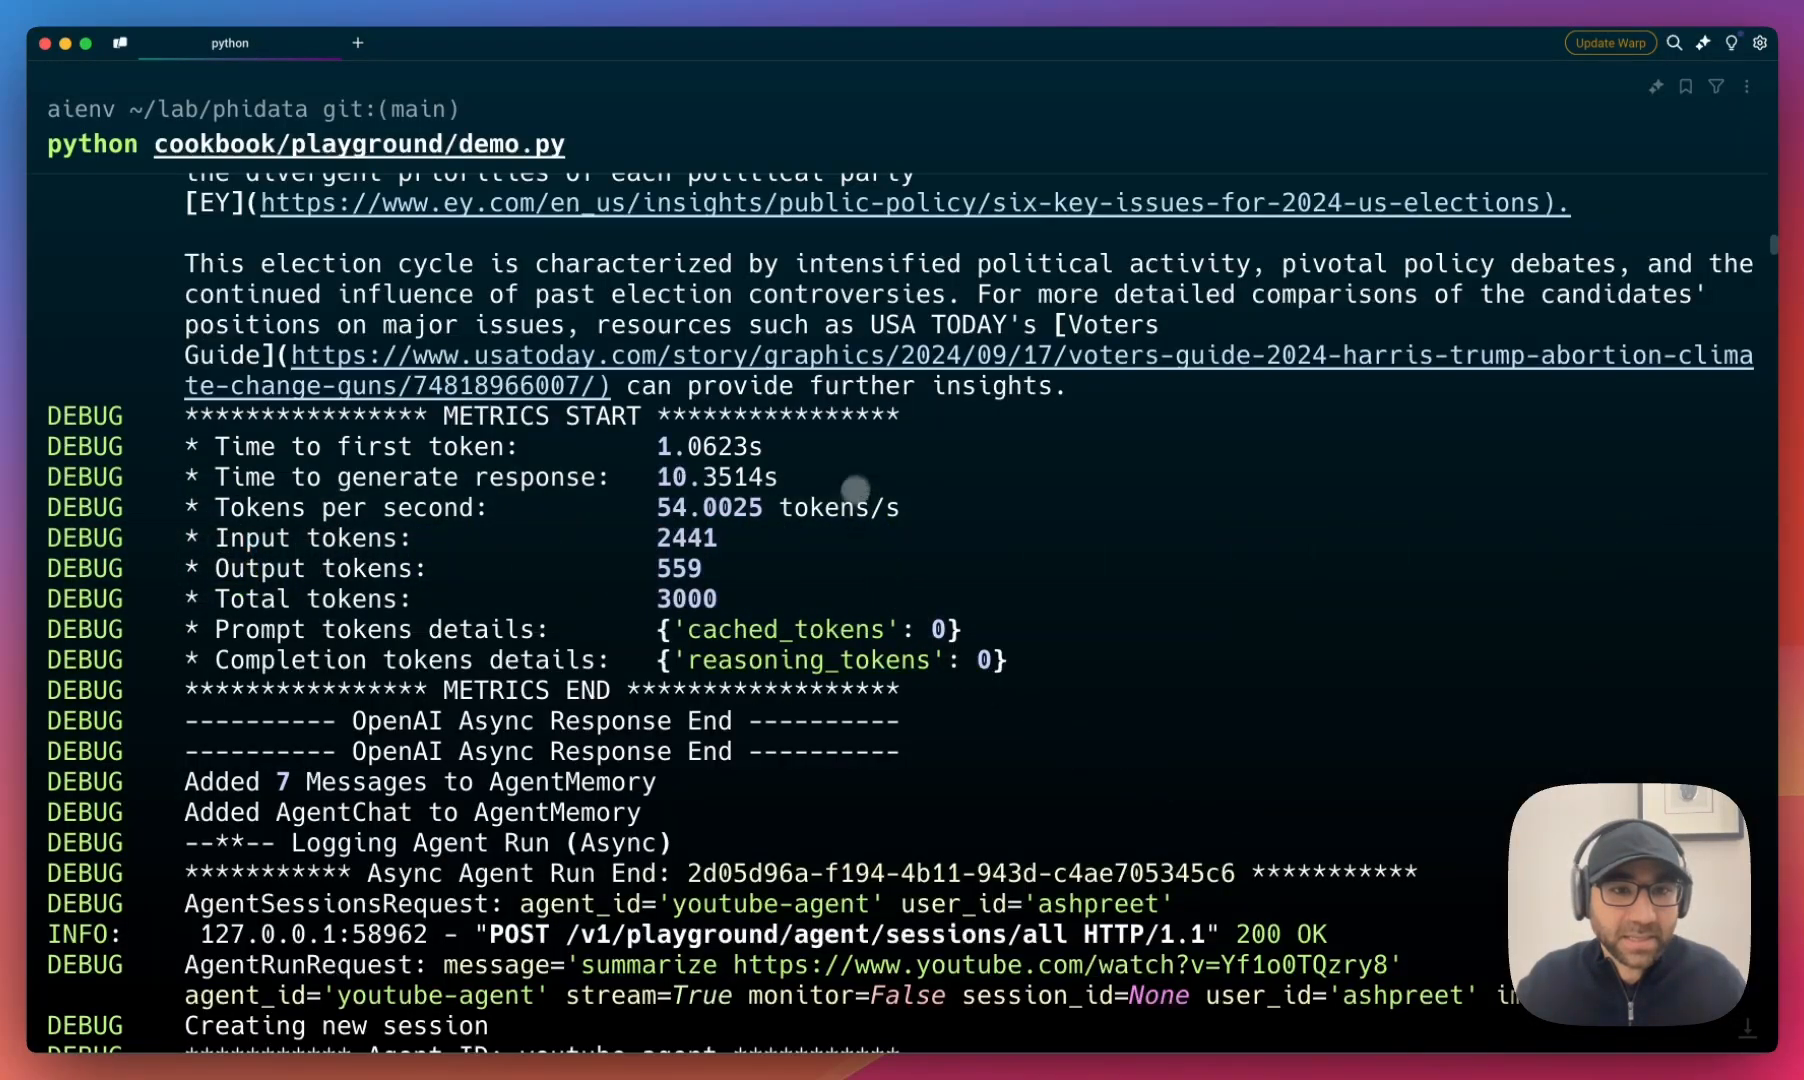
- Scroll through the demo.py server's debug log output in Warp
{"action": "scroll", "scroll_direction": "down", "scroll_amount": 3}
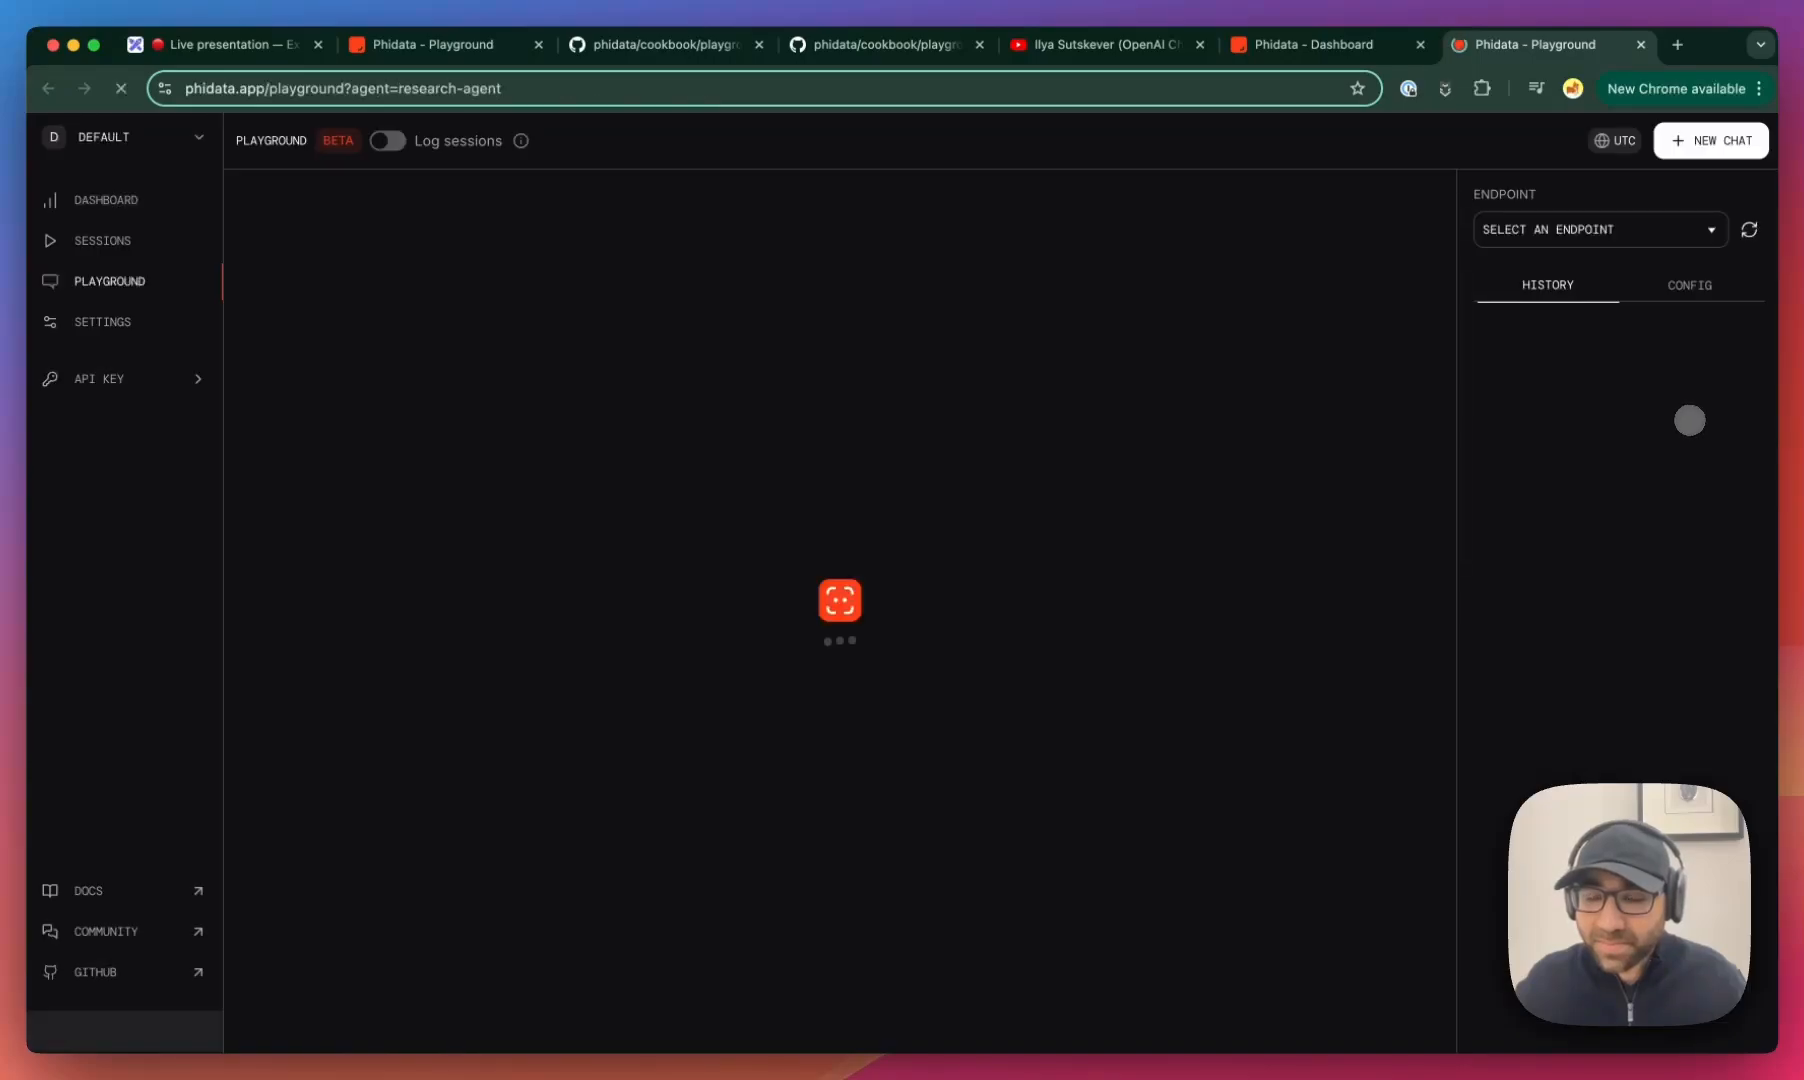
- Reconnect to localhost:7777 and cycle through the agents, ending on Finance Agent with empty history
{"action": "left_click", "coordinate": [1598, 228]}
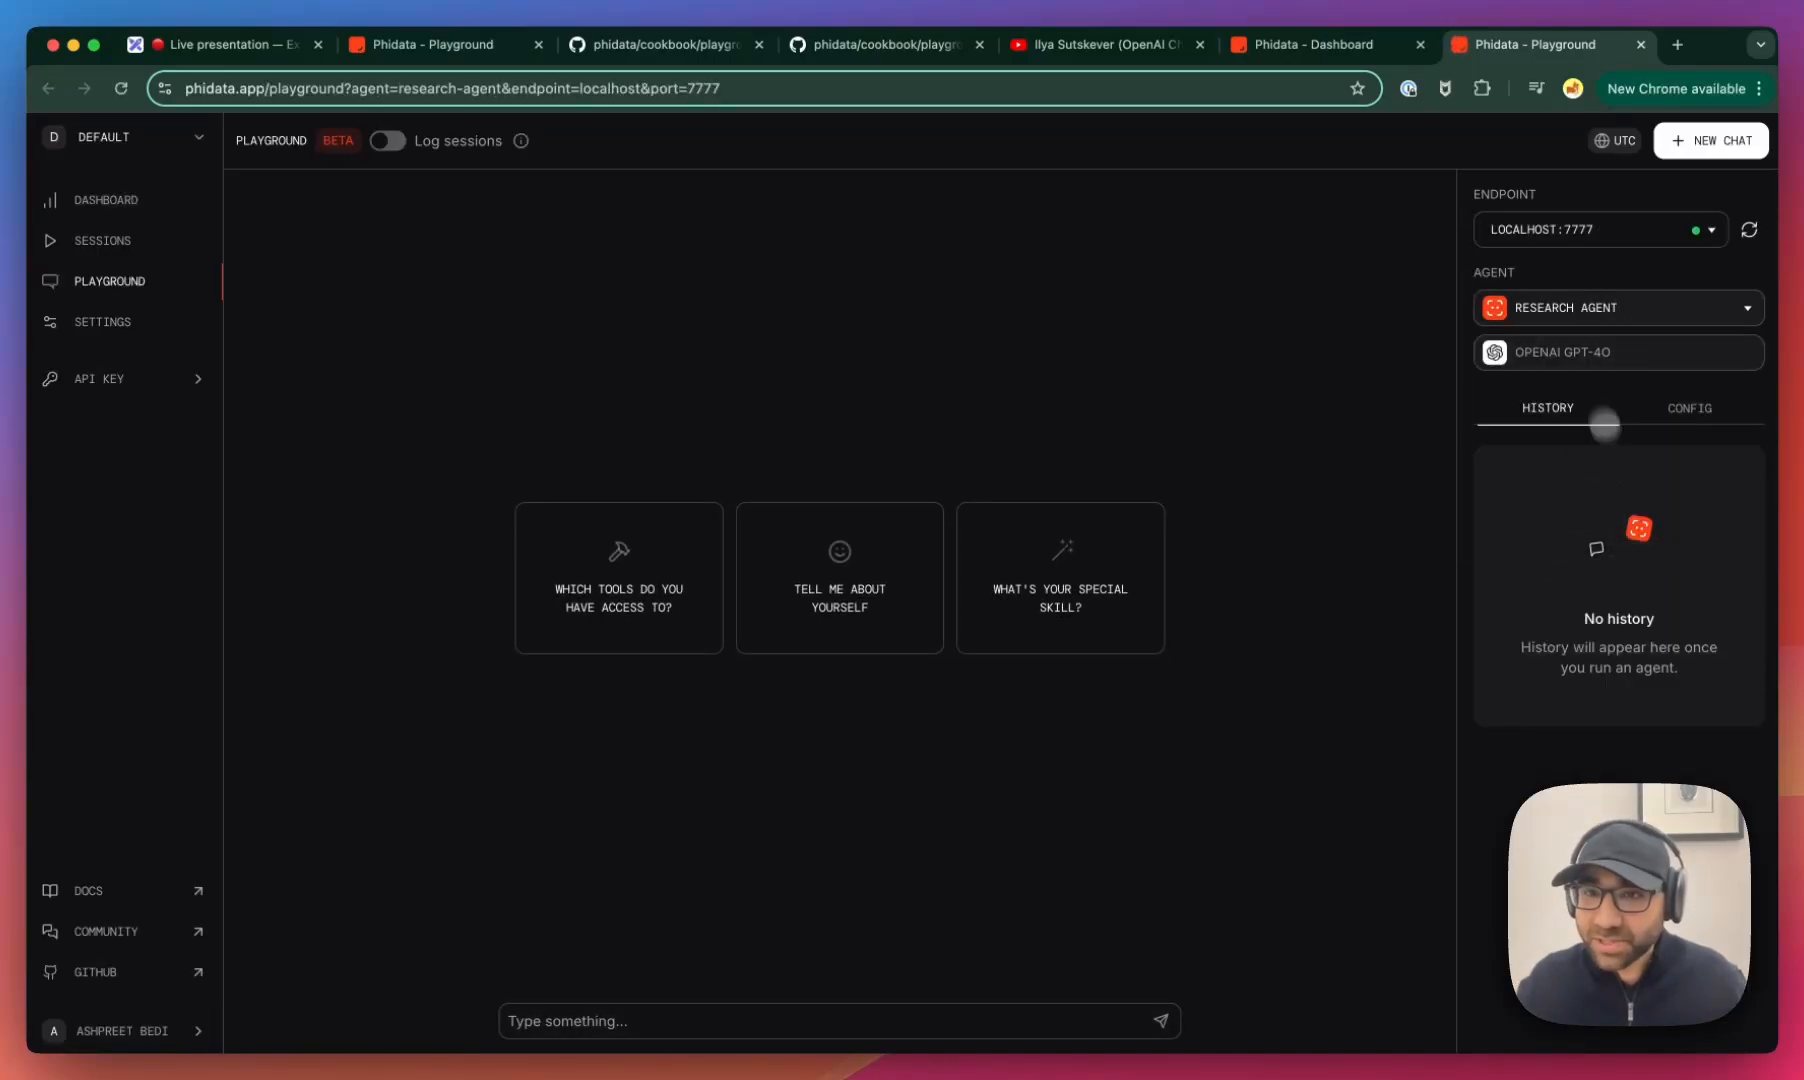
{"action": "left_click", "coordinate": [1616, 308]}
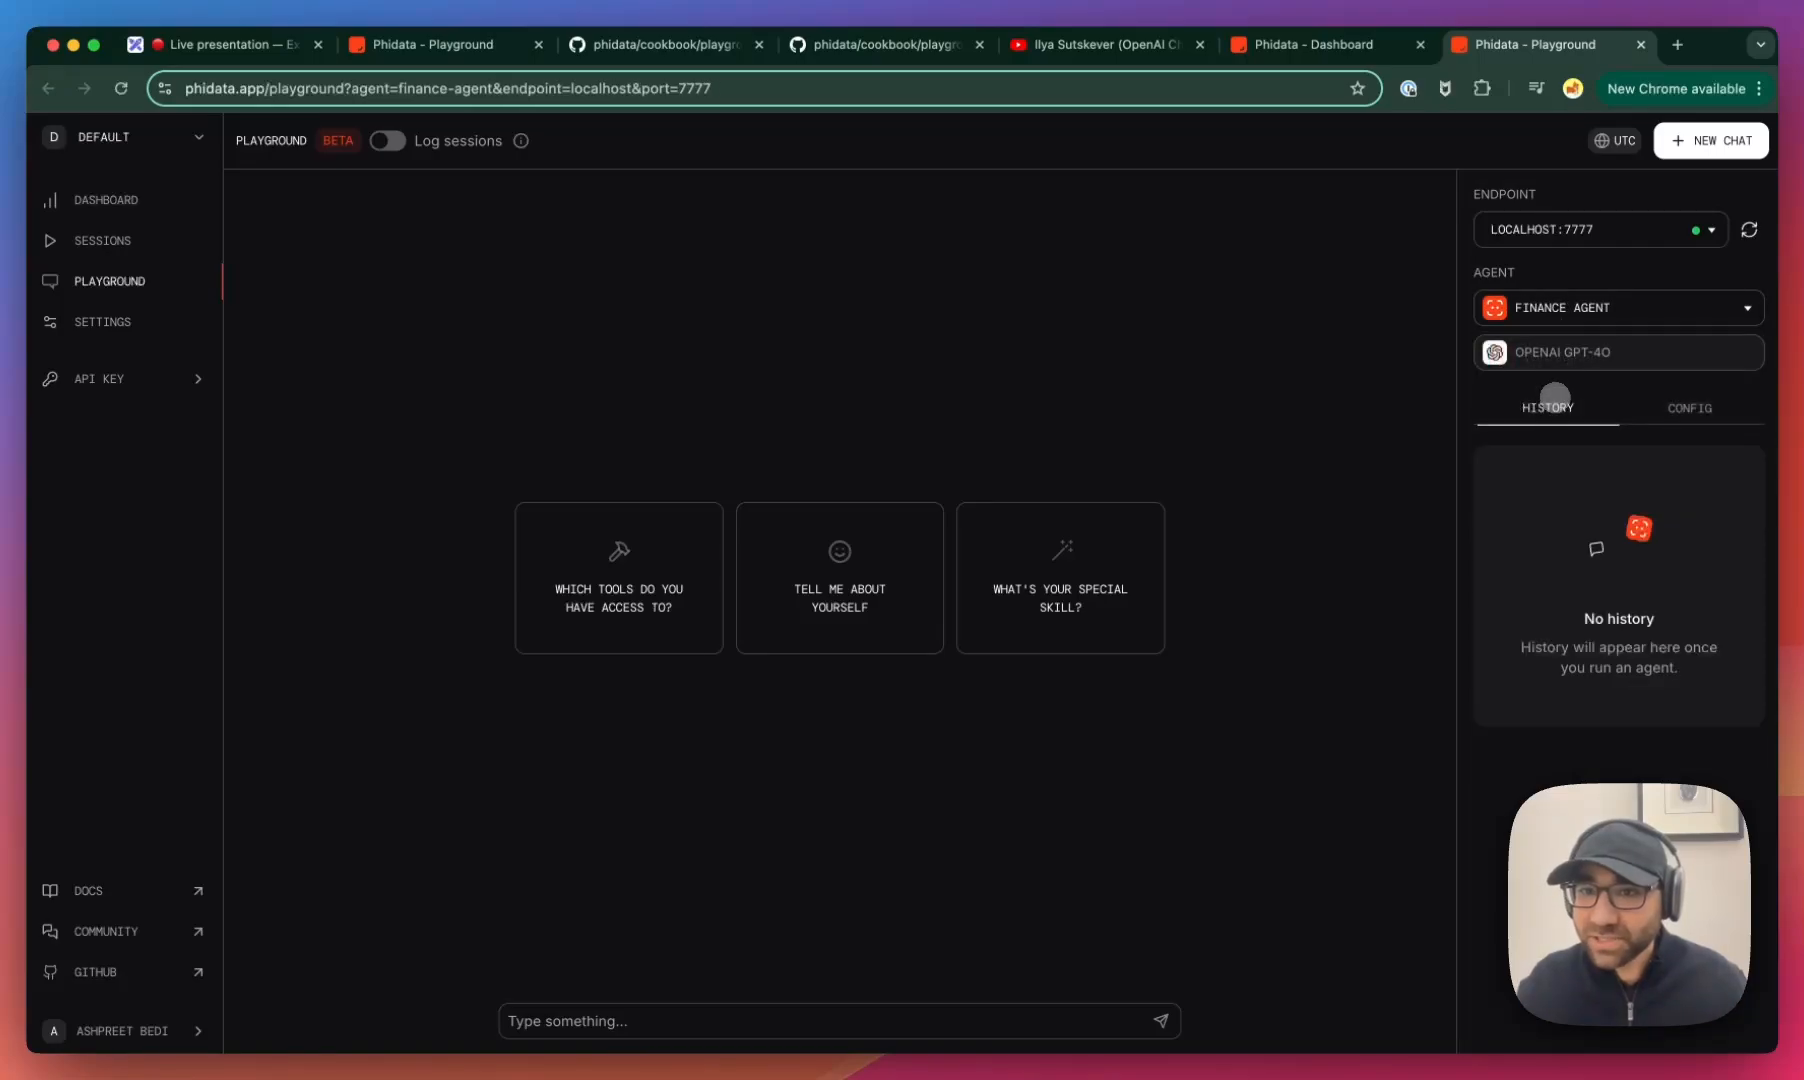
{"action": "left_click", "coordinate": [1616, 308]}
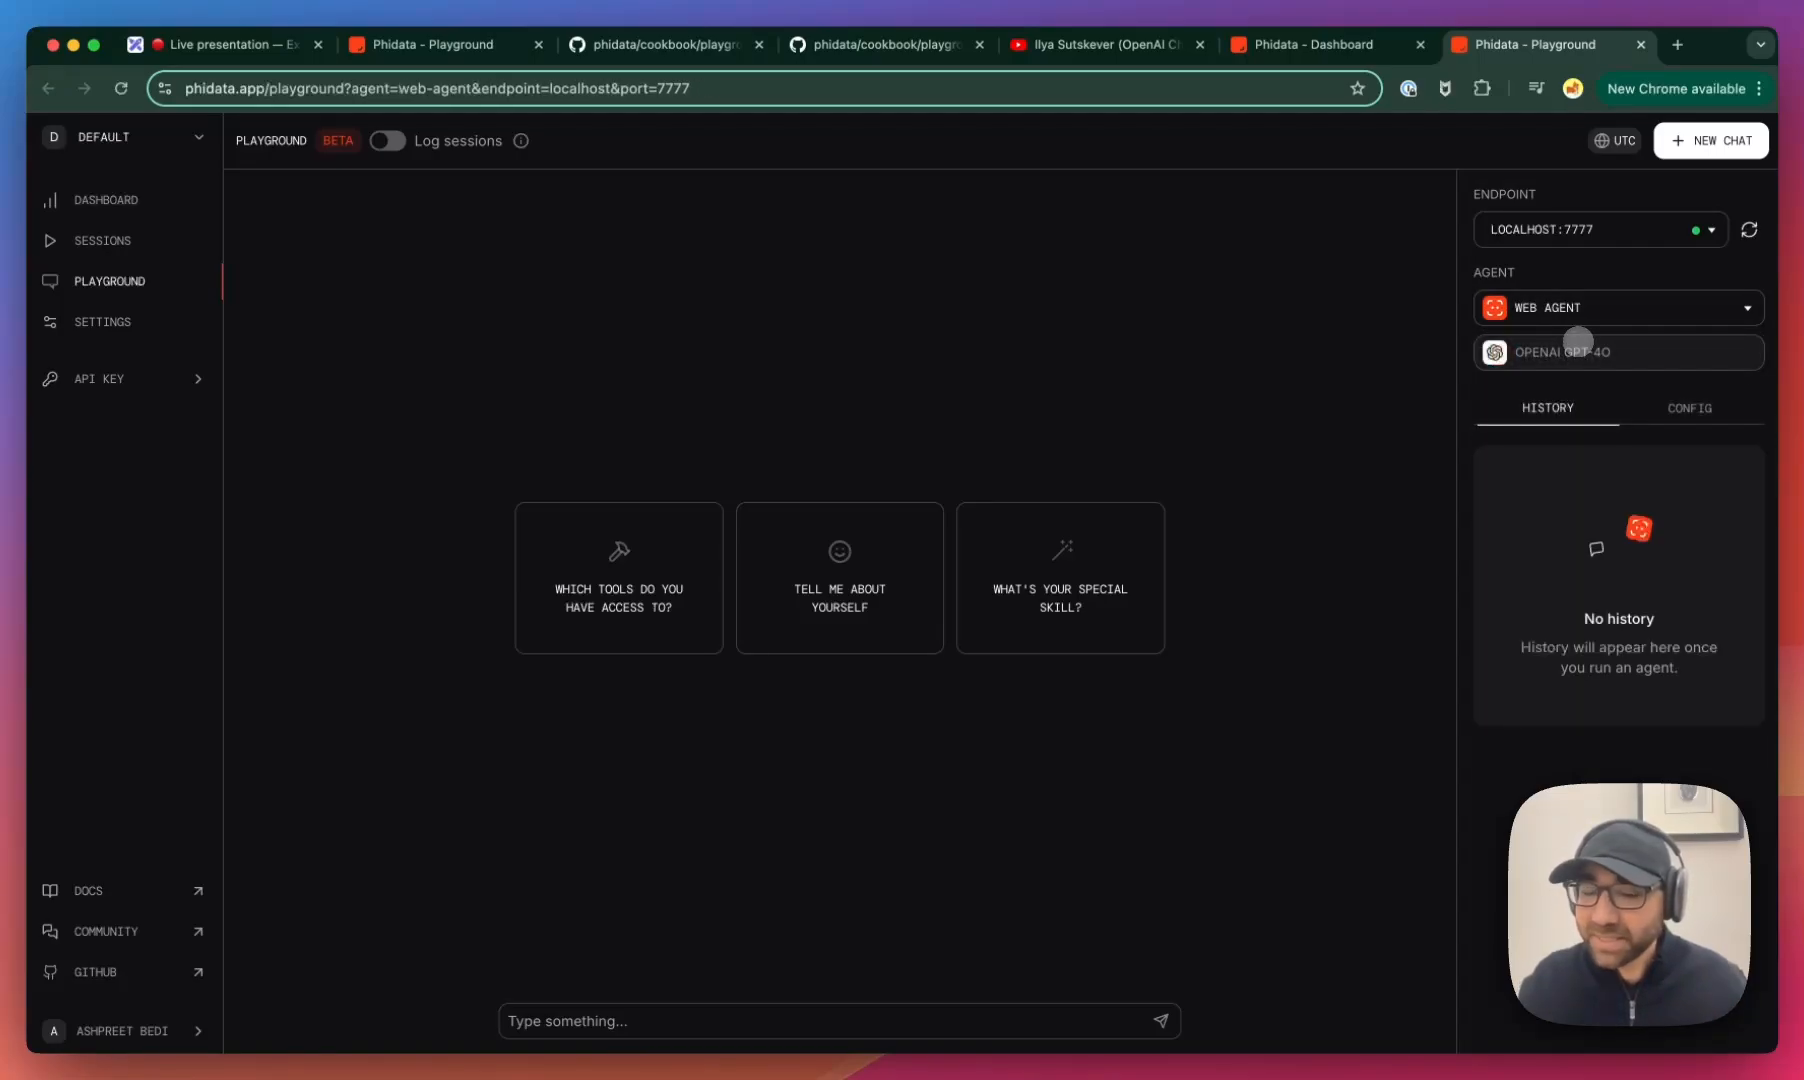
{"action": "left_click", "coordinate": [1616, 308]}
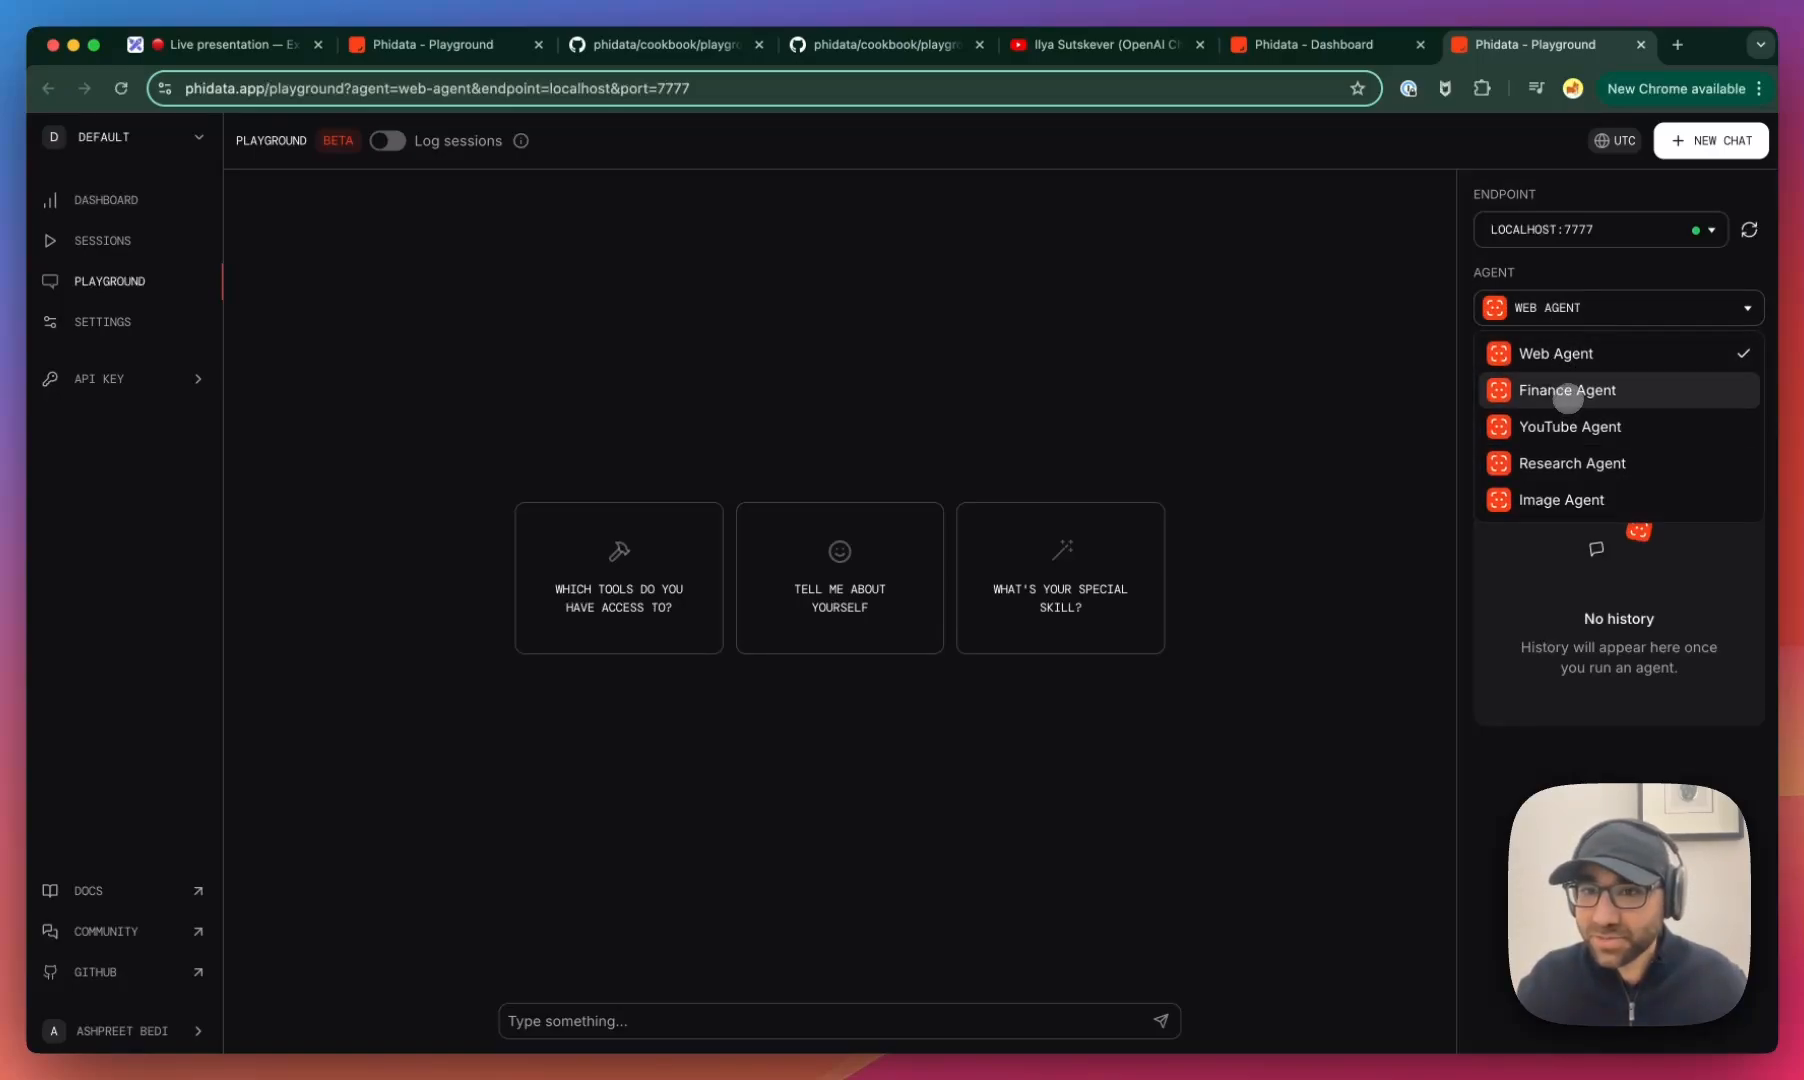
{"action": "left_click", "coordinate": [1566, 390]}
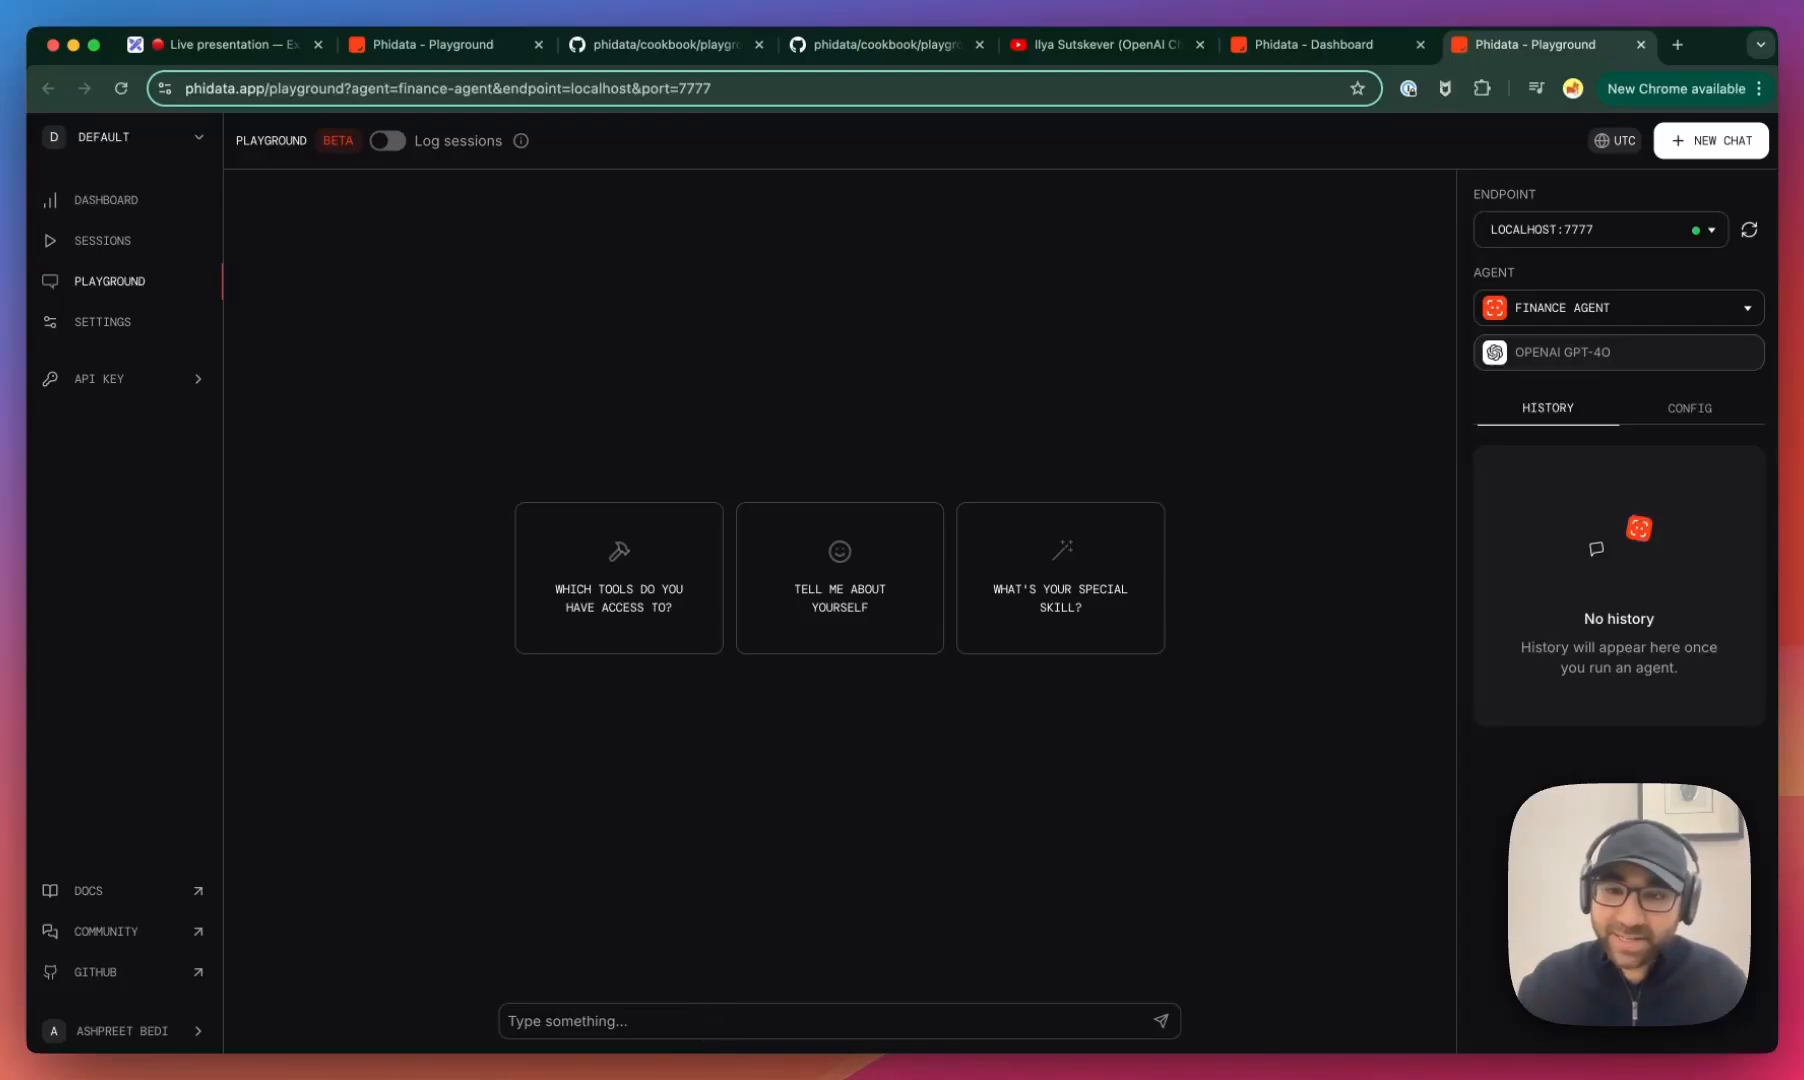
- Ask the Finance Agent to 'compare nvda to tsla' and review the comparison tables
{"action": "type", "text": "compar"}
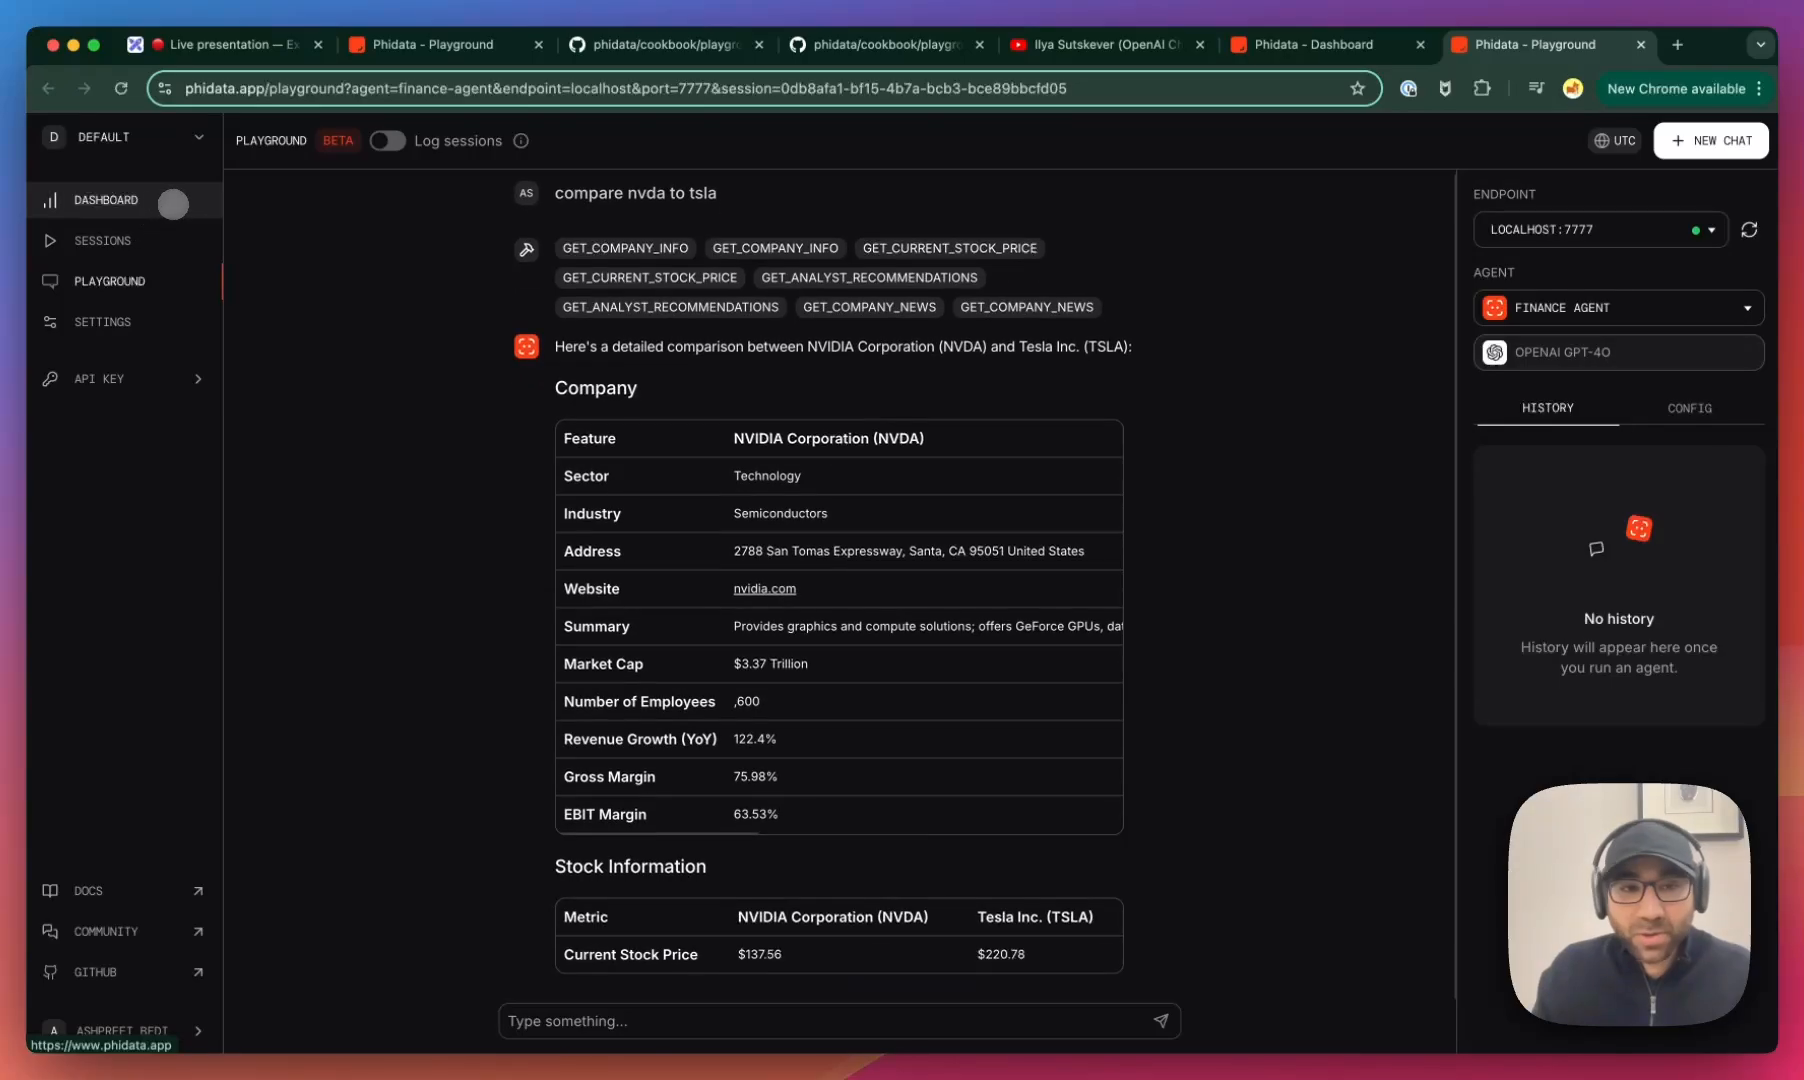
{"action": "scroll", "scroll_direction": "down", "scroll_amount": 3}
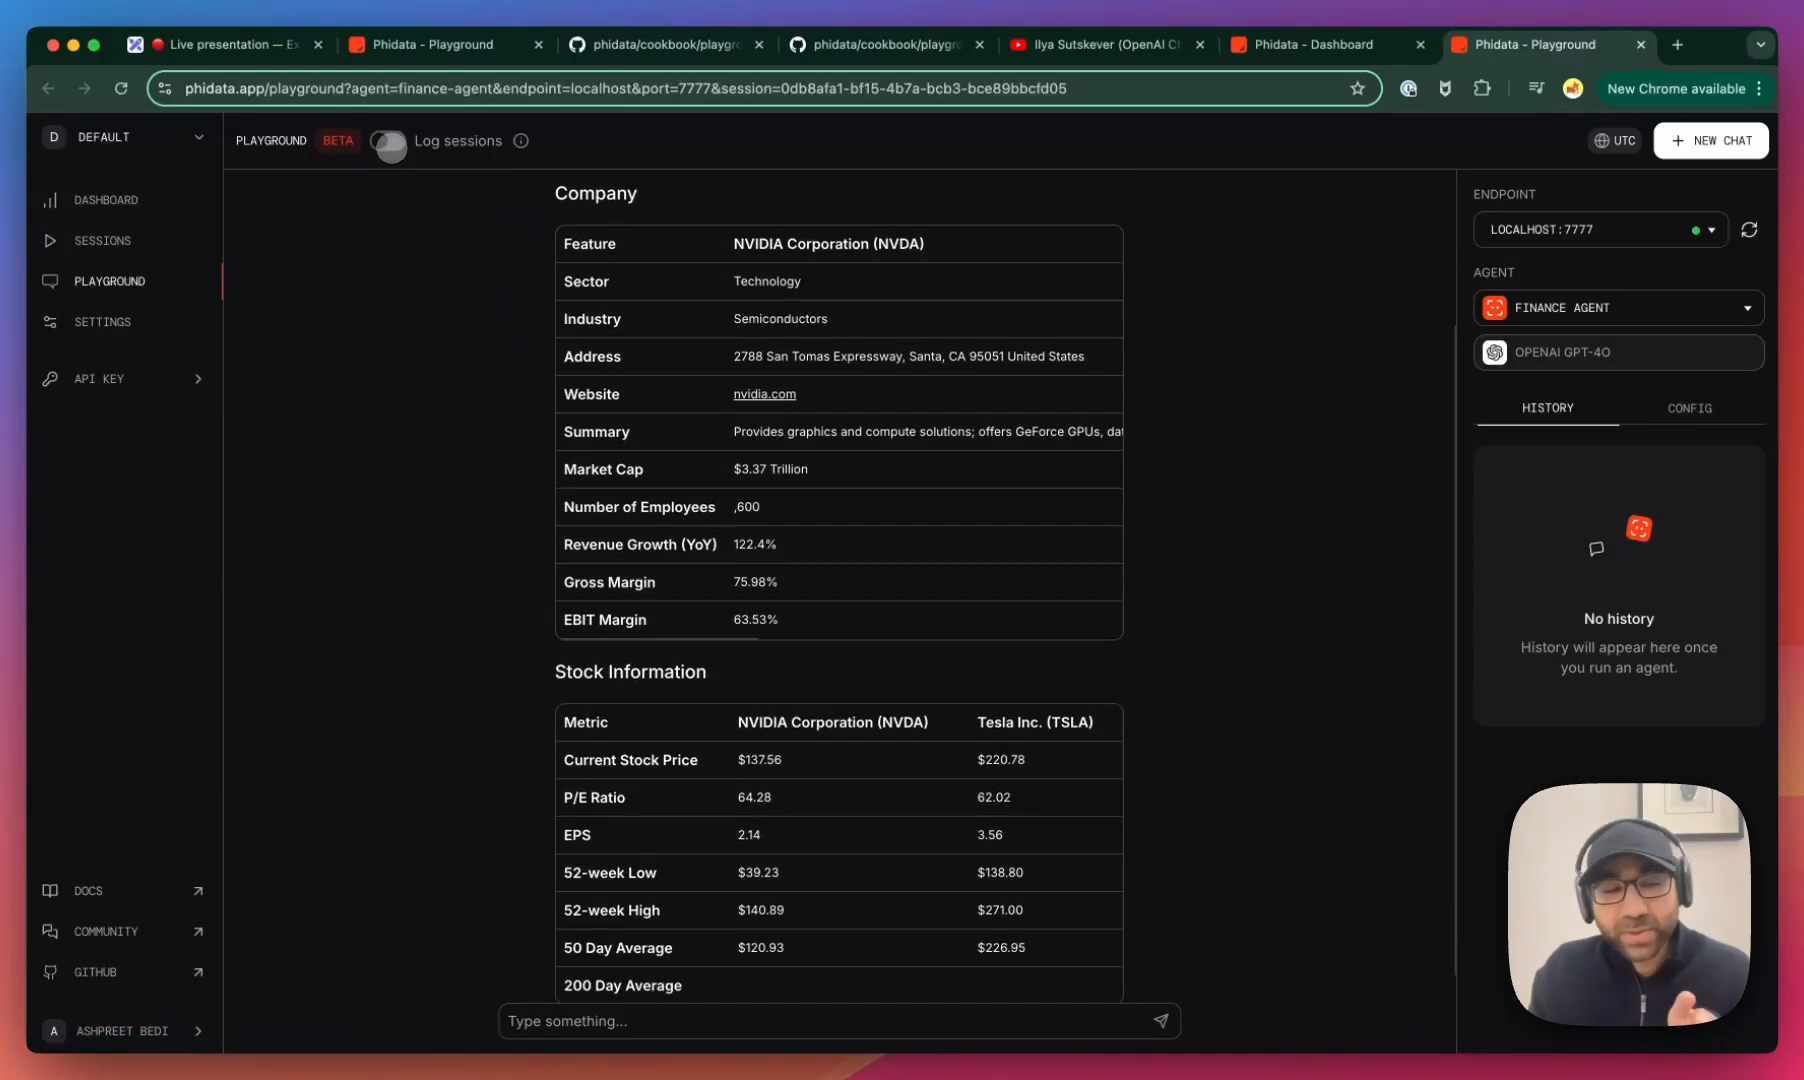
{"action": "scroll", "scroll_direction": "down", "scroll_amount": 3}
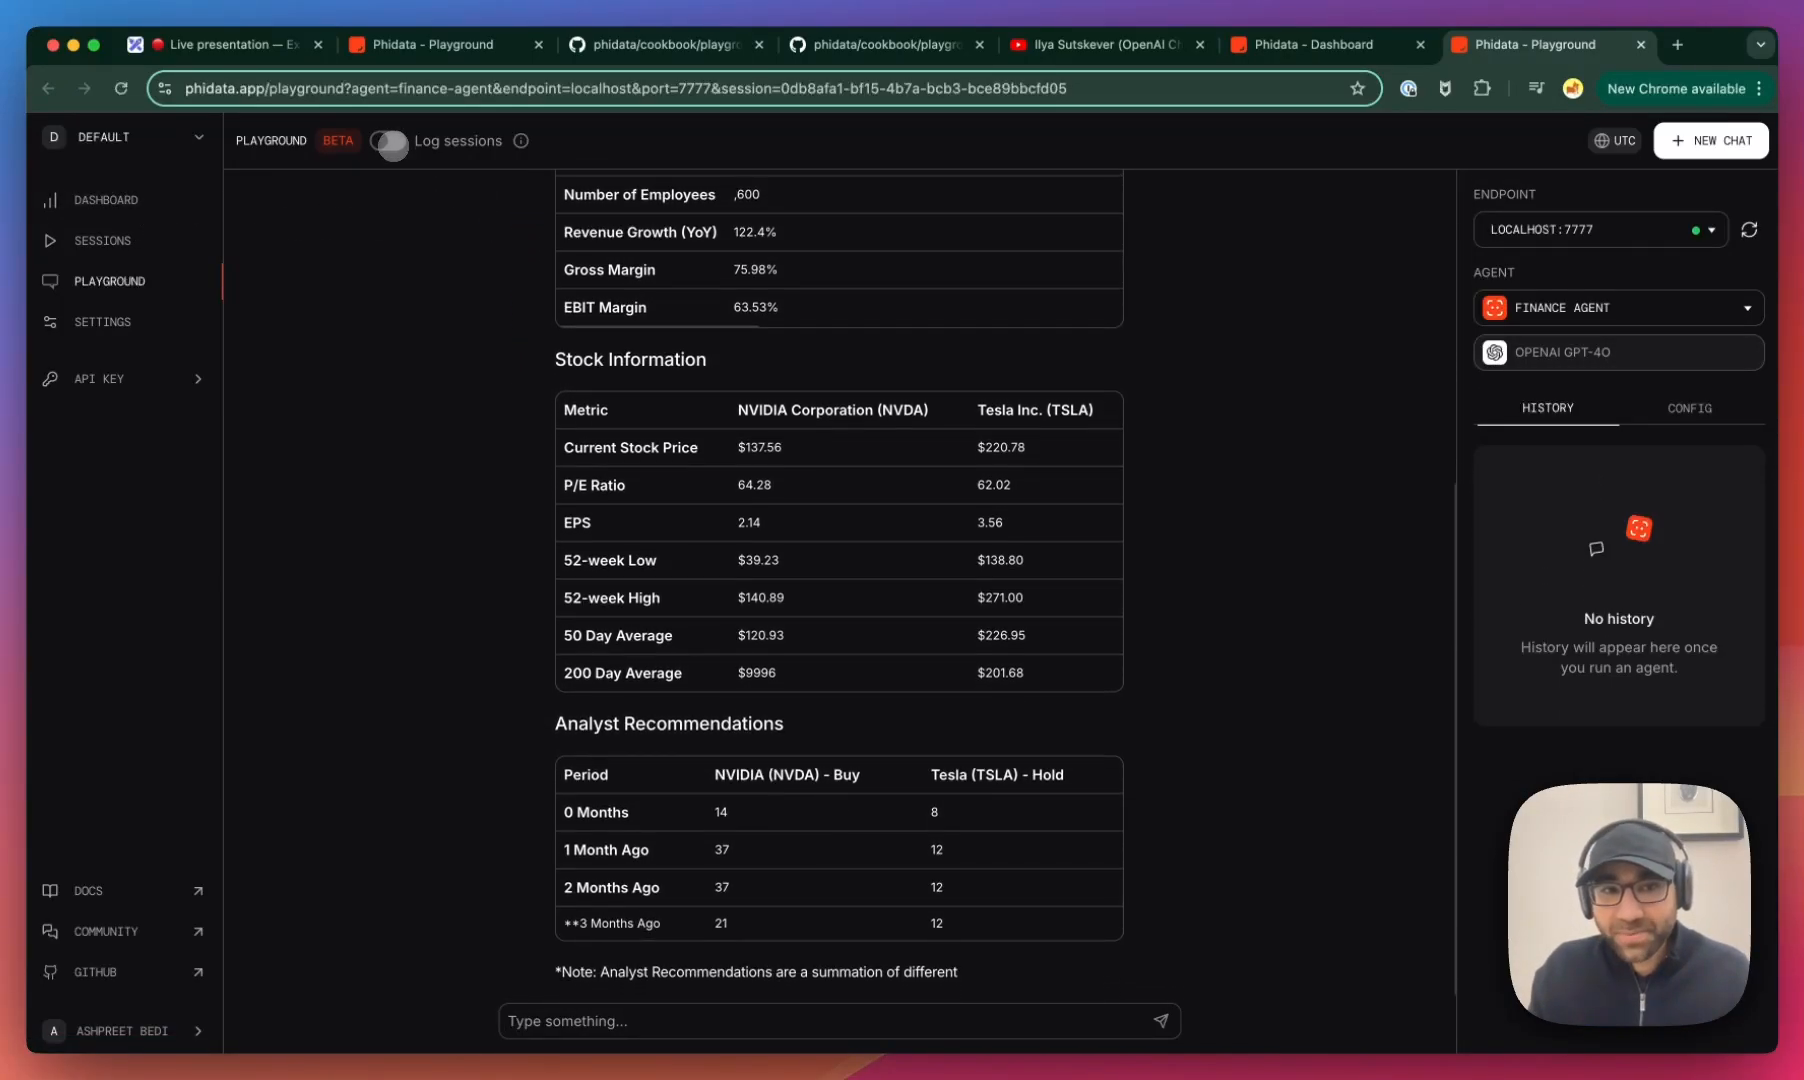
{"action": "scroll", "scroll_direction": "down", "scroll_amount": 3}
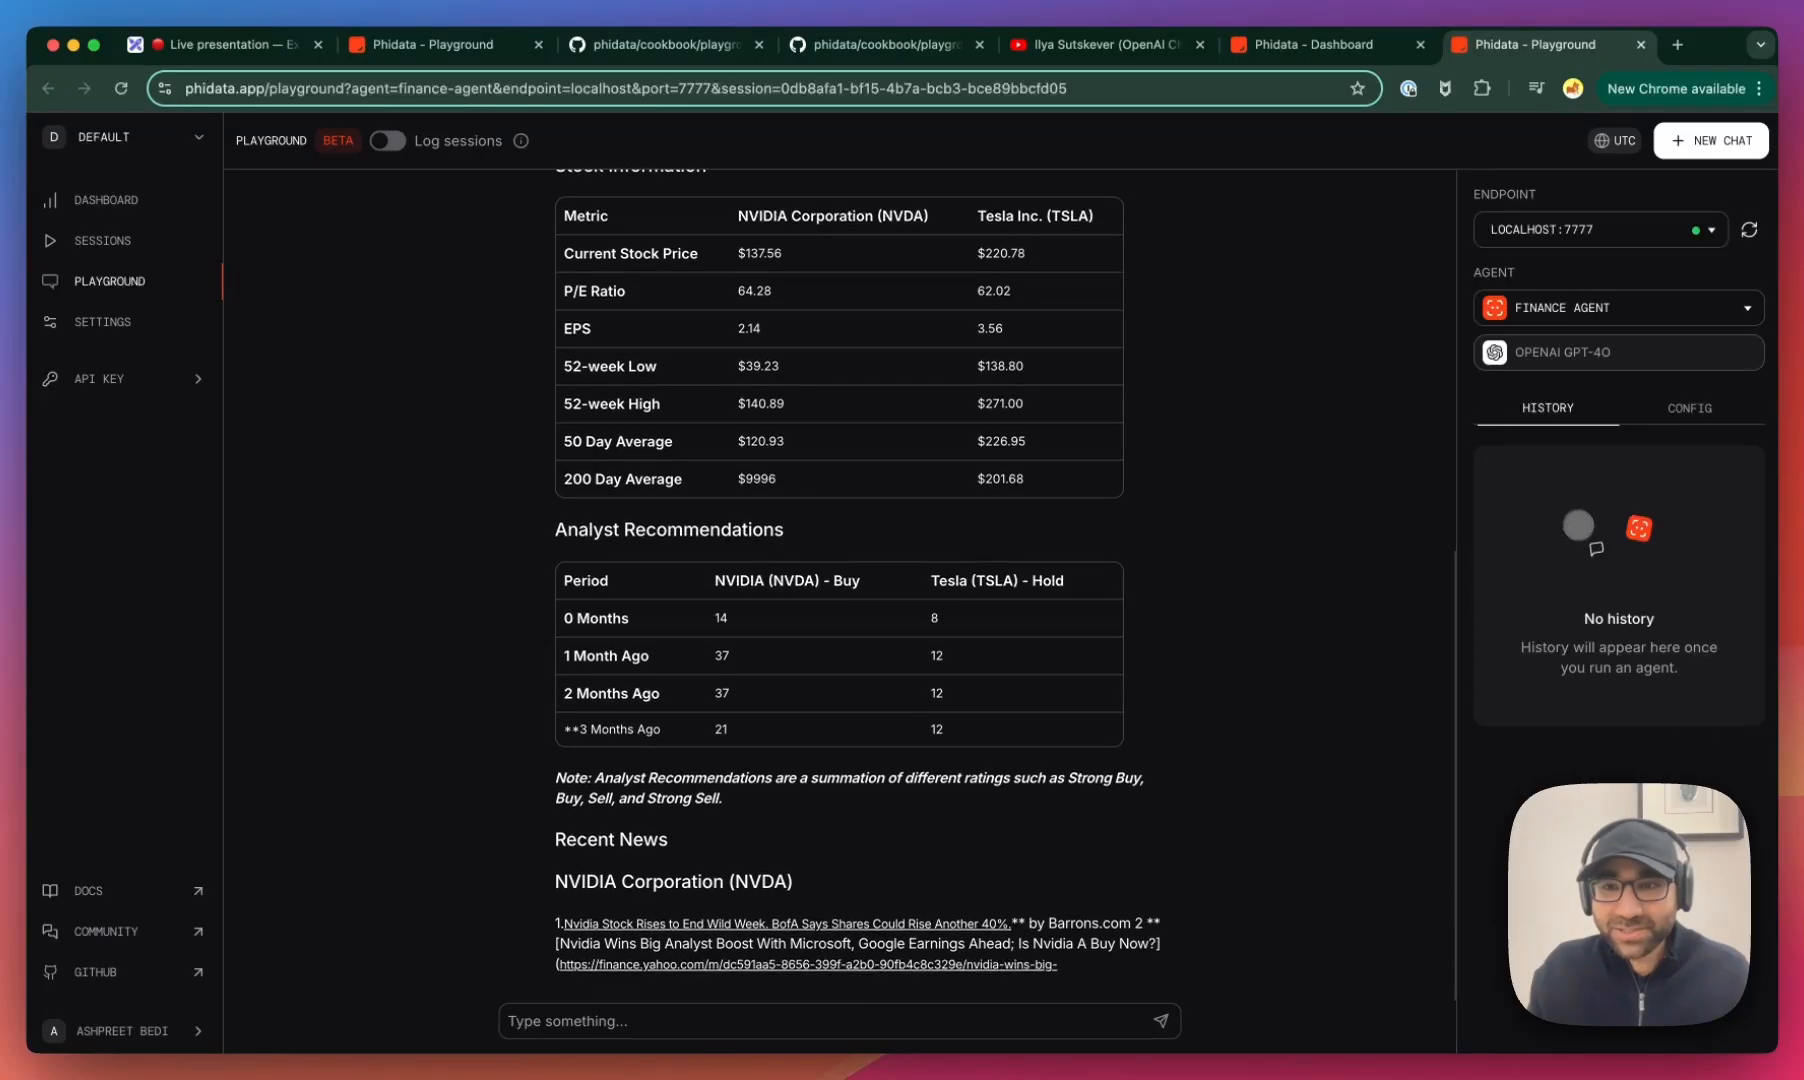
{"action": "scroll", "scroll_direction": "down", "scroll_amount": 3}
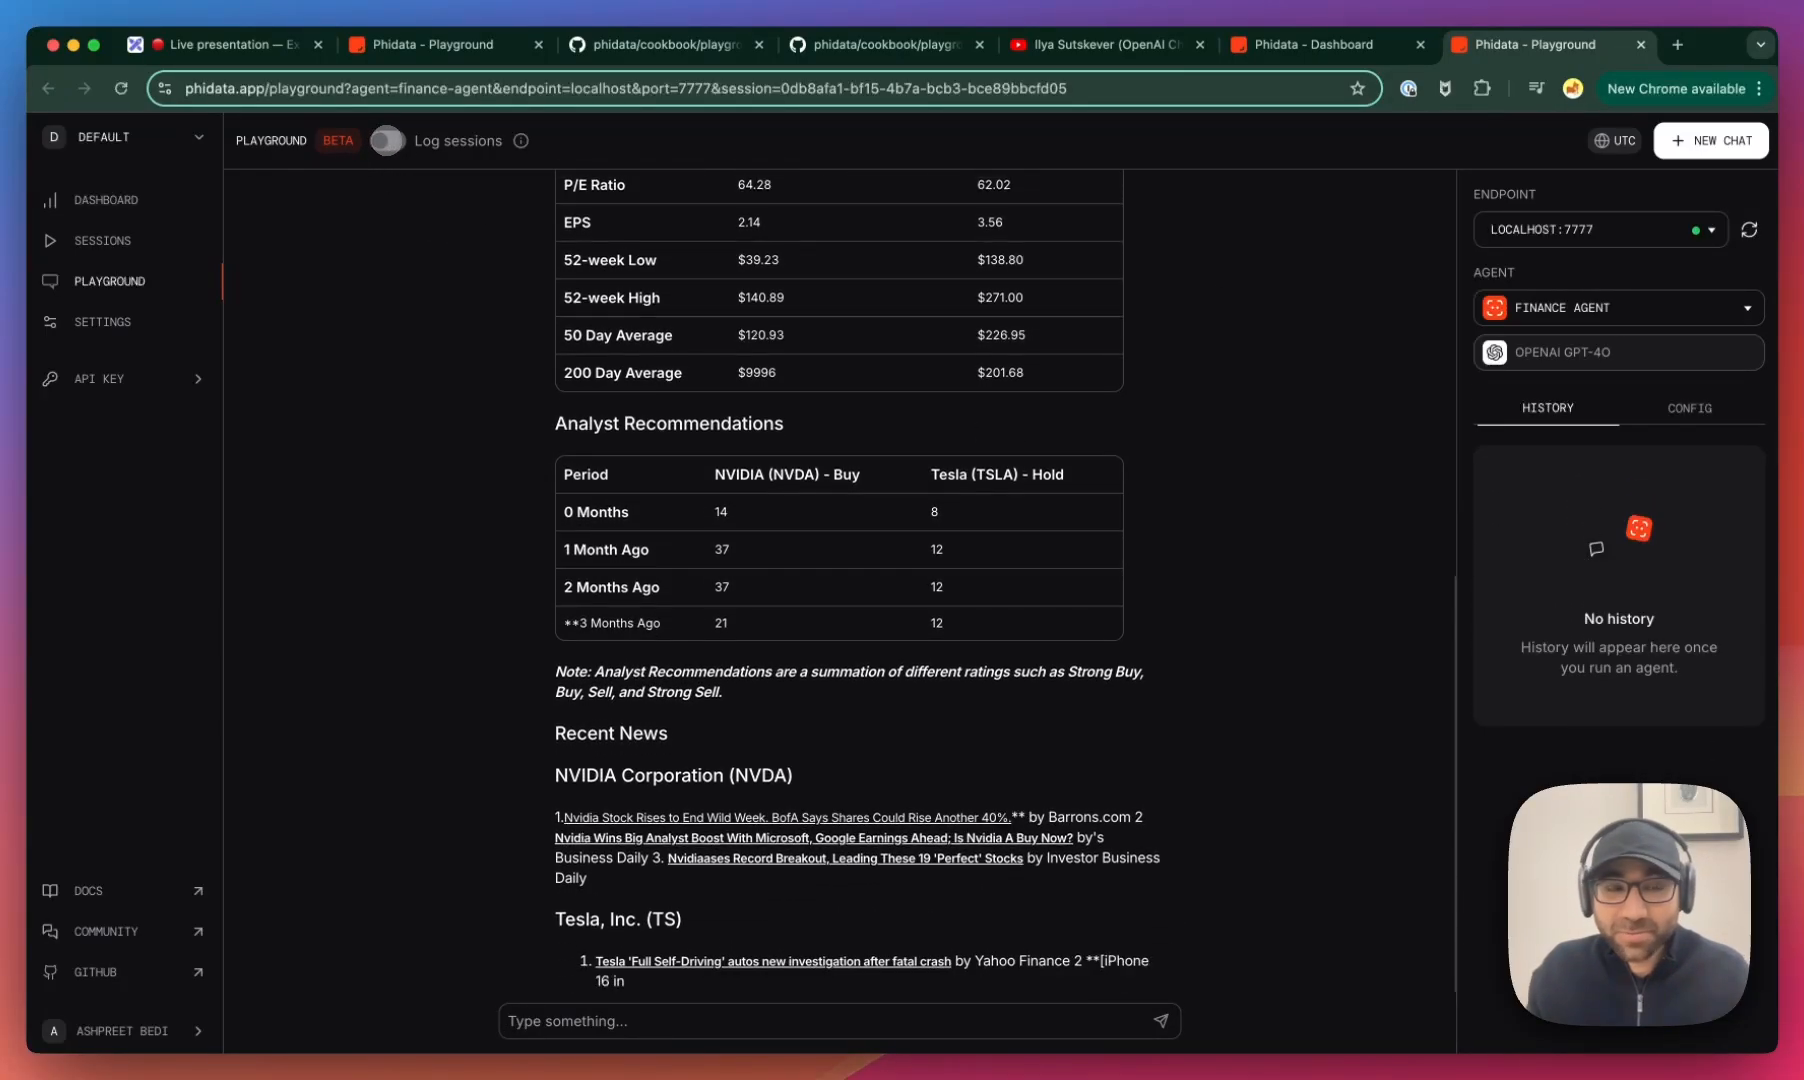
{"action": "scroll", "scroll_direction": "down", "scroll_amount": 3}
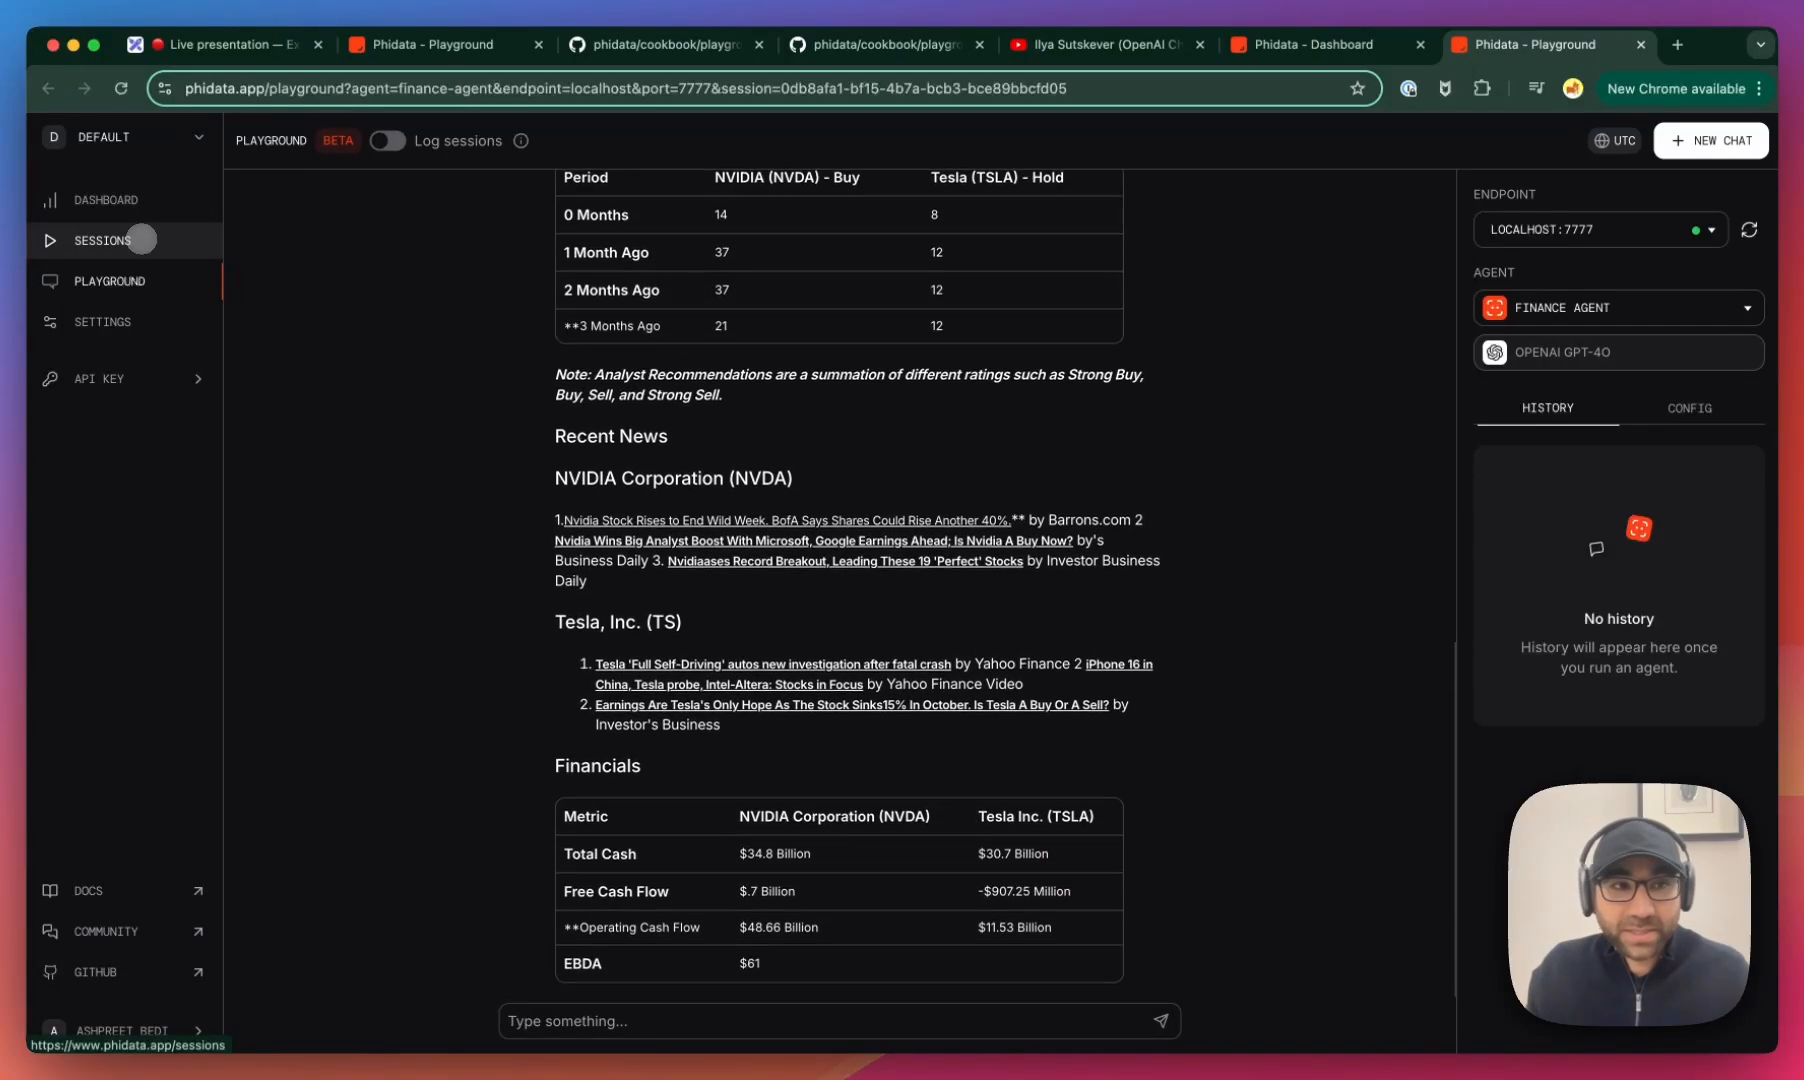
{"action": "scroll", "scroll_direction": "down", "scroll_amount": 3}
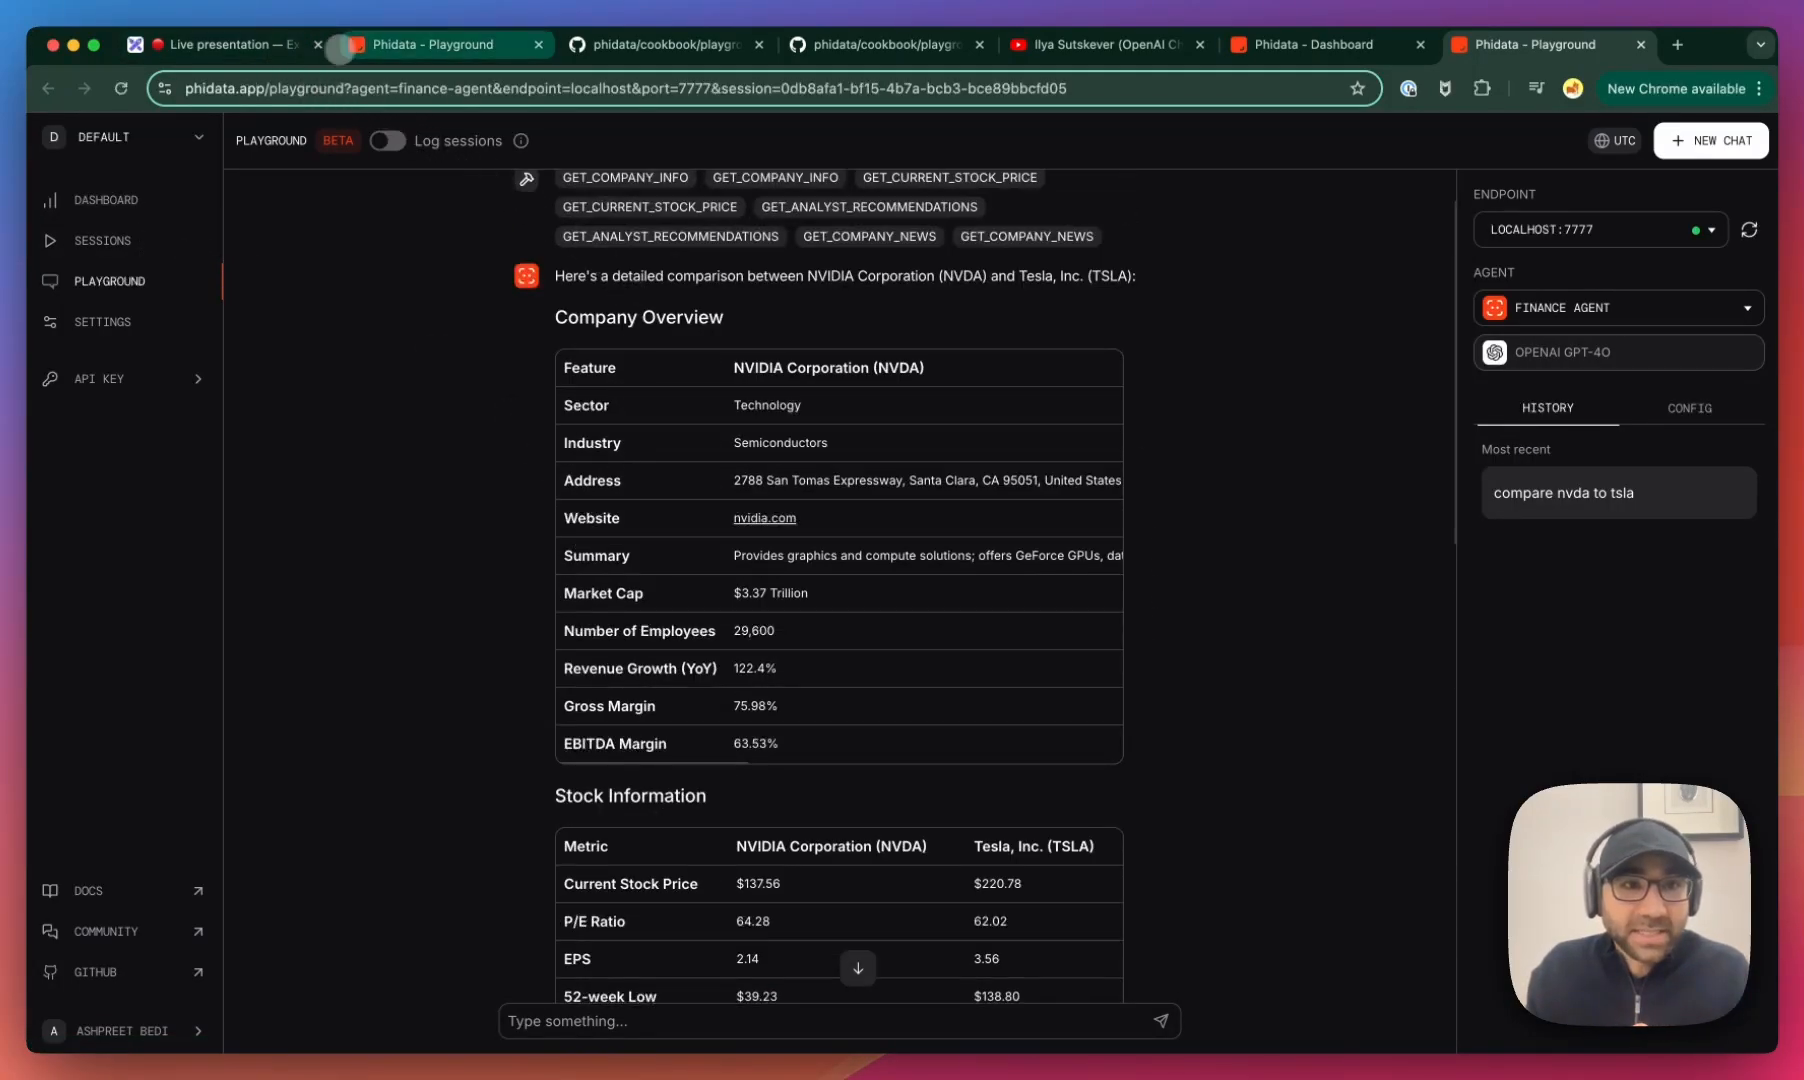
- Return to the Agent UI diagram and underline 'localhost:7777' with the laser pointer
{"action": "left_click", "coordinate": [748, 88]}
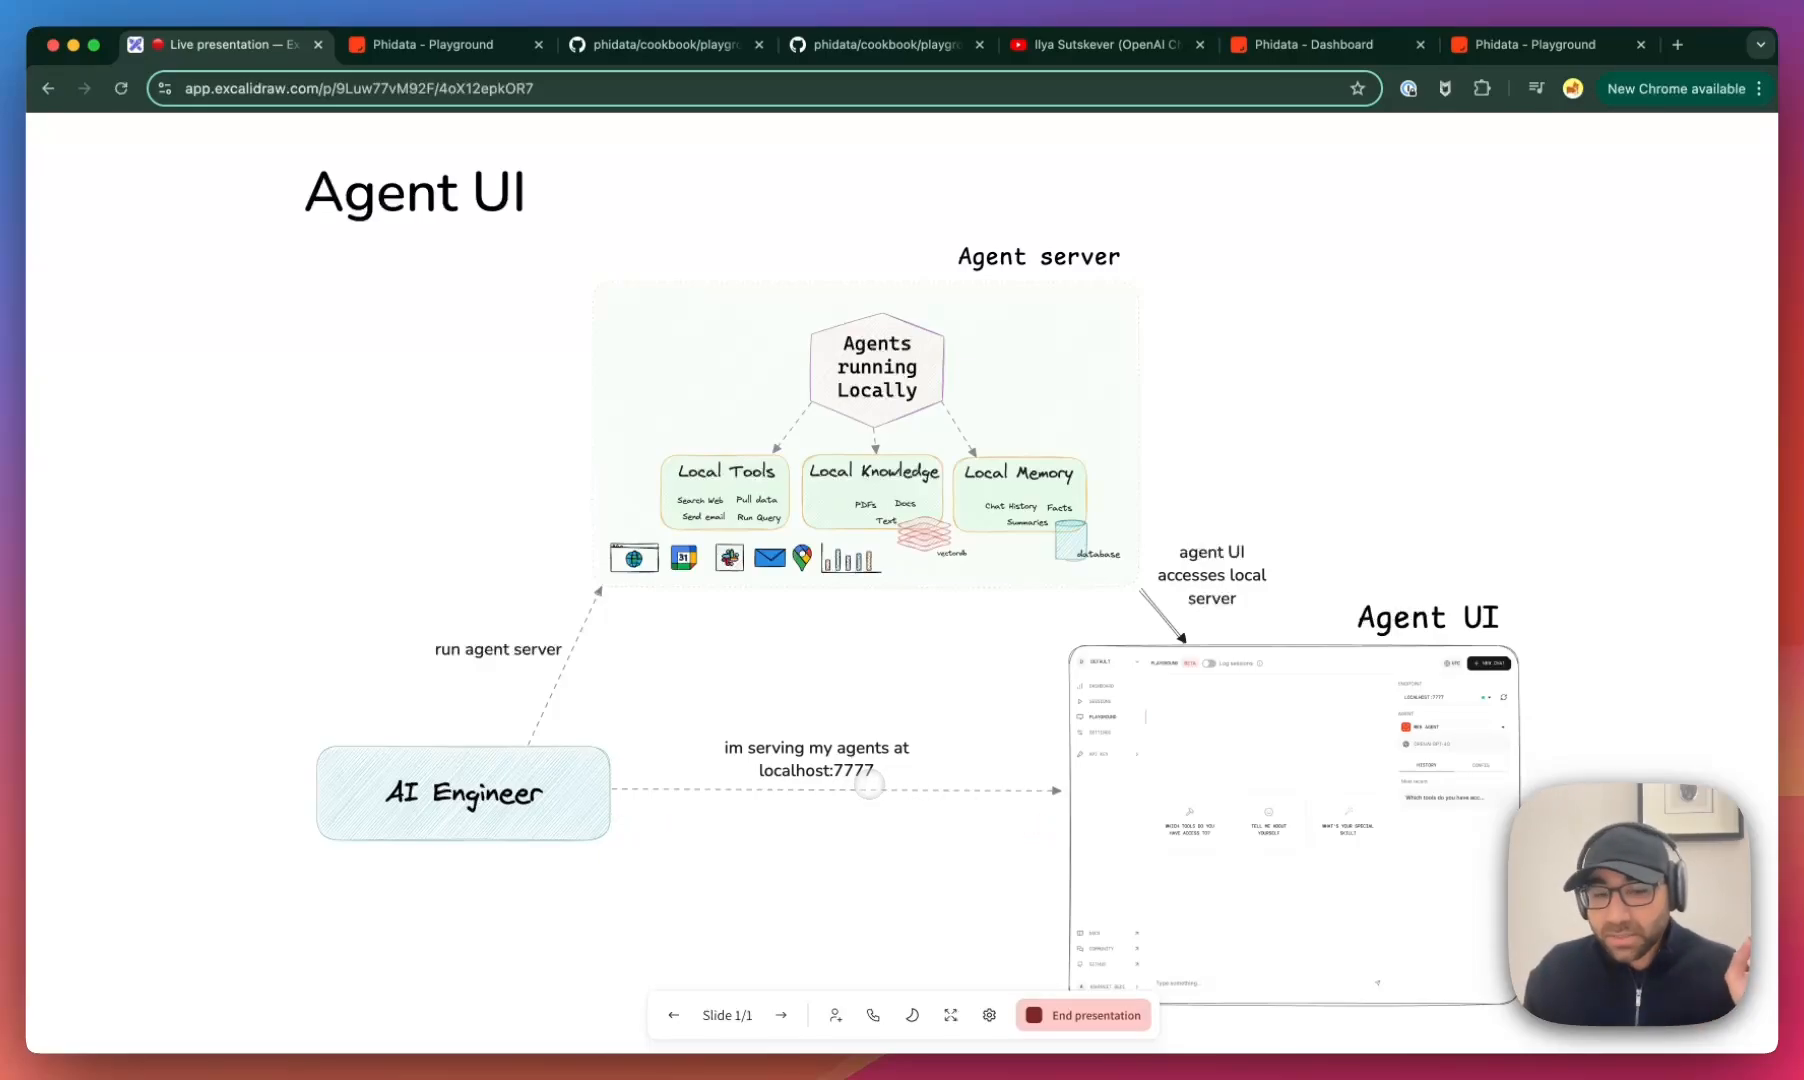
{"action": "left_click_drag", "start_coordinate": [768, 780], "coordinate": [932, 748]}
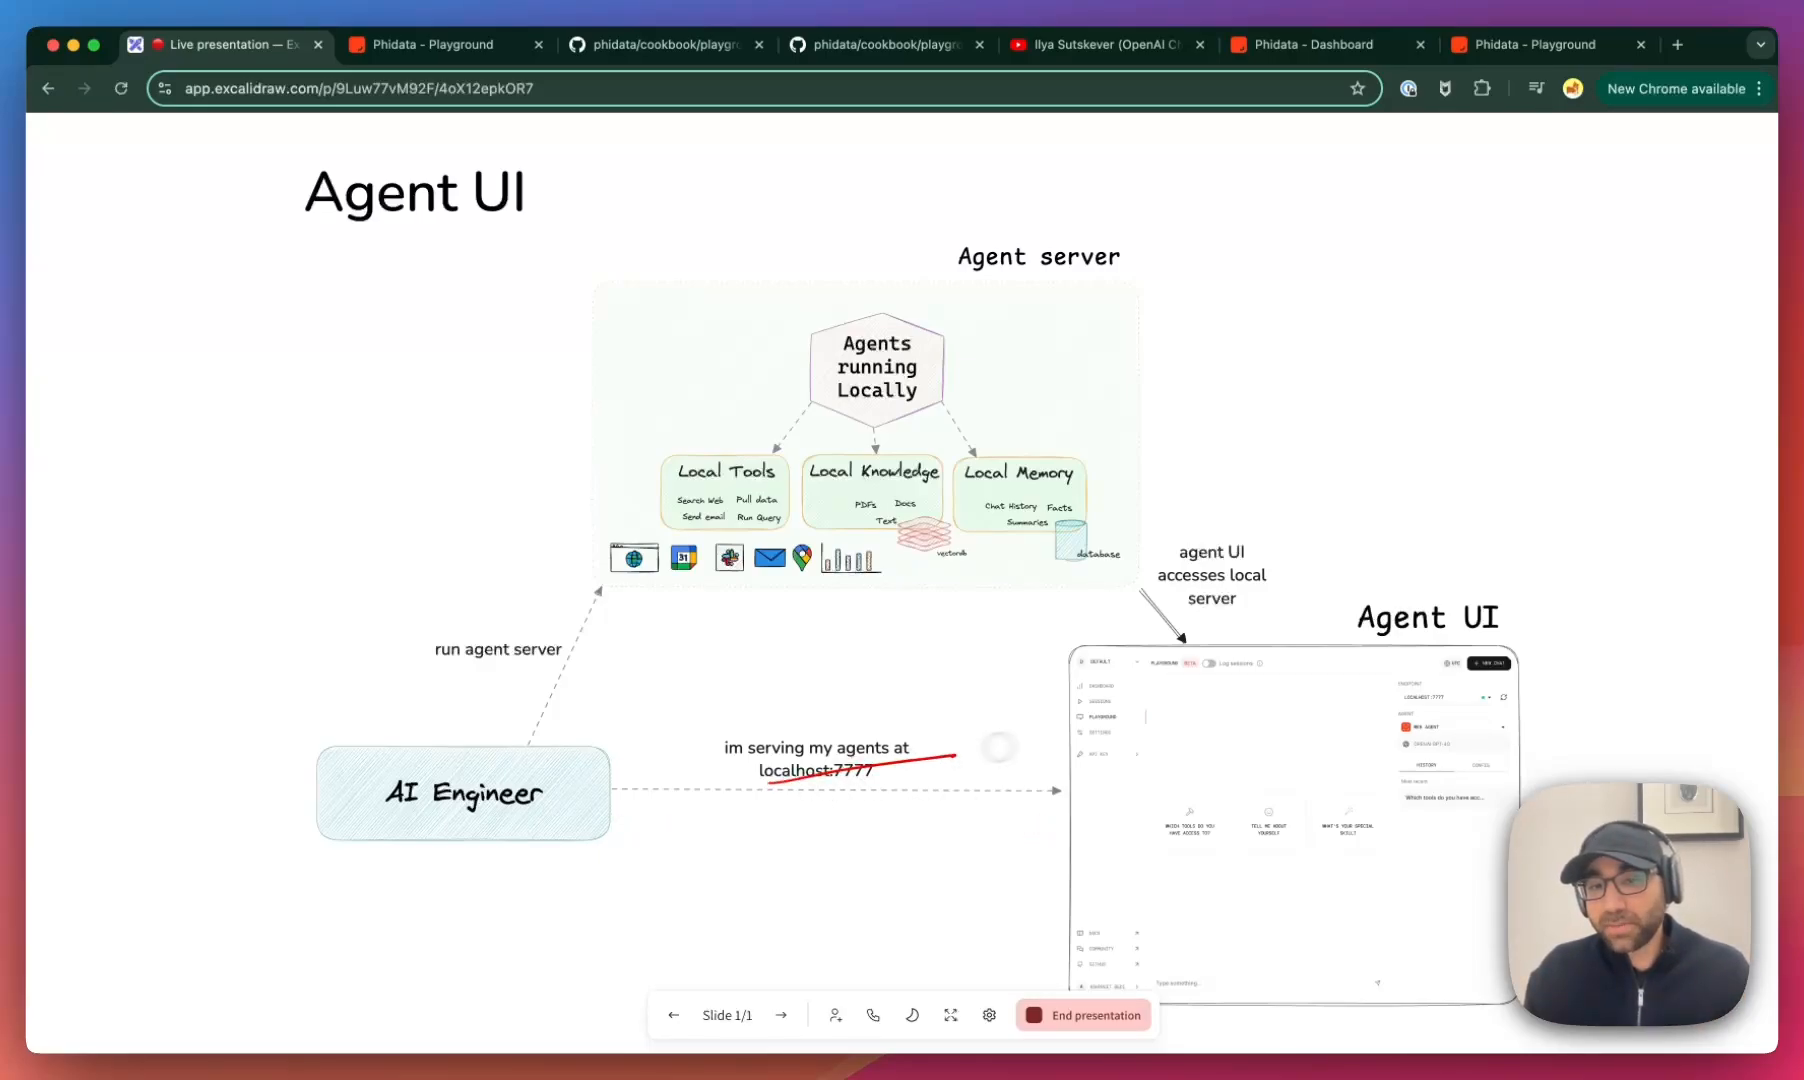